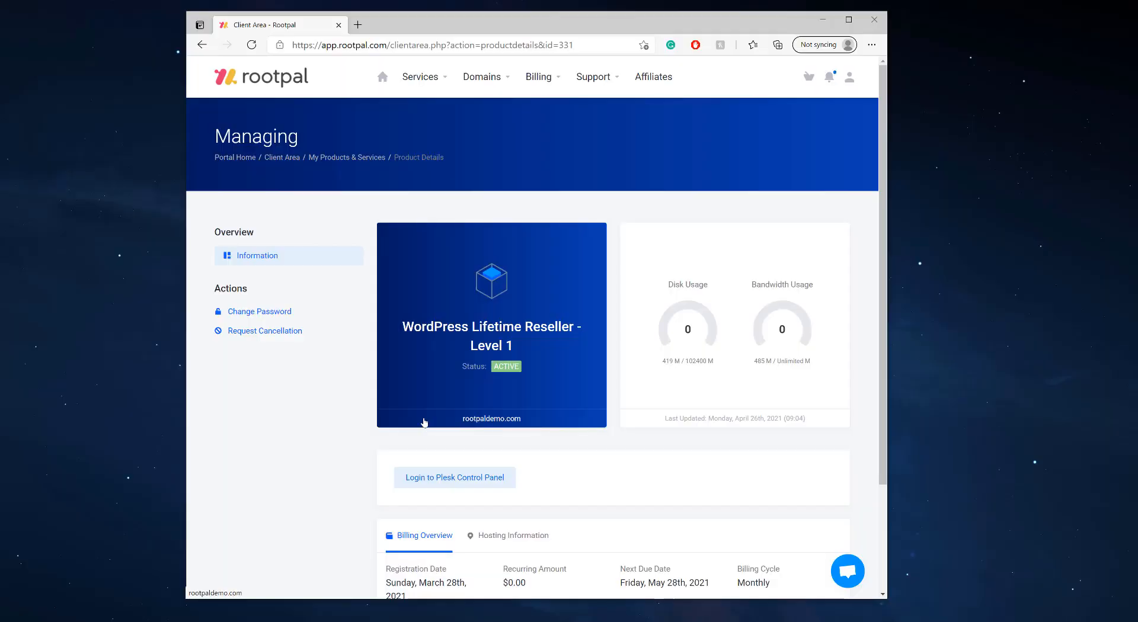
{"action": "mouse_move", "coordinate": [363, 449]}
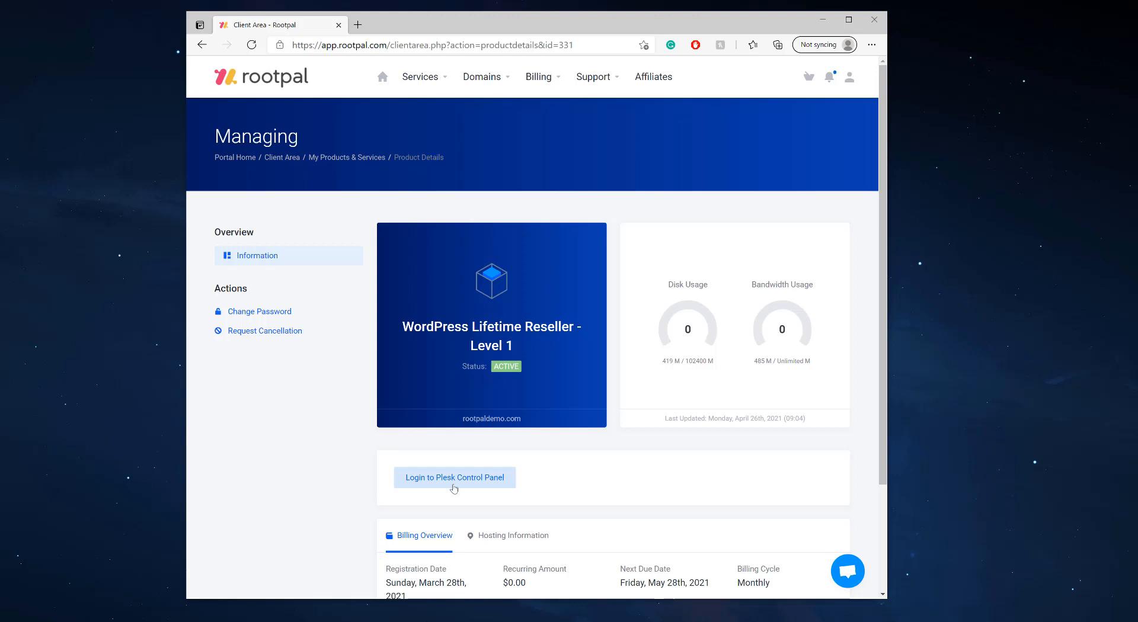
Log in to the Plesk control panel from the product details page.
{"action": "left_click", "coordinate": [454, 478]}
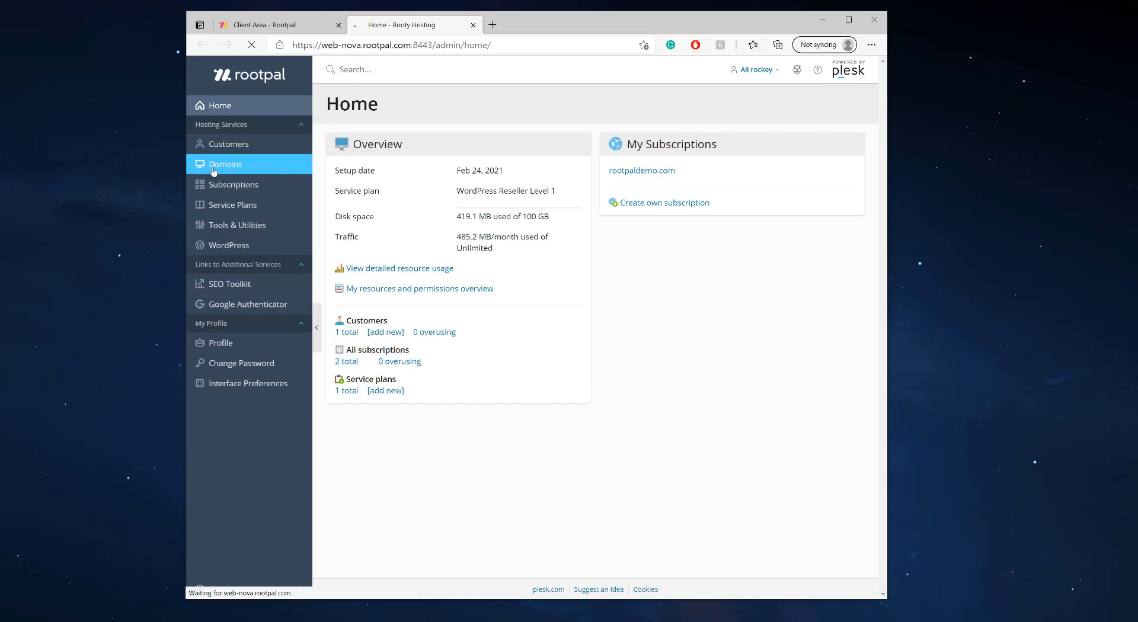
From Domains, open rootpaldemo.com's overview and view its live site in a new tab.
{"action": "left_click", "coordinate": [225, 164]}
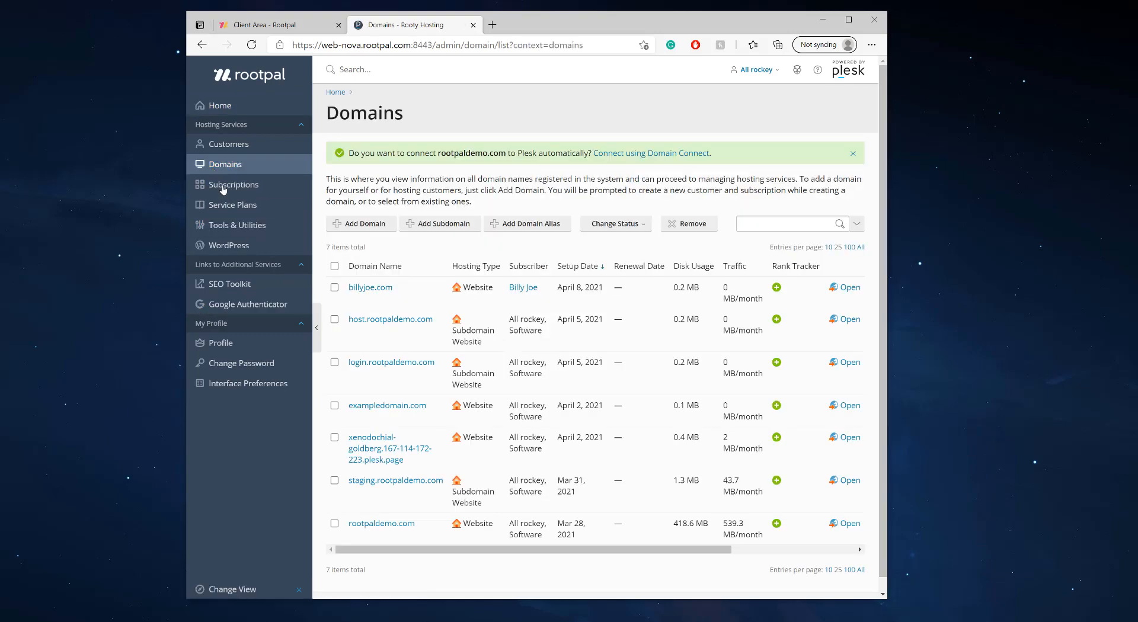
{"action": "mouse_move", "coordinate": [380, 523]}
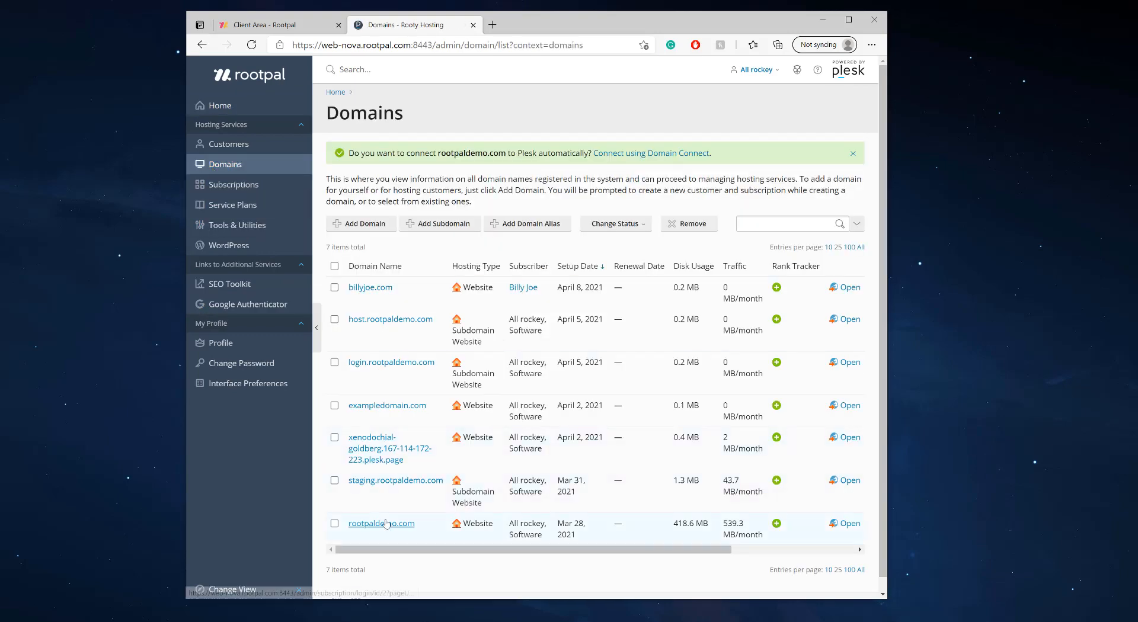
{"action": "mouse_move", "coordinate": [419, 537]}
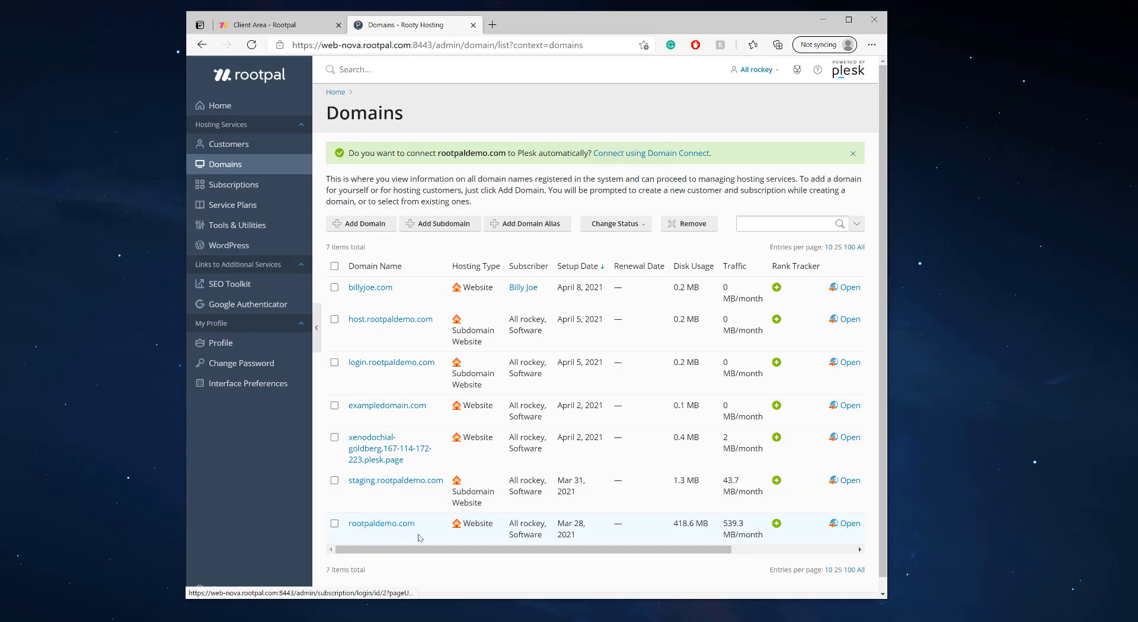
{"action": "left_click", "coordinate": [380, 523]}
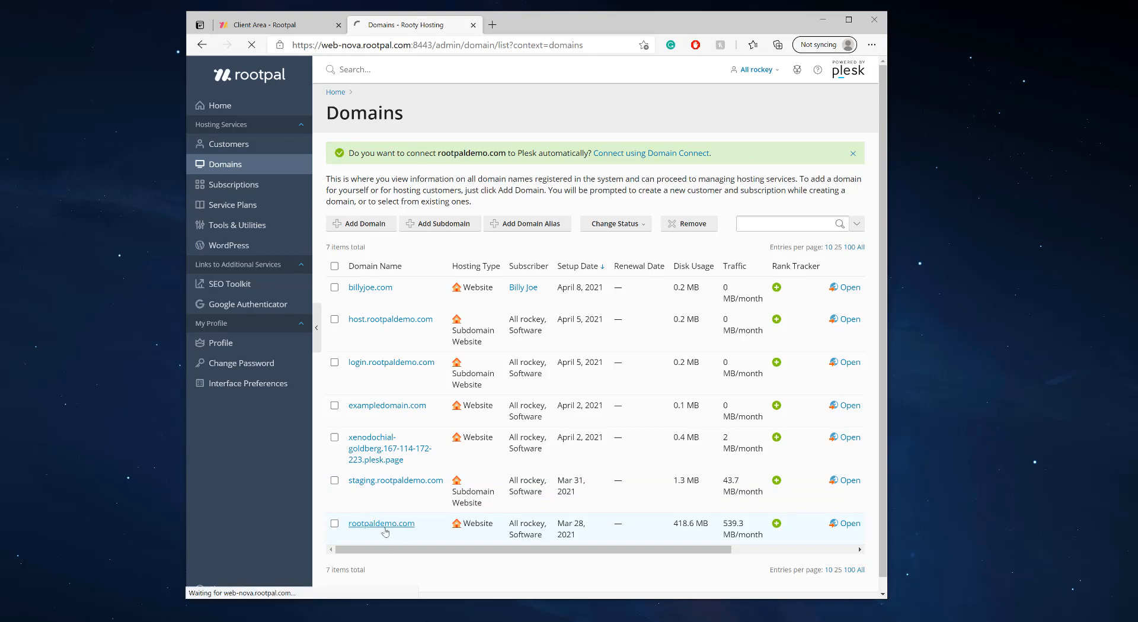
{"action": "left_click", "coordinate": [380, 523]}
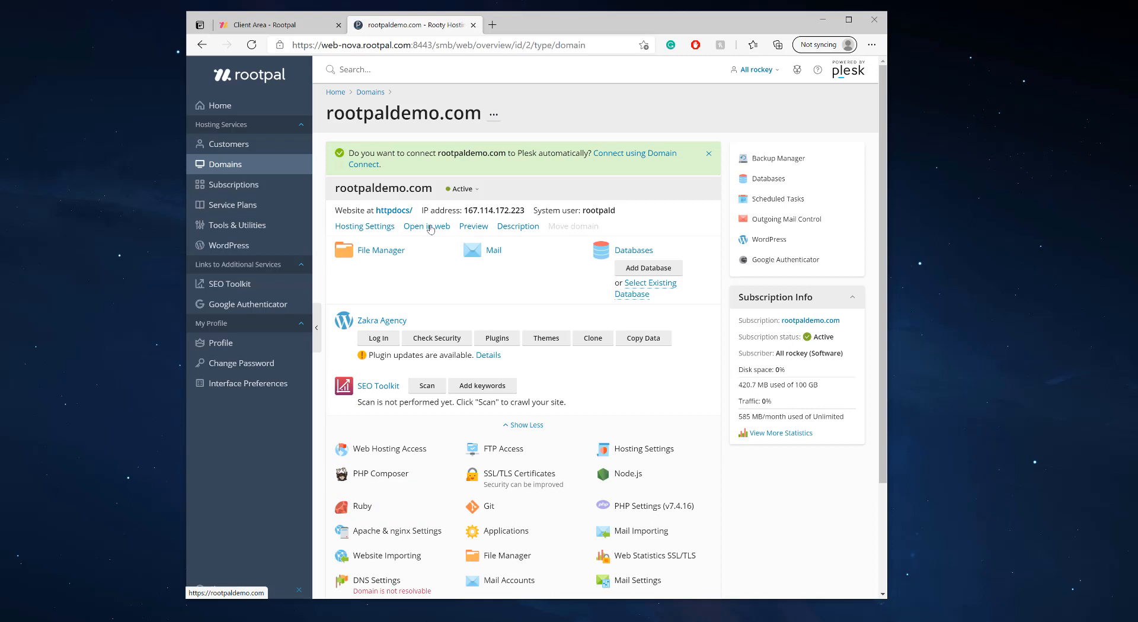
{"action": "left_click", "coordinate": [426, 225]}
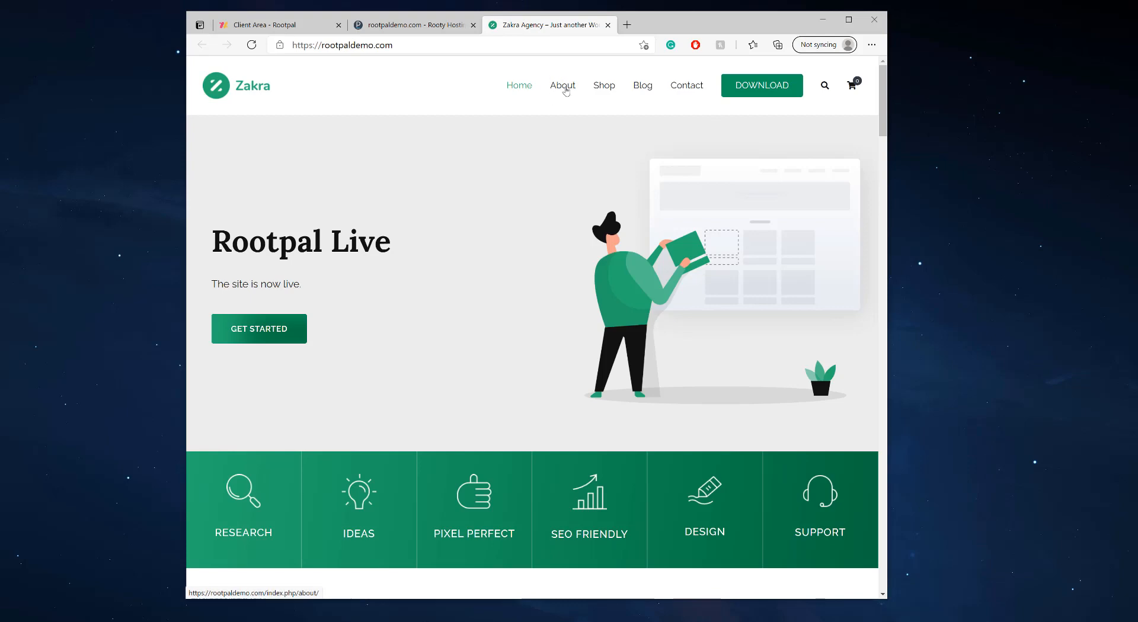
{"action": "left_click", "coordinate": [562, 86]}
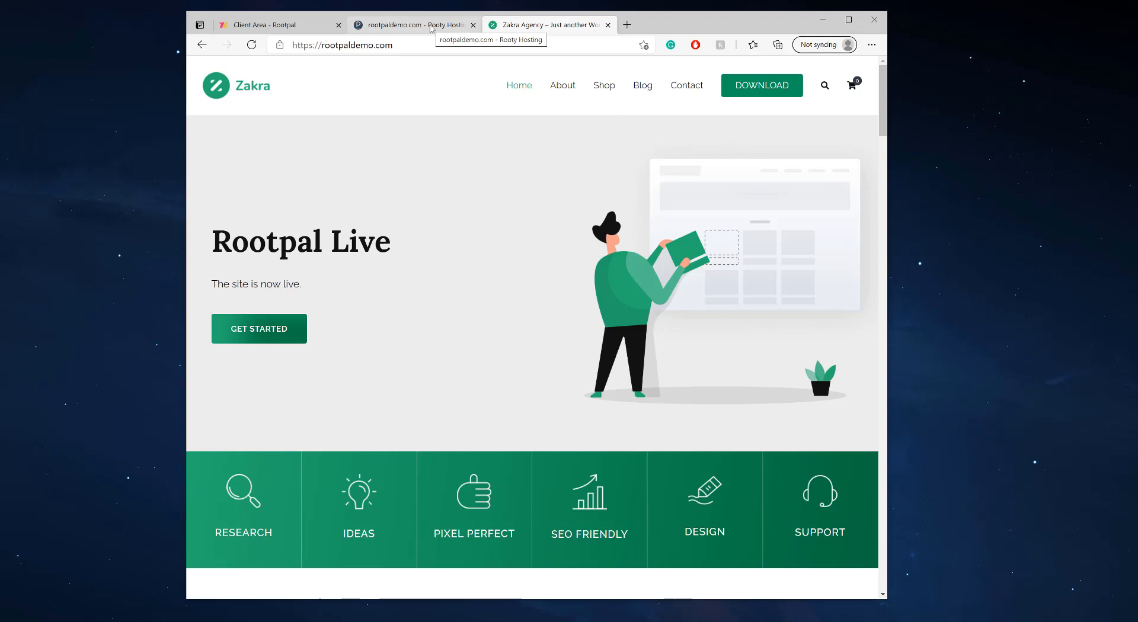
Back on the Plesk domain overview, head to the WordPress sites management page.
{"action": "left_click", "coordinate": [410, 24]}
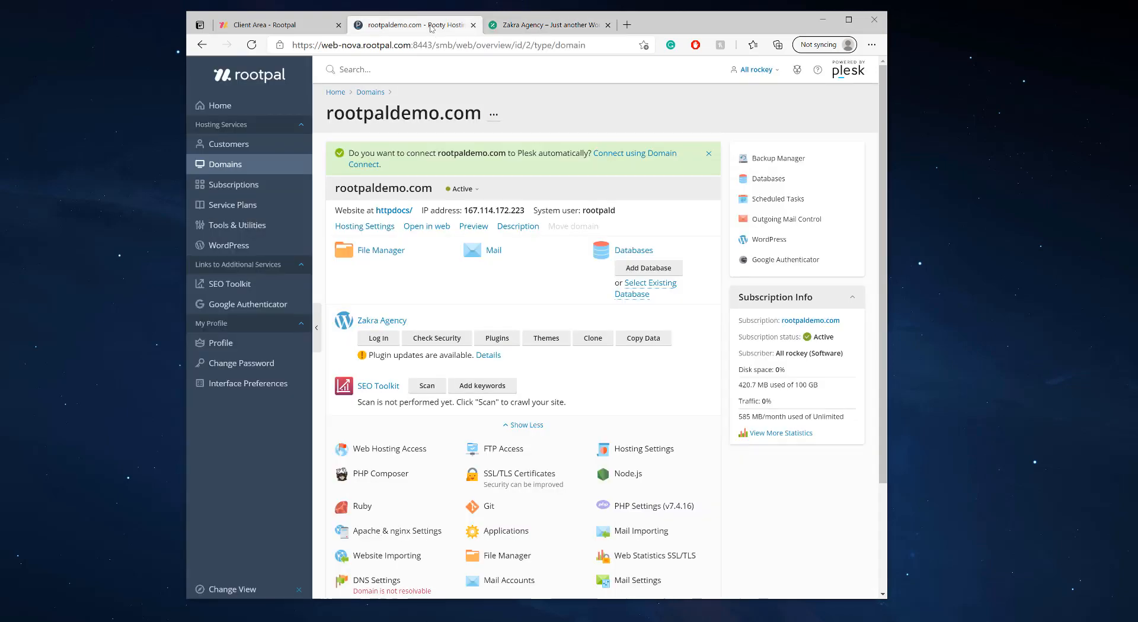
{"action": "mouse_move", "coordinate": [540, 383]}
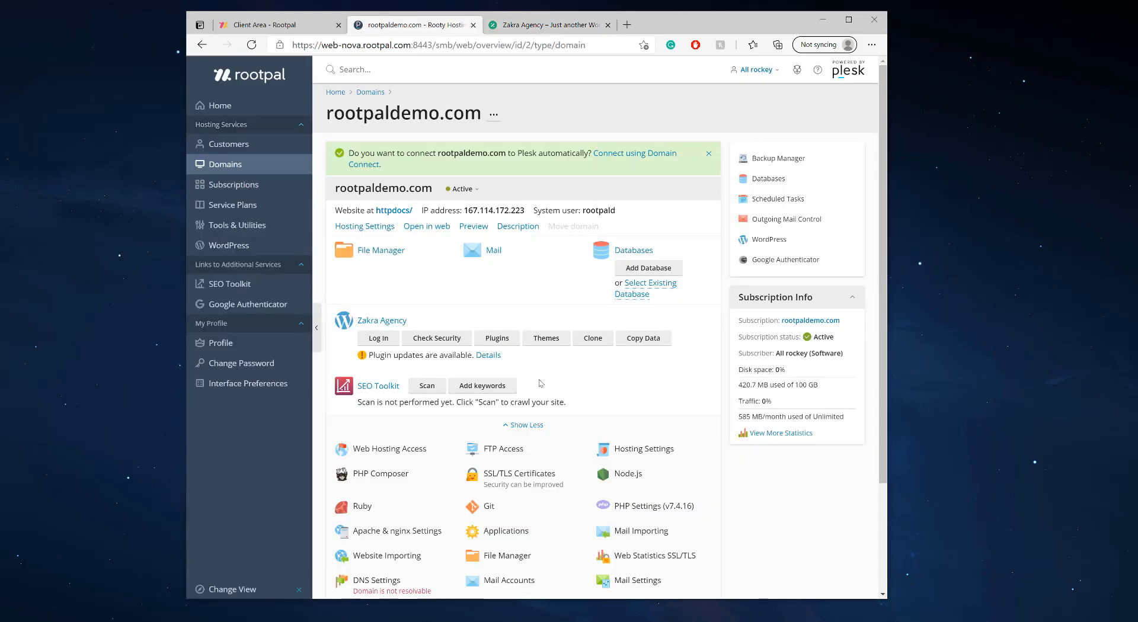
{"action": "scroll", "scroll_direction": "down", "scroll_amount": 3}
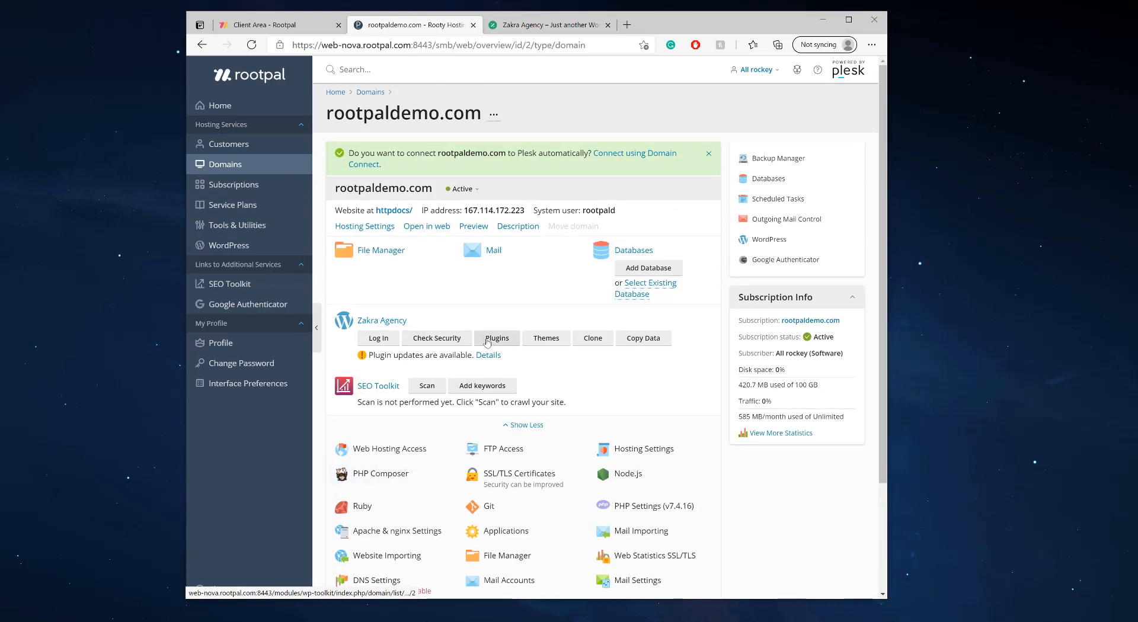
{"action": "mouse_move", "coordinate": [497, 338]}
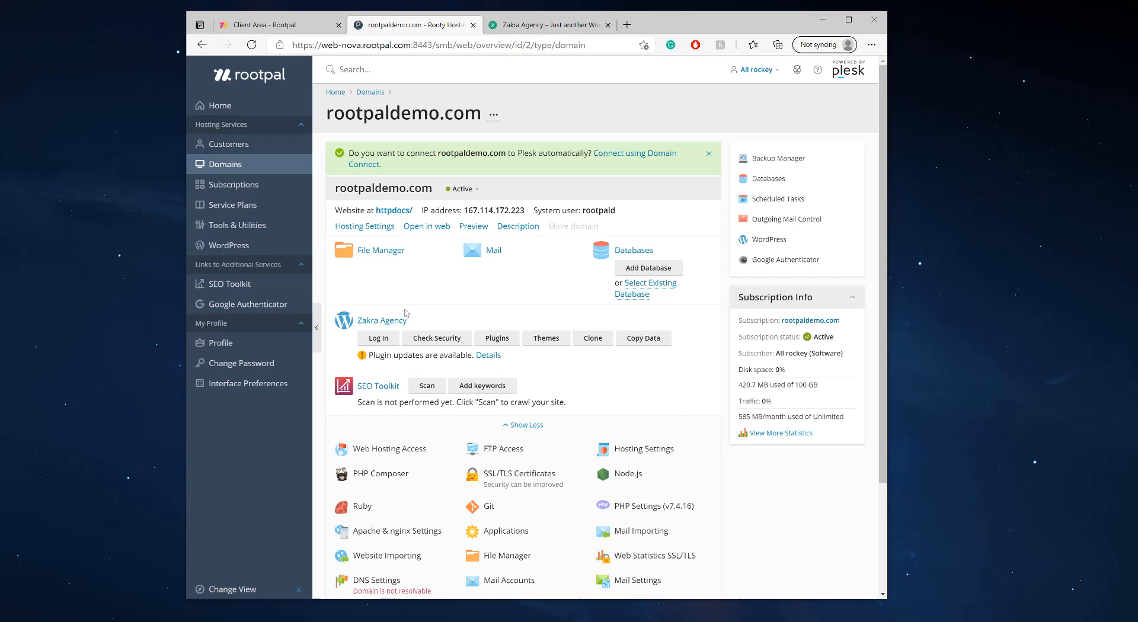
{"action": "mouse_move", "coordinate": [229, 245]}
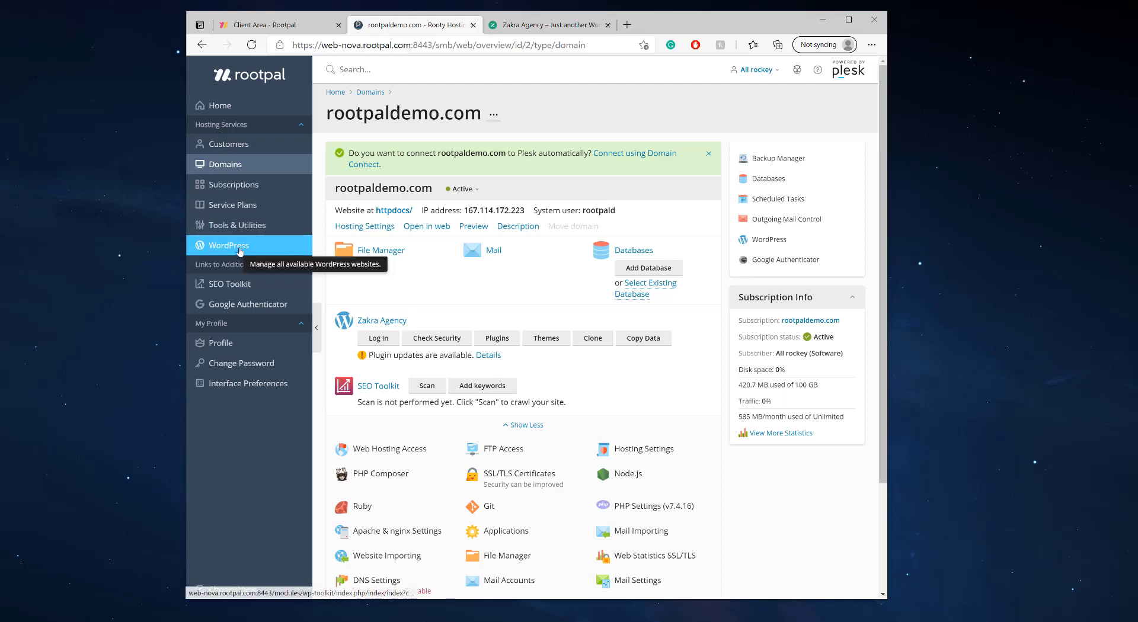
{"action": "left_click", "coordinate": [228, 246]}
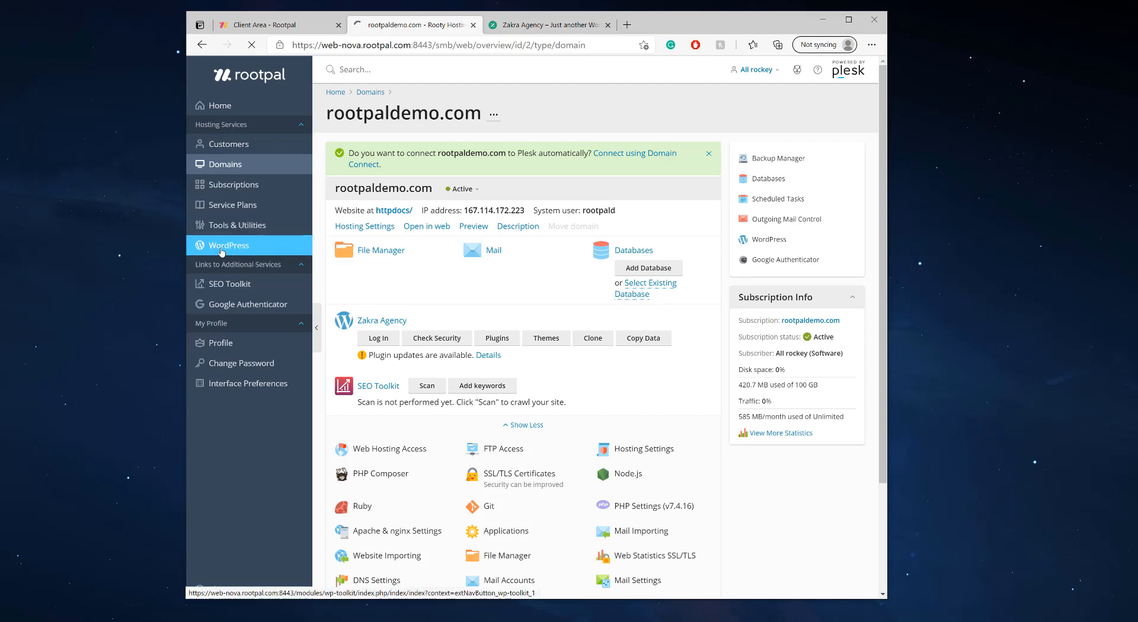
Expand the rootpaldemo.com installation in WordPress Toolkit to show its dashboard.
{"action": "left_click", "coordinate": [229, 245]}
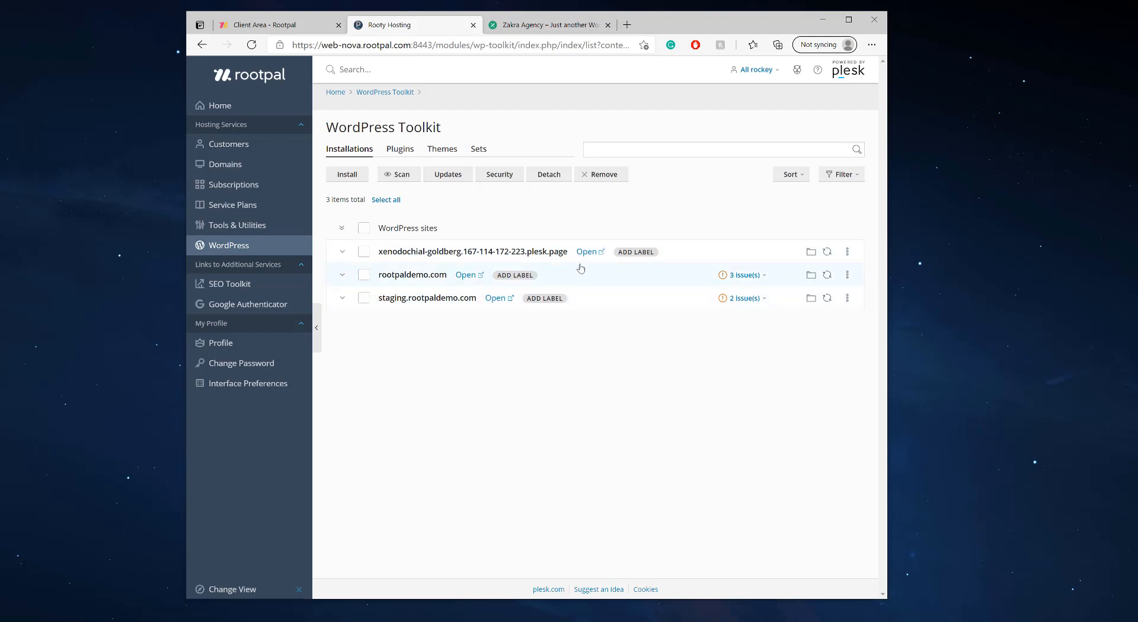
{"action": "left_click", "coordinate": [342, 275]}
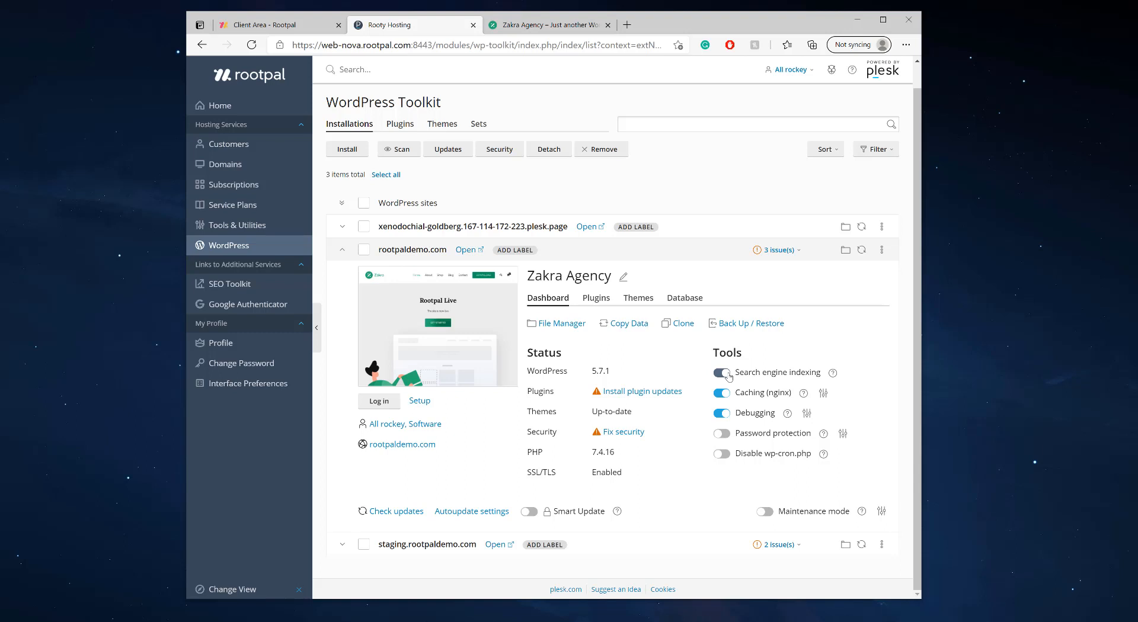
Expand the My Blog installation and switch off its search engine indexing, reading the help tooltip.
{"action": "left_click", "coordinate": [722, 373]}
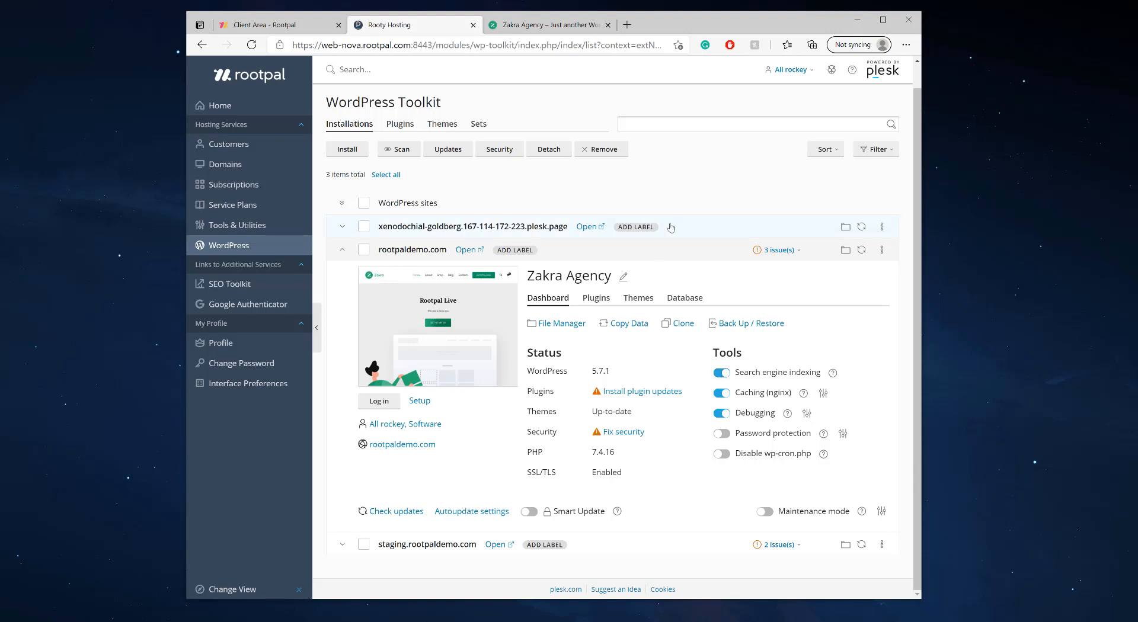
{"action": "left_click", "coordinate": [342, 226]}
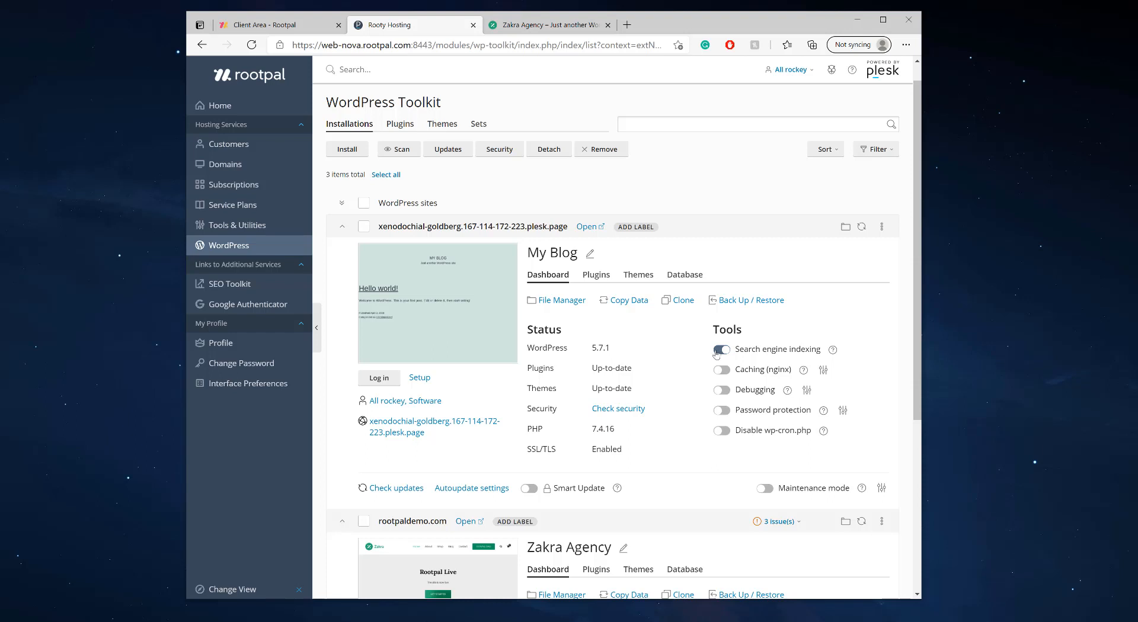
{"action": "left_click", "coordinate": [722, 349]}
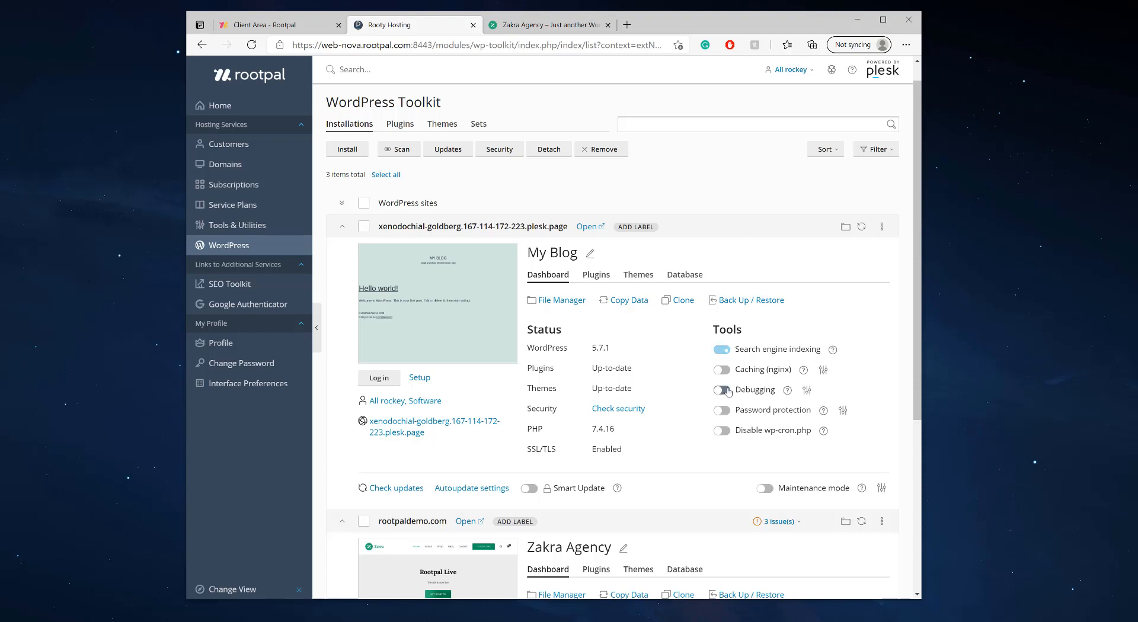
{"action": "left_click", "coordinate": [722, 350]}
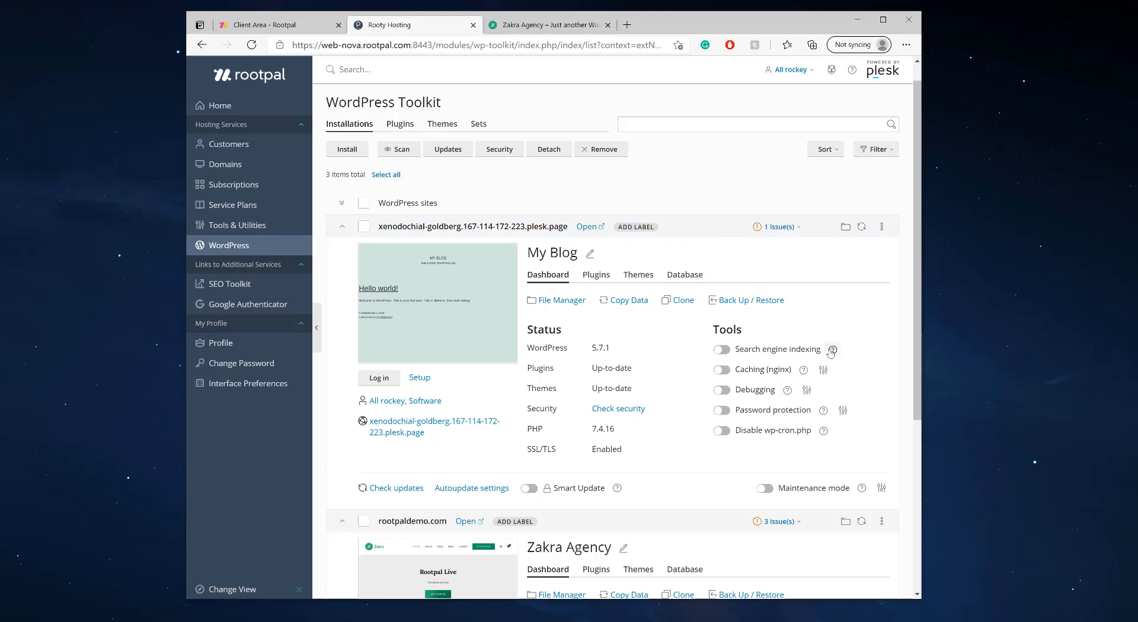
{"action": "mouse_move", "coordinate": [832, 350]}
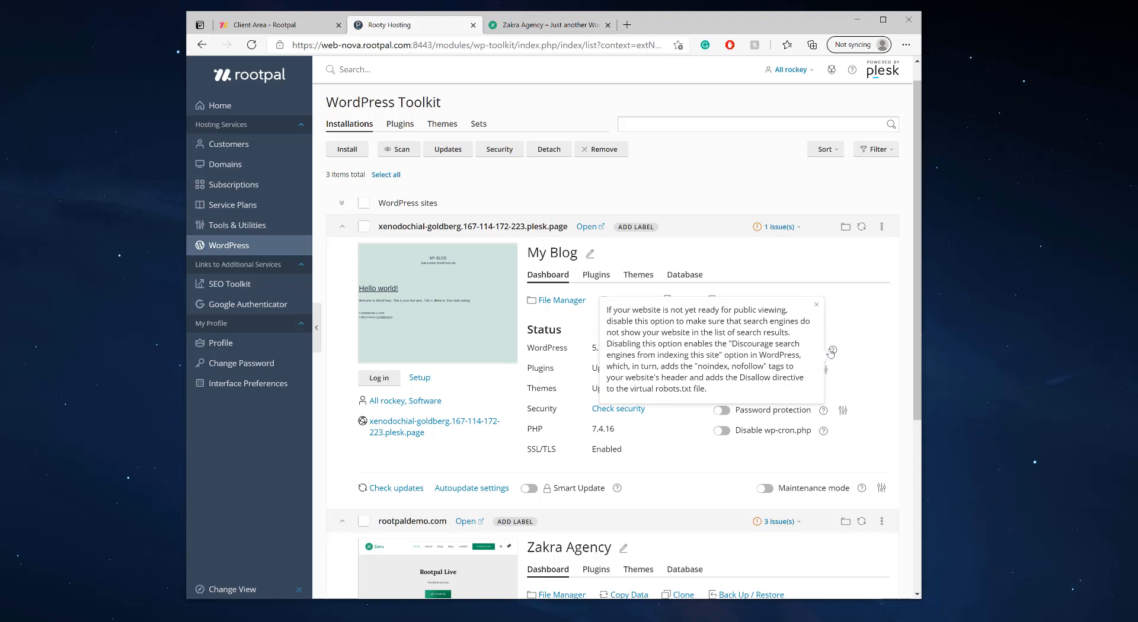
{"action": "mouse_move", "coordinate": [831, 354]}
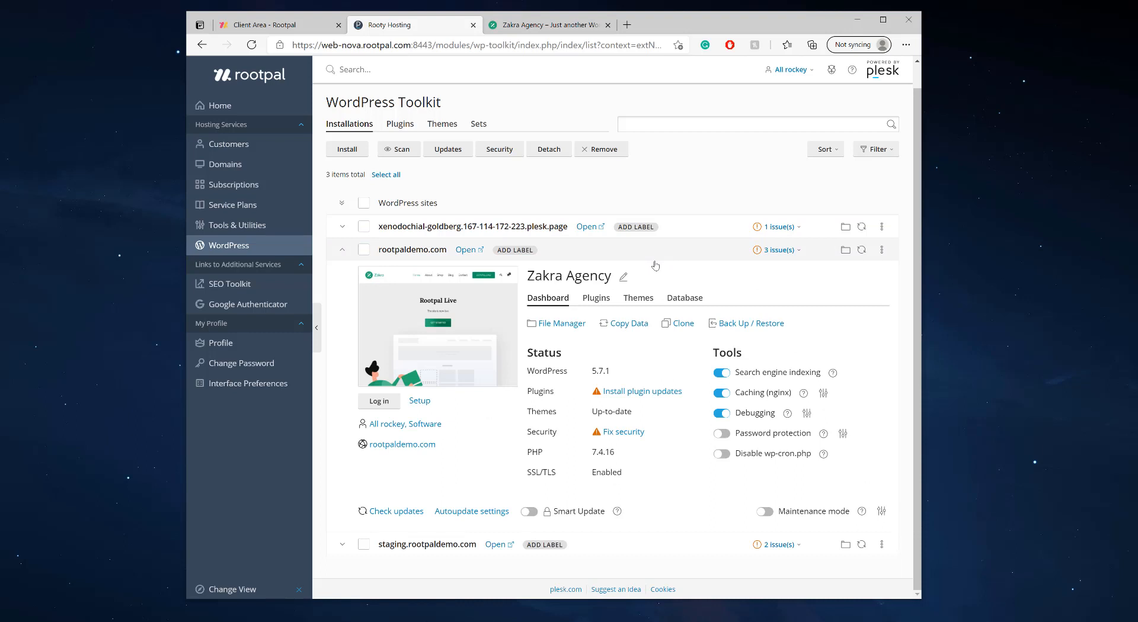
{"action": "mouse_move", "coordinate": [671, 284]}
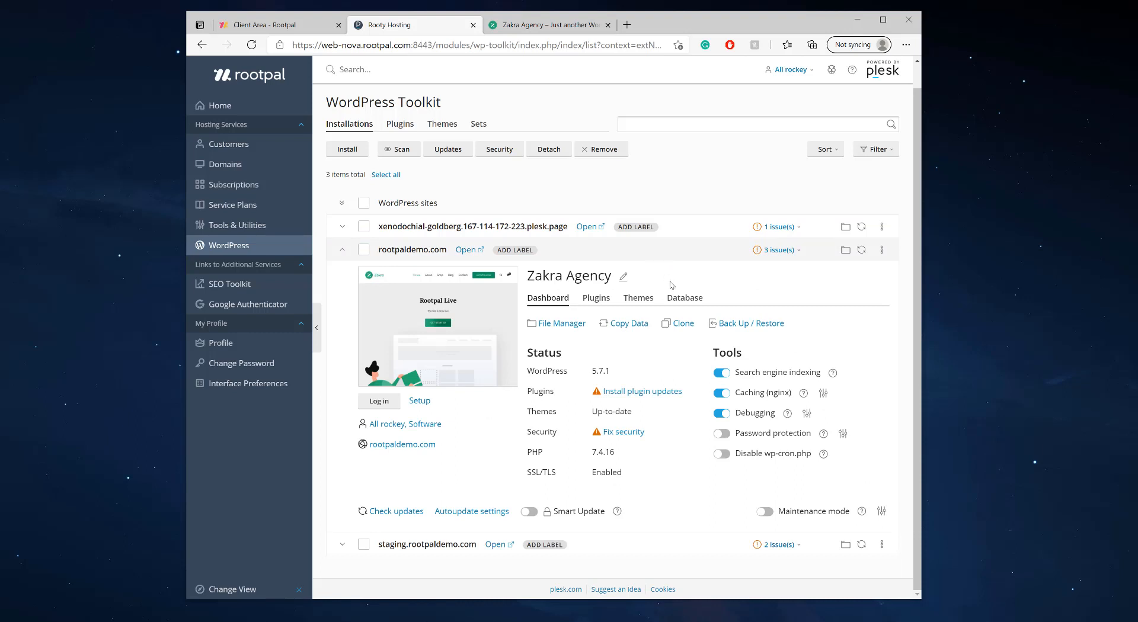
{"action": "mouse_move", "coordinate": [617, 424]}
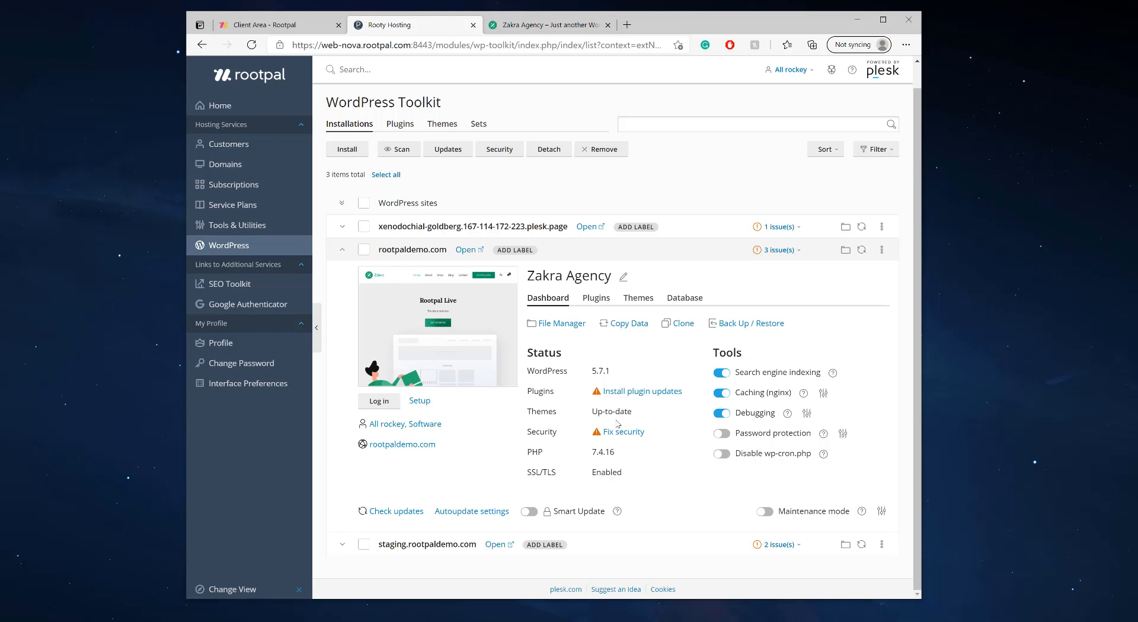
{"action": "mouse_move", "coordinate": [623, 432]}
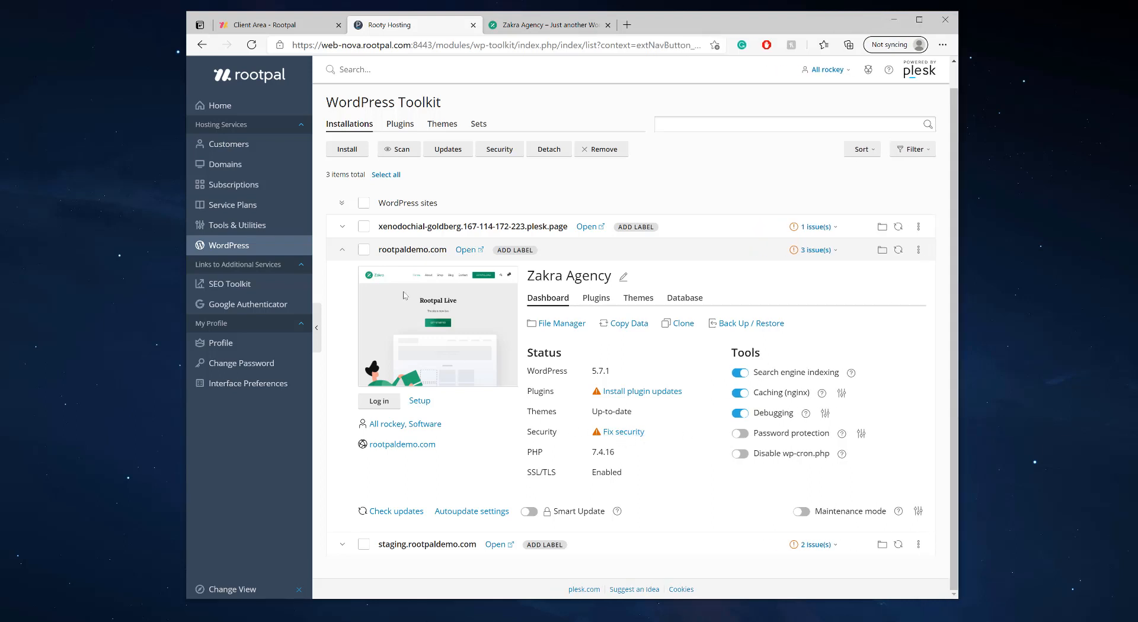
{"action": "mouse_move", "coordinate": [236, 225]}
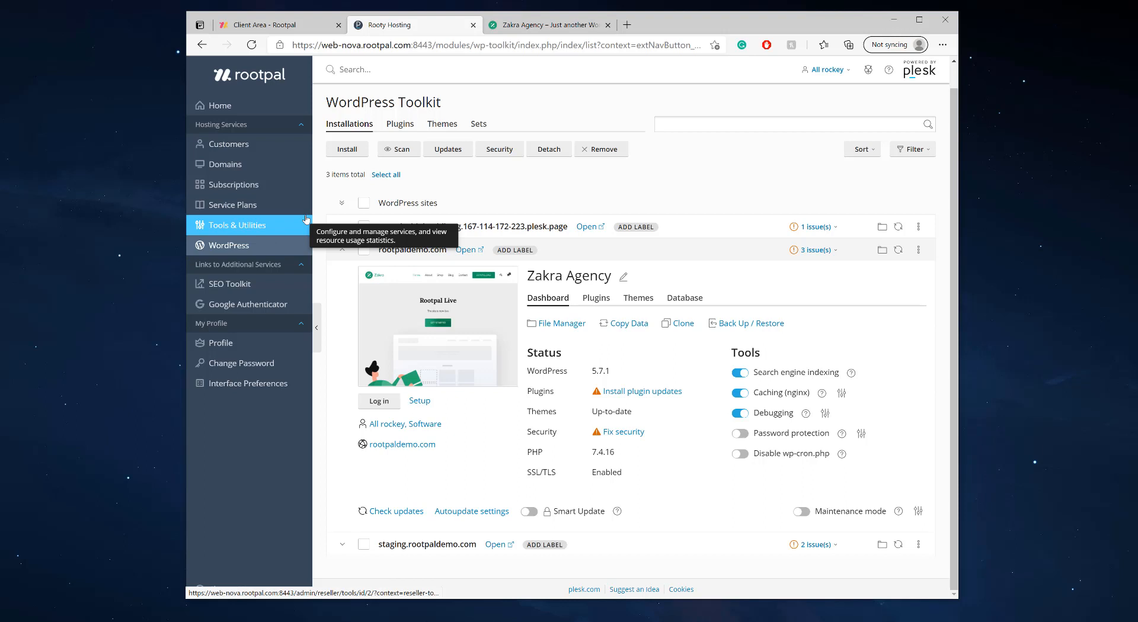
{"action": "mouse_move", "coordinate": [437, 326]}
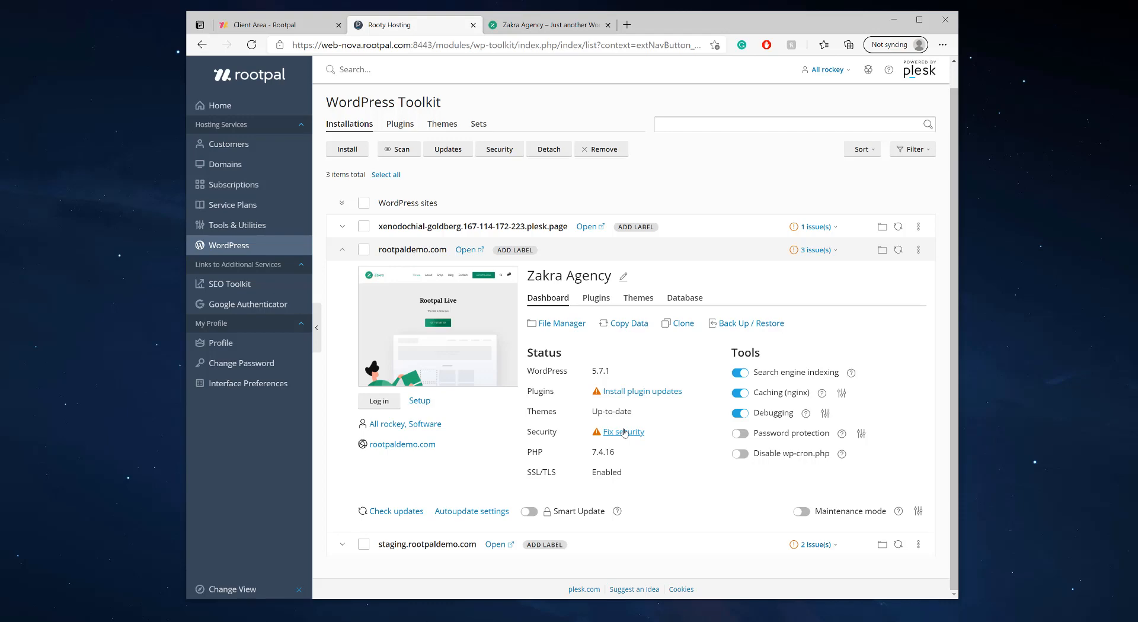
View rootpaldemo.com's Security Status list and scroll through the applied measures.
{"action": "left_click", "coordinate": [623, 431]}
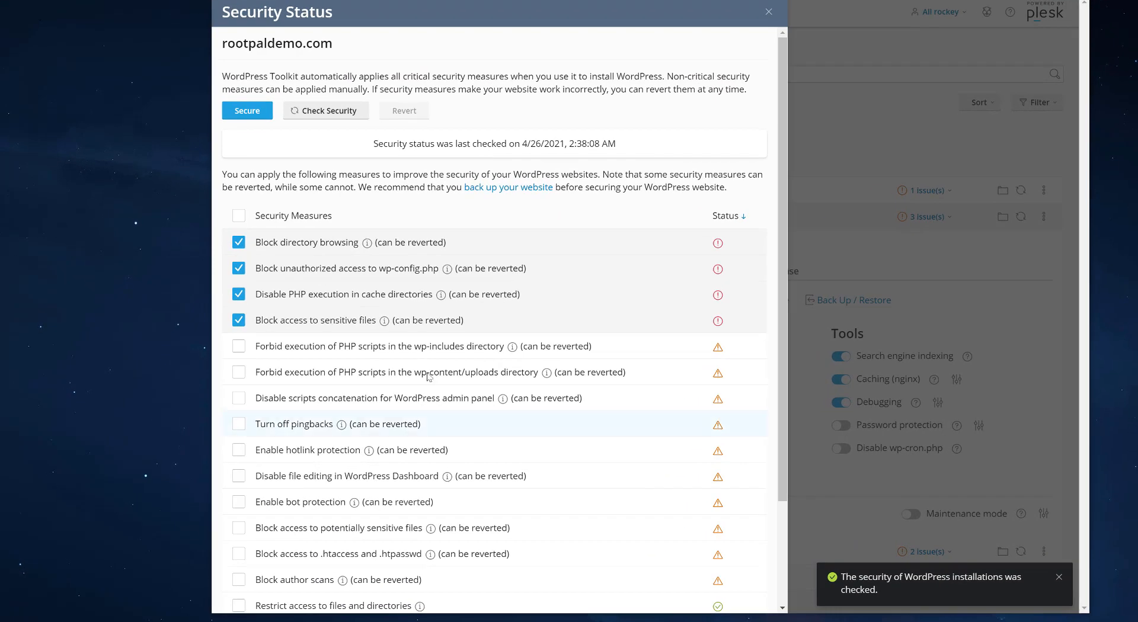
{"action": "mouse_move", "coordinate": [338, 232]}
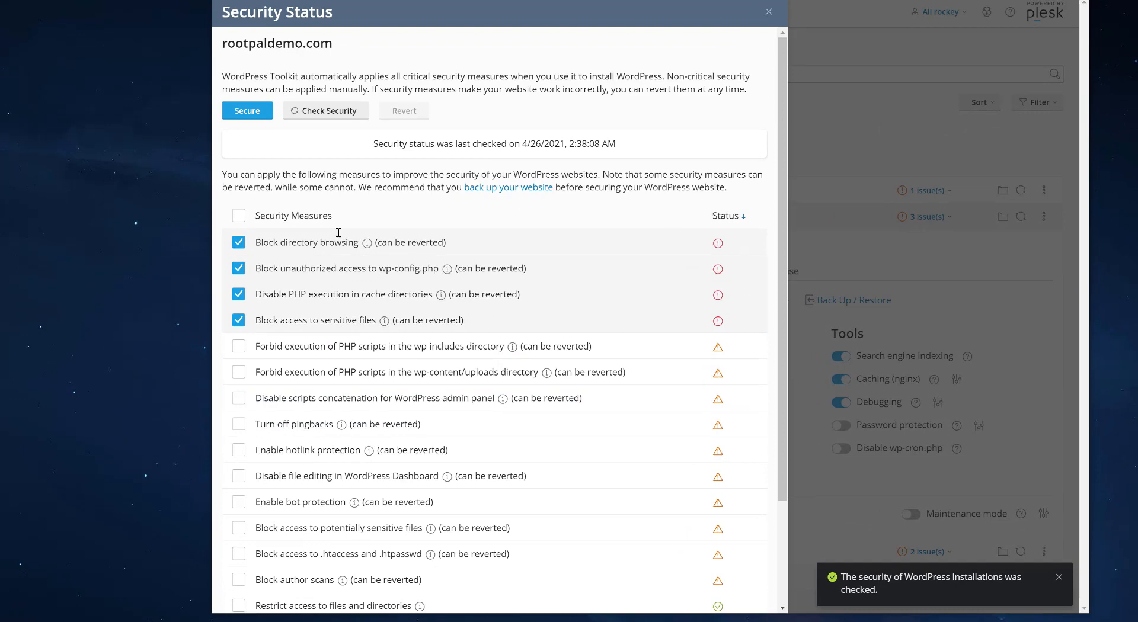
{"action": "scroll", "scroll_direction": "down", "scroll_amount": 3}
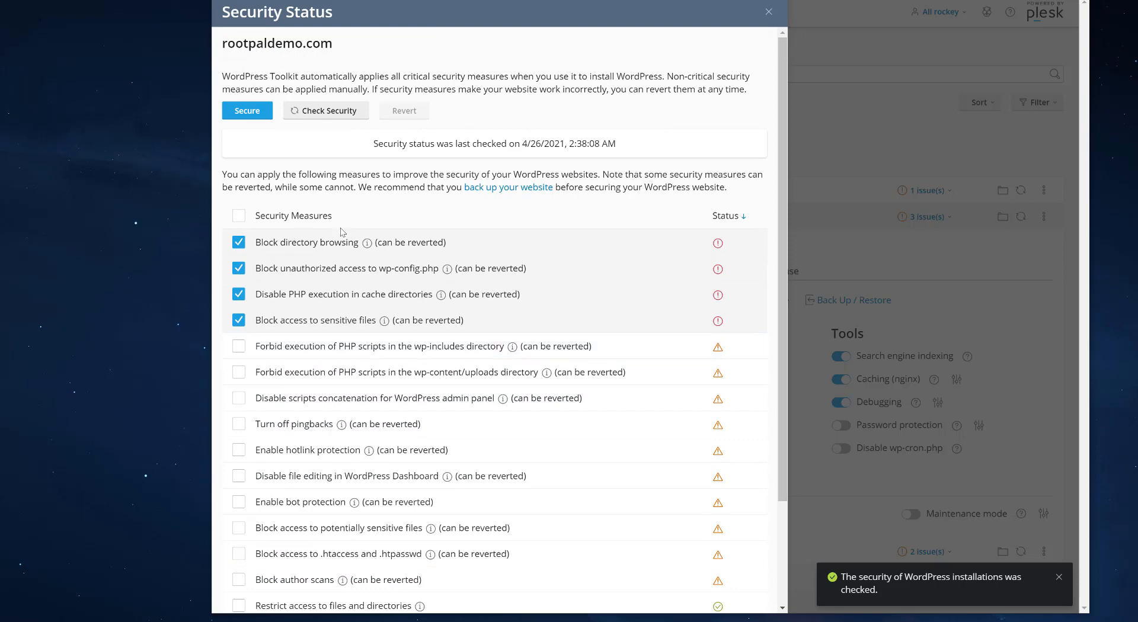
{"action": "scroll", "scroll_direction": "down", "scroll_amount": 3}
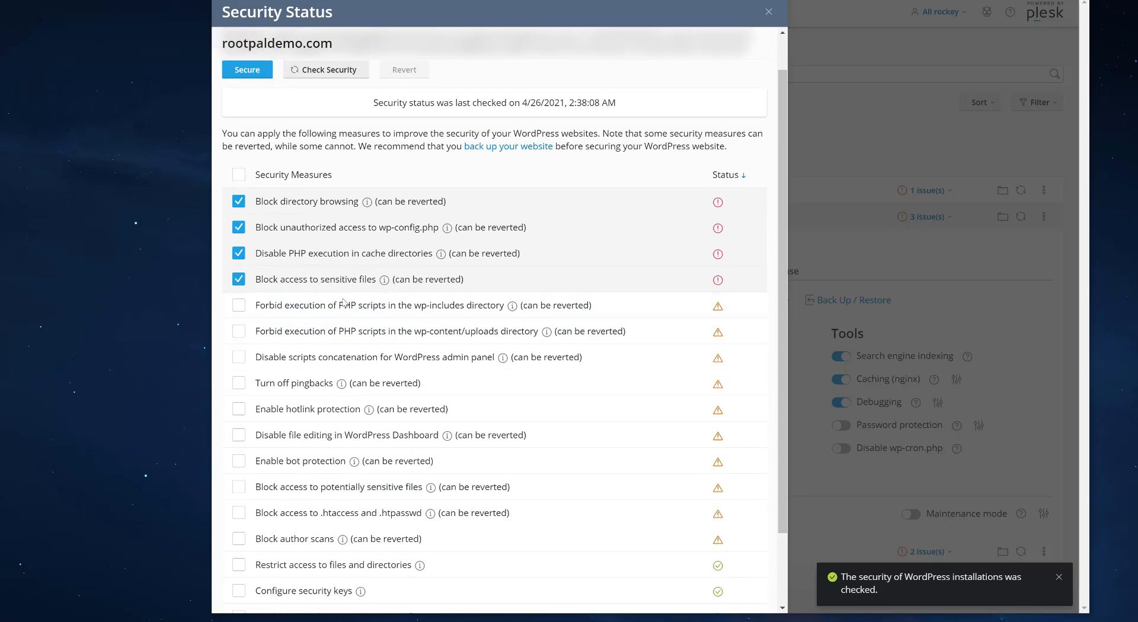
{"action": "mouse_move", "coordinate": [488, 272]}
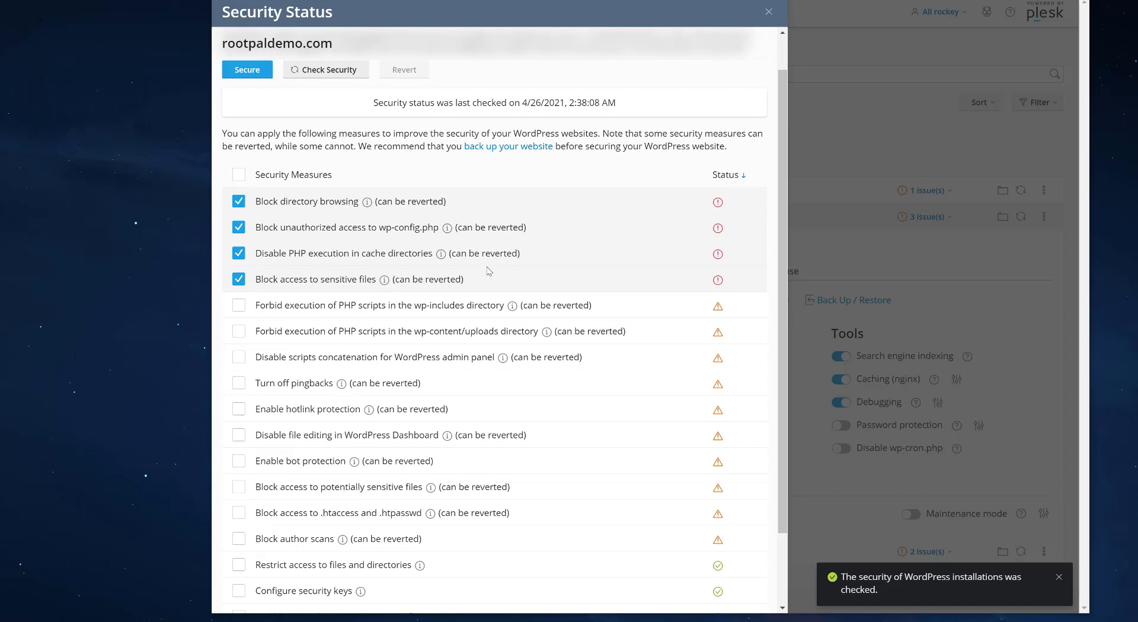
{"action": "mouse_move", "coordinate": [303, 216]}
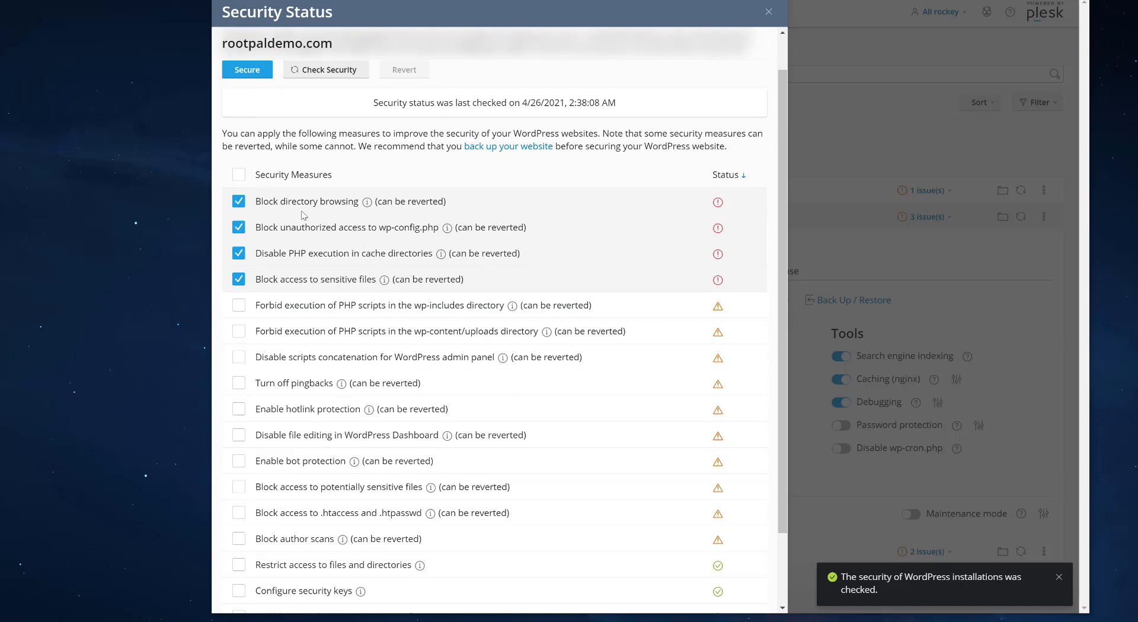
{"action": "mouse_move", "coordinate": [717, 204]}
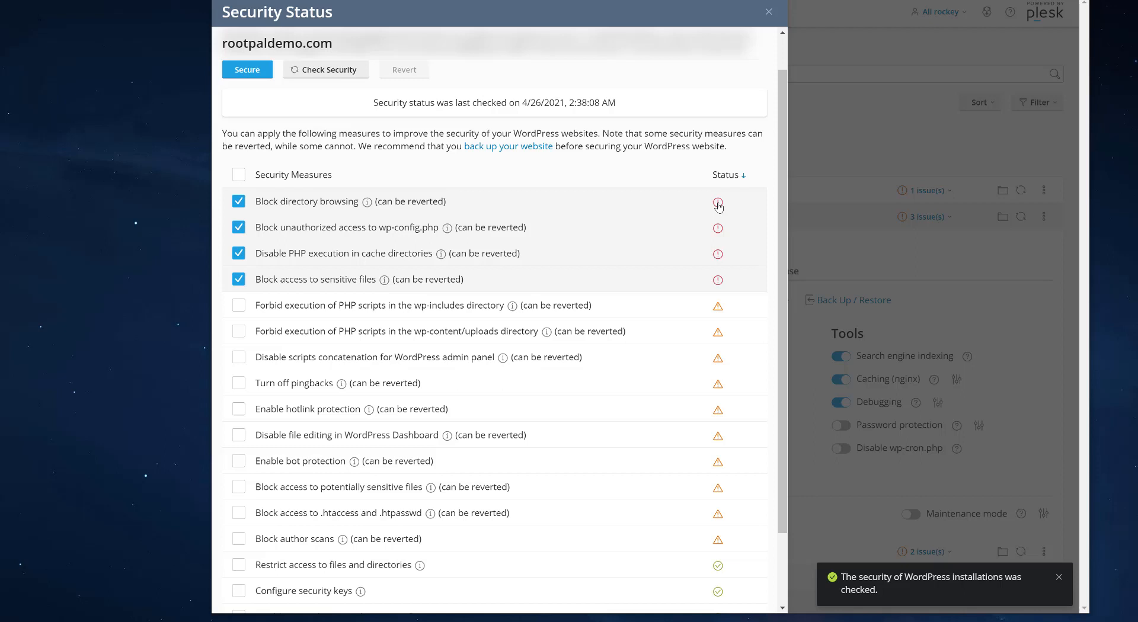
{"action": "mouse_move", "coordinate": [719, 204]}
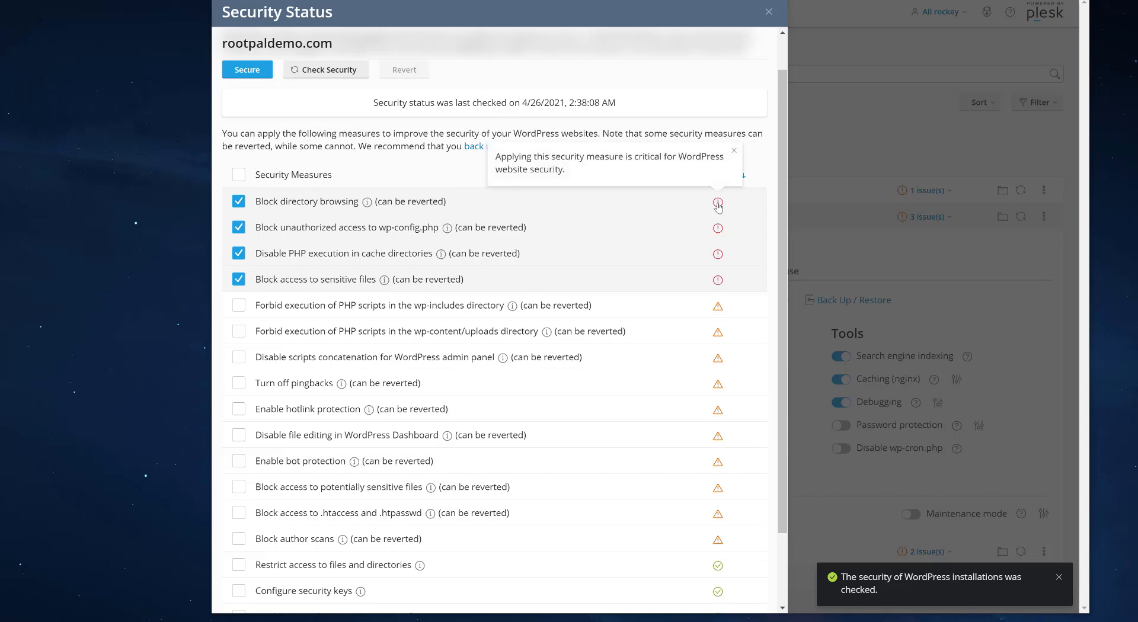
{"action": "mouse_move", "coordinate": [718, 223]}
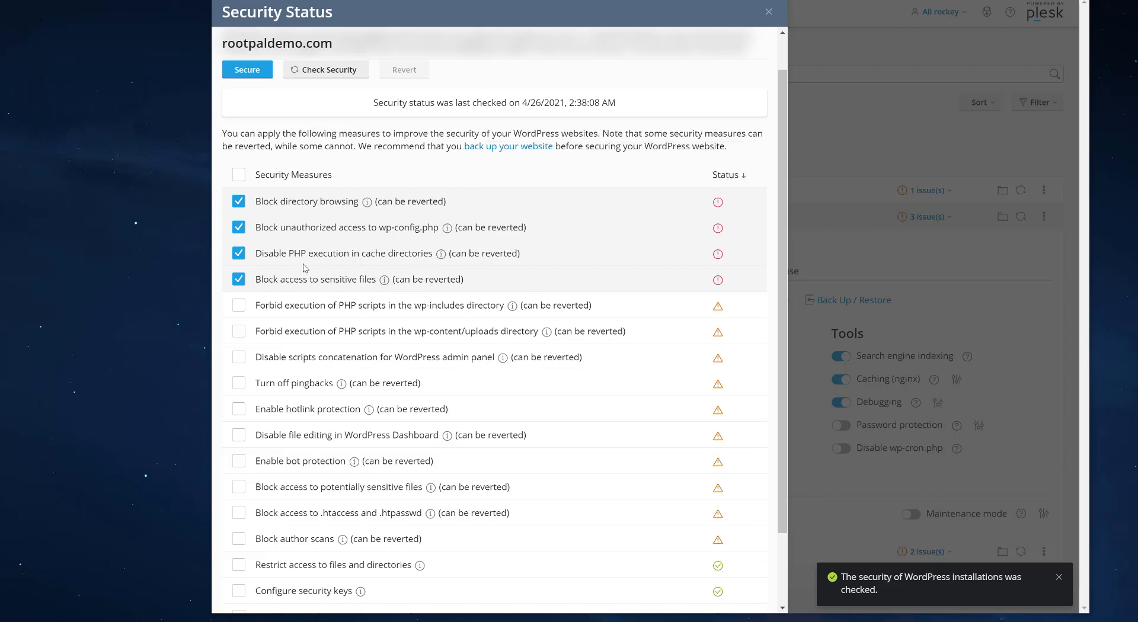
{"action": "mouse_move", "coordinate": [415, 257]}
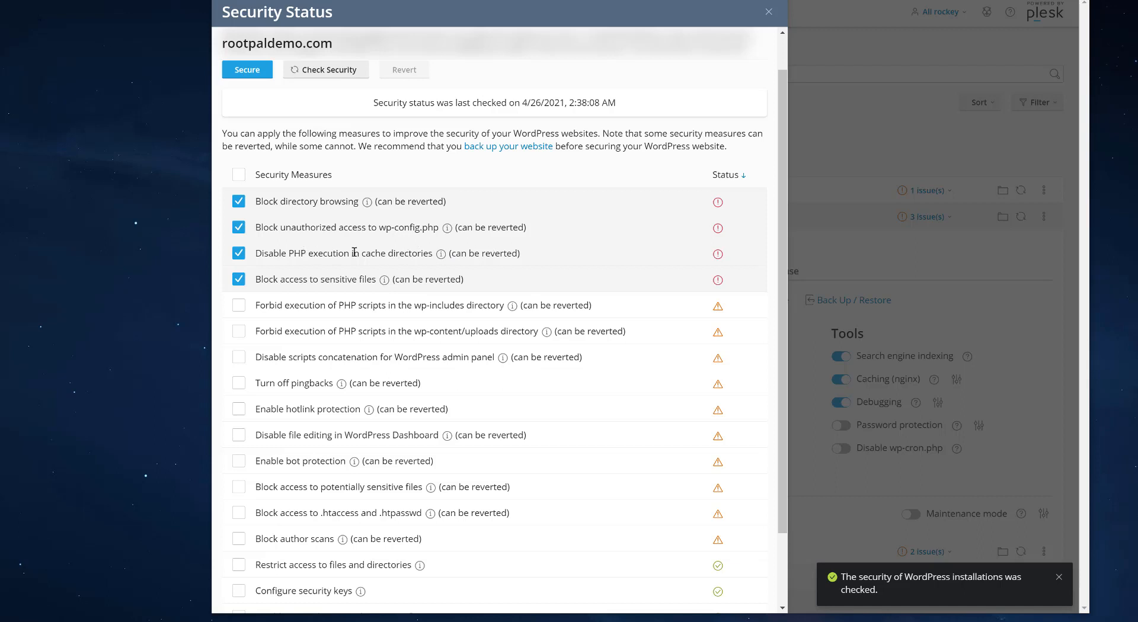
{"action": "mouse_move", "coordinate": [309, 250]}
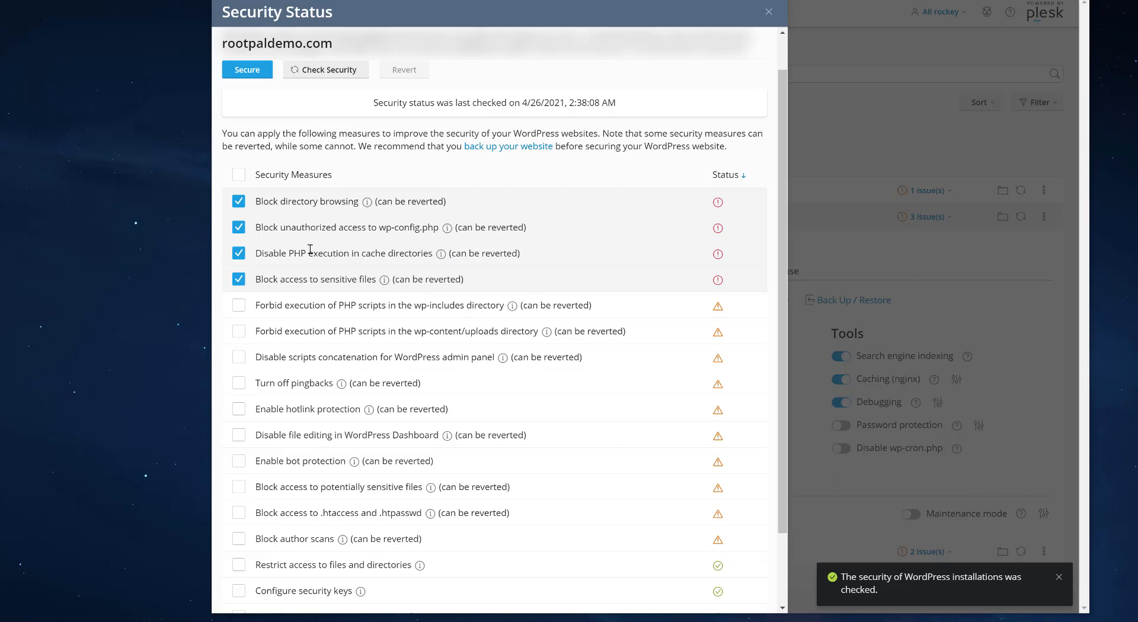
{"action": "mouse_move", "coordinate": [412, 265]}
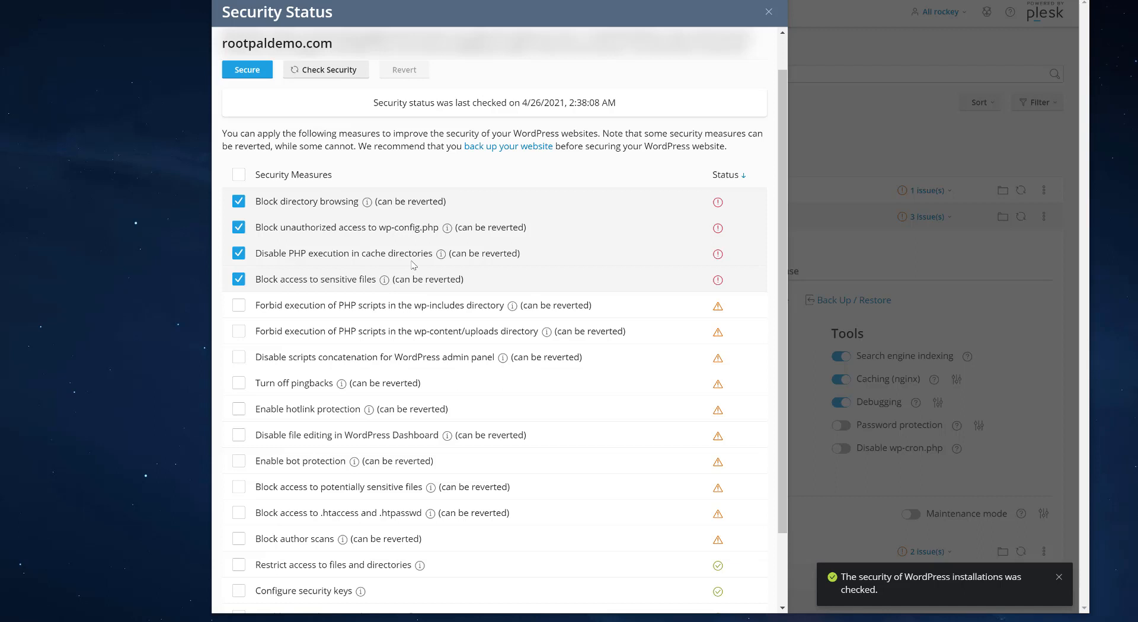
{"action": "mouse_move", "coordinate": [484, 284]}
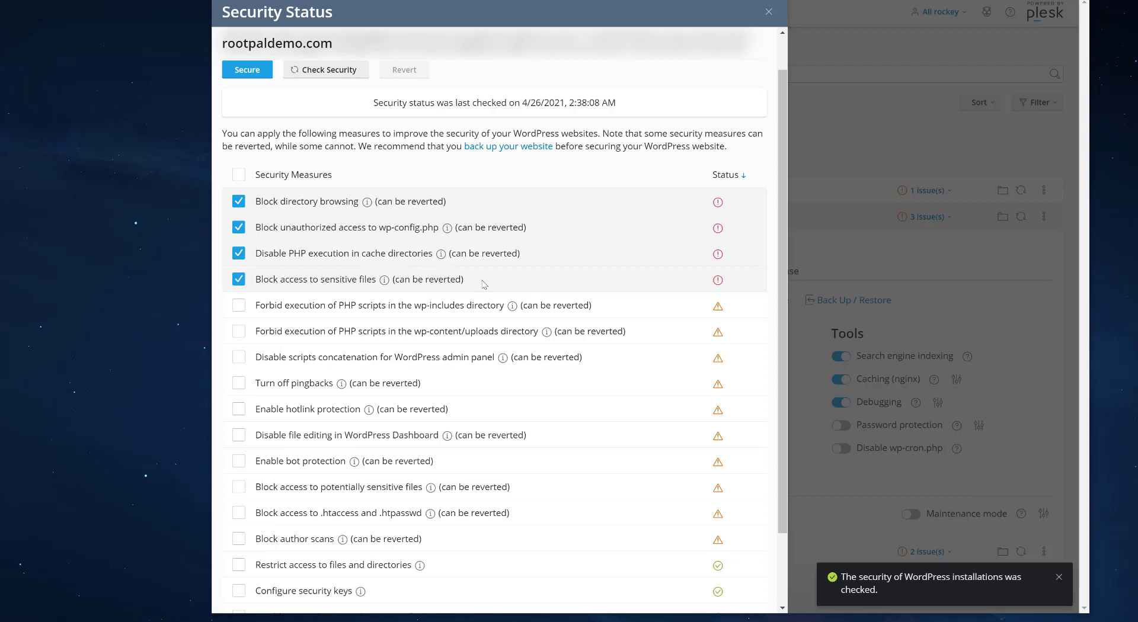
{"action": "mouse_move", "coordinate": [257, 281]}
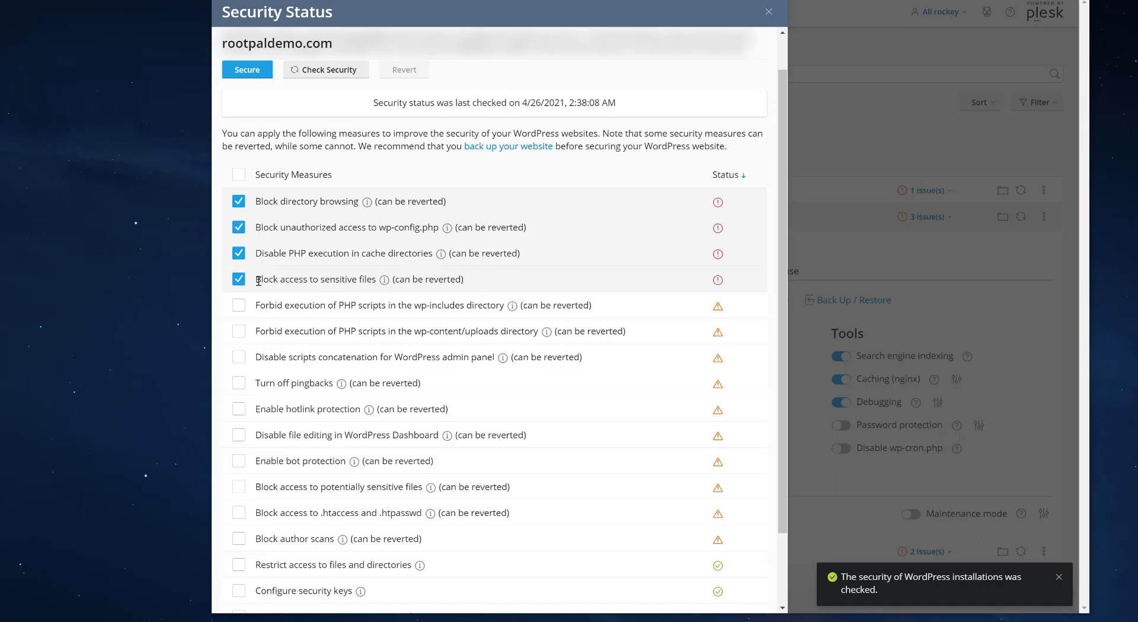
{"action": "double_click", "coordinate": [314, 280]}
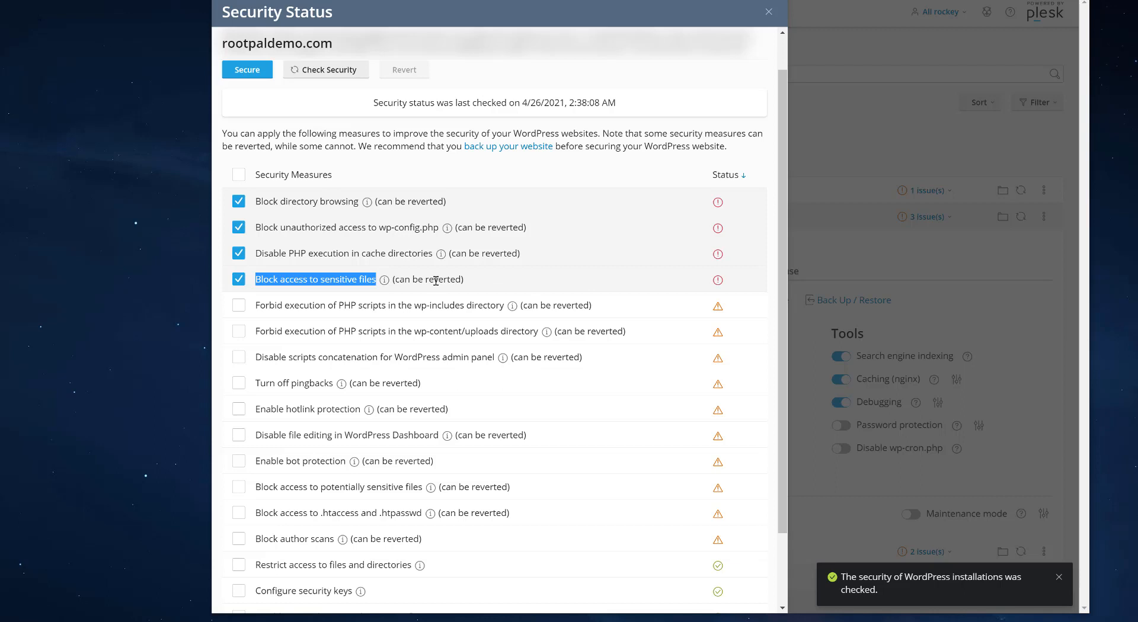
{"action": "mouse_move", "coordinate": [434, 280]}
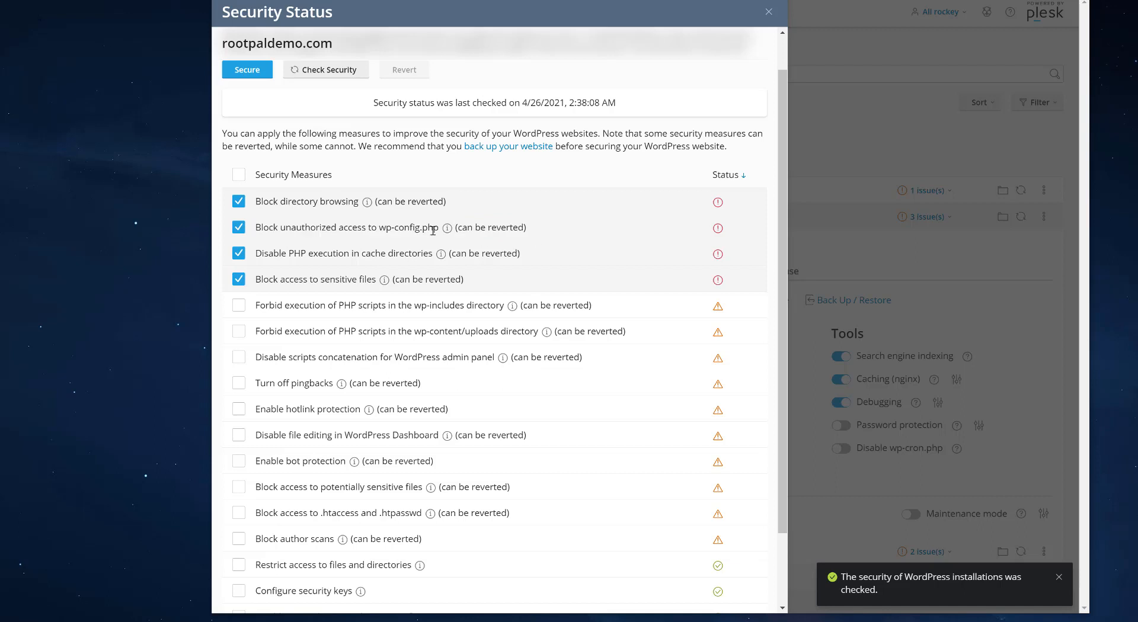
{"action": "mouse_move", "coordinate": [433, 229]}
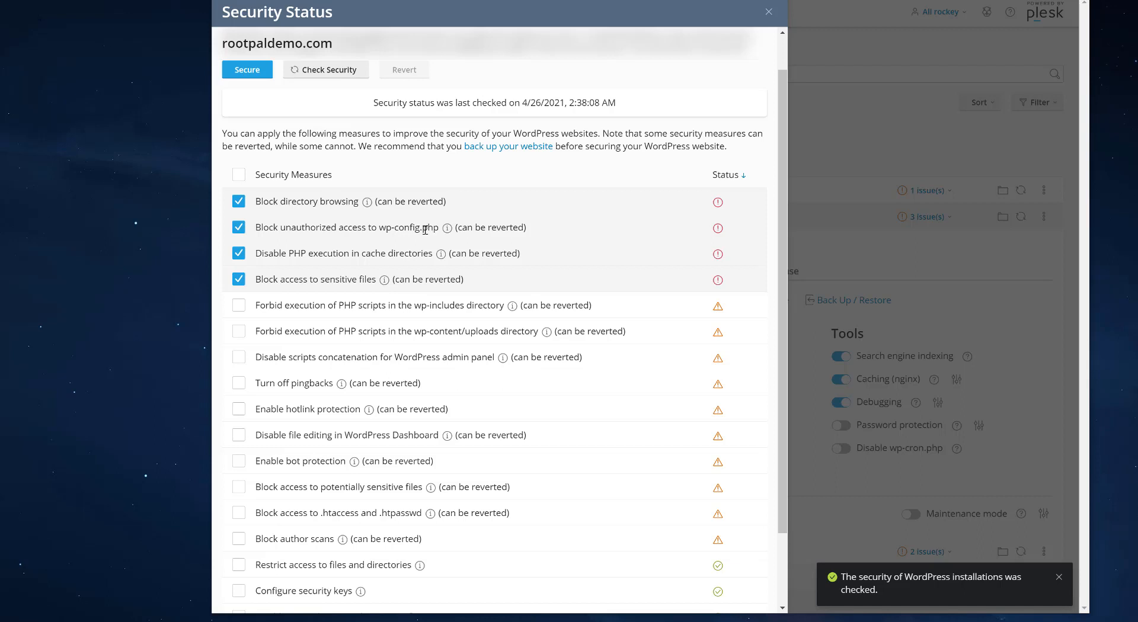
{"action": "mouse_move", "coordinate": [503, 238]}
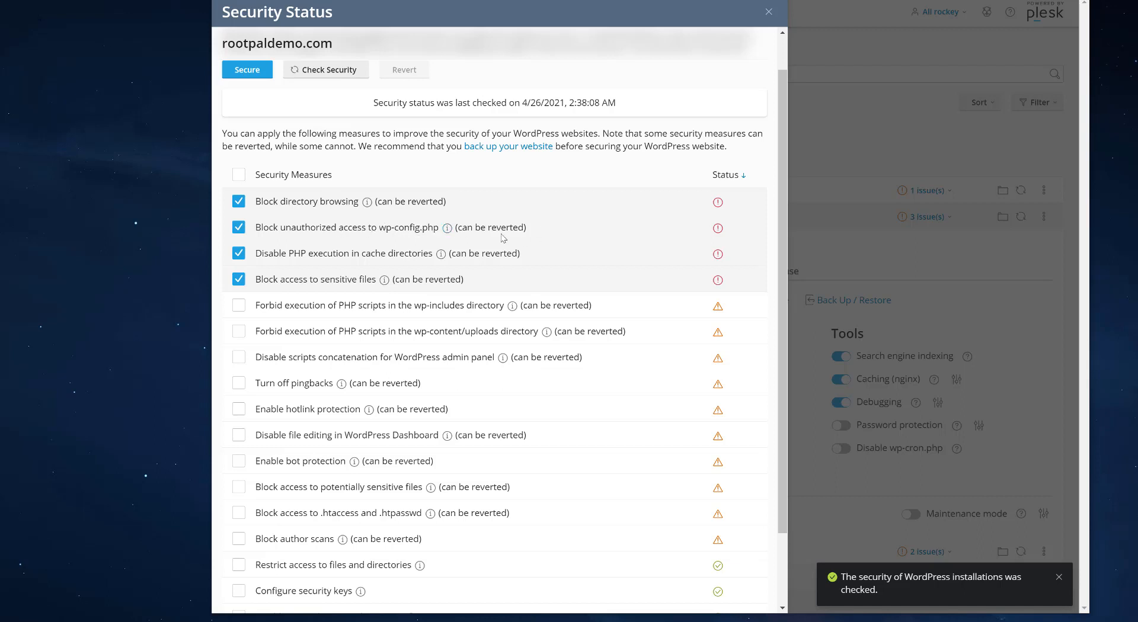
{"action": "mouse_move", "coordinate": [670, 264]}
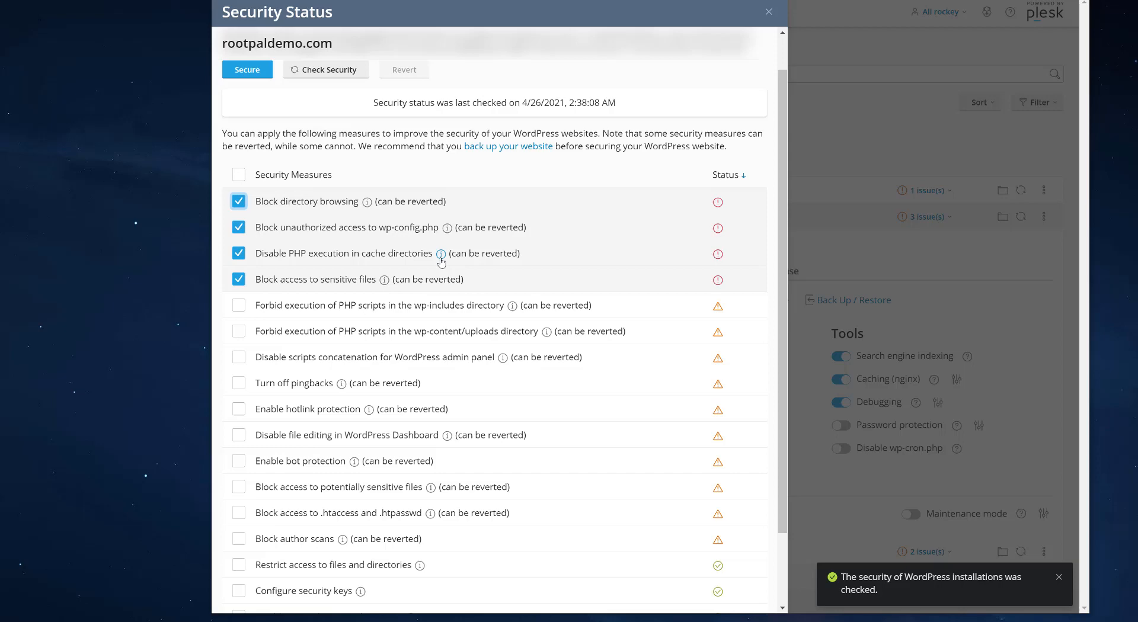
{"action": "mouse_move", "coordinate": [334, 271]}
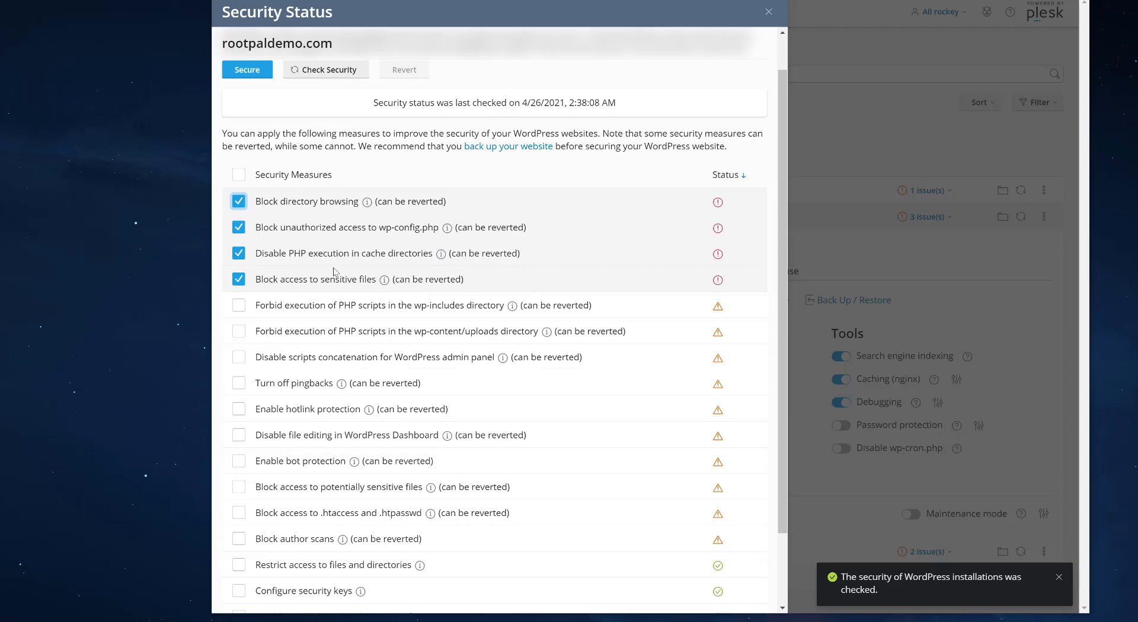
{"action": "scroll", "scroll_direction": "down", "scroll_amount": 3}
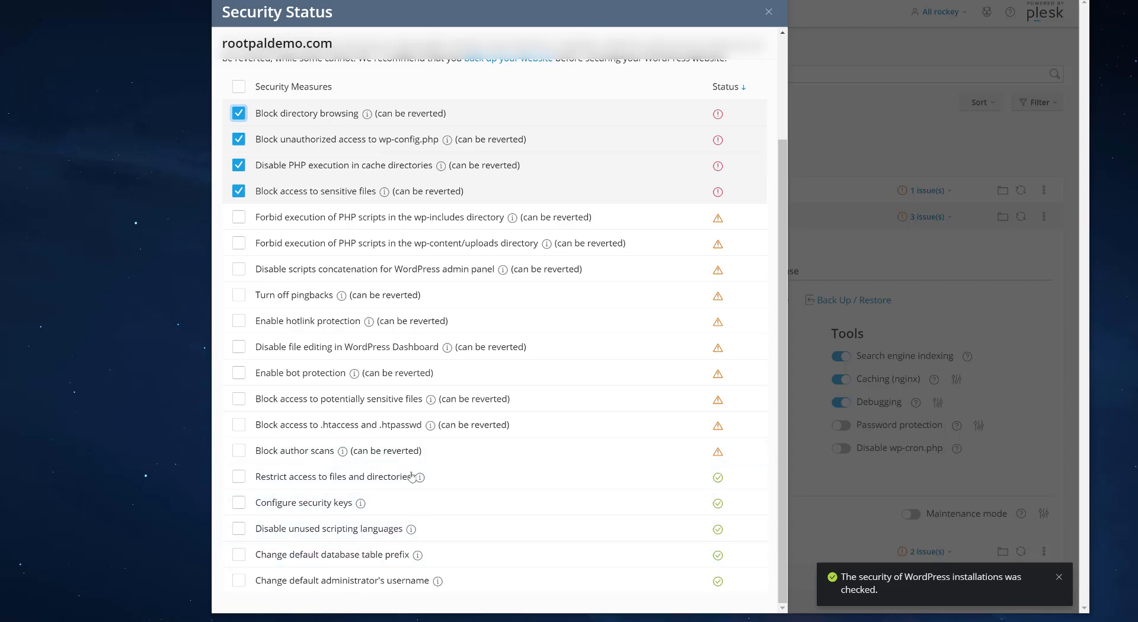
{"action": "mouse_move", "coordinate": [642, 463]}
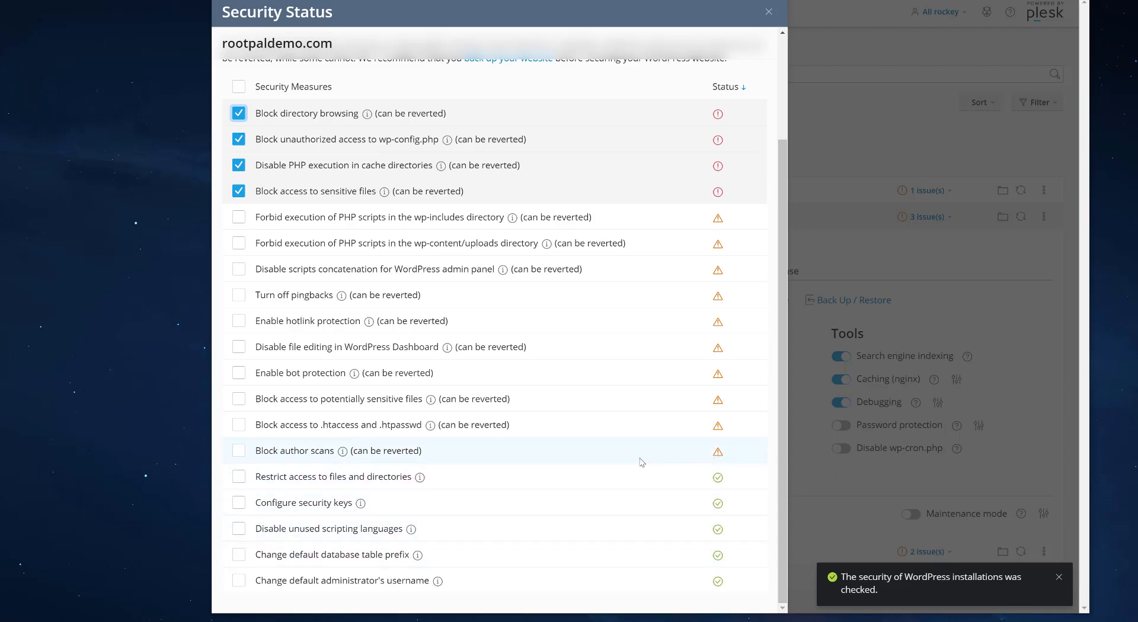
{"action": "mouse_move", "coordinate": [721, 506]}
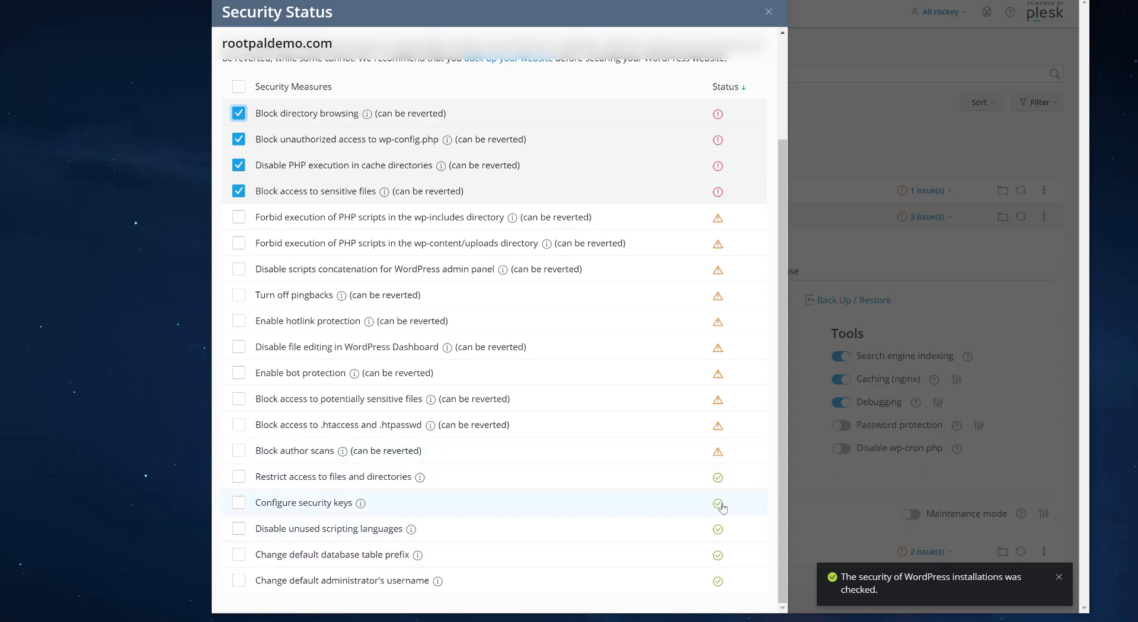
{"action": "mouse_move", "coordinate": [717, 578]}
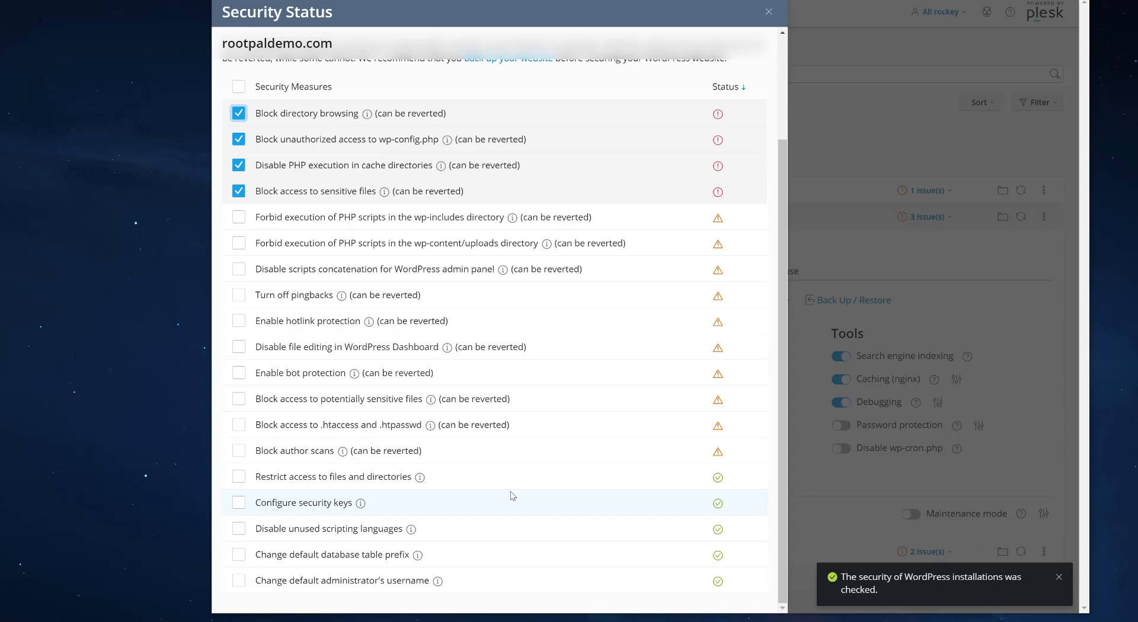
{"action": "mouse_move", "coordinate": [493, 500]}
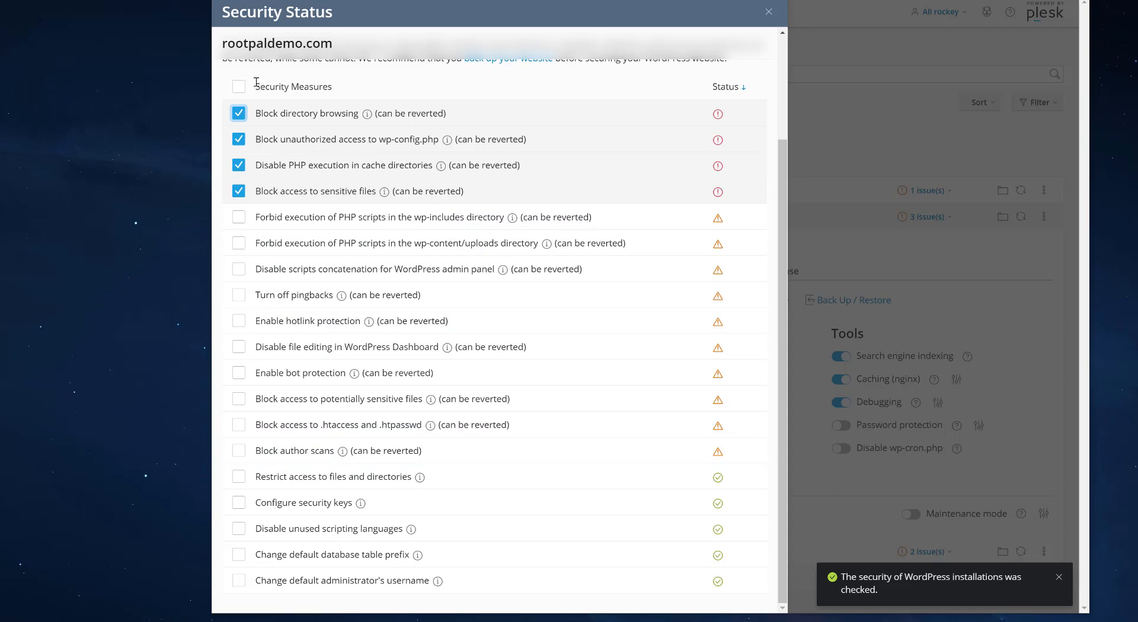
Tick the Security Measures header checkbox to select all measures.
{"action": "left_click", "coordinate": [239, 86]}
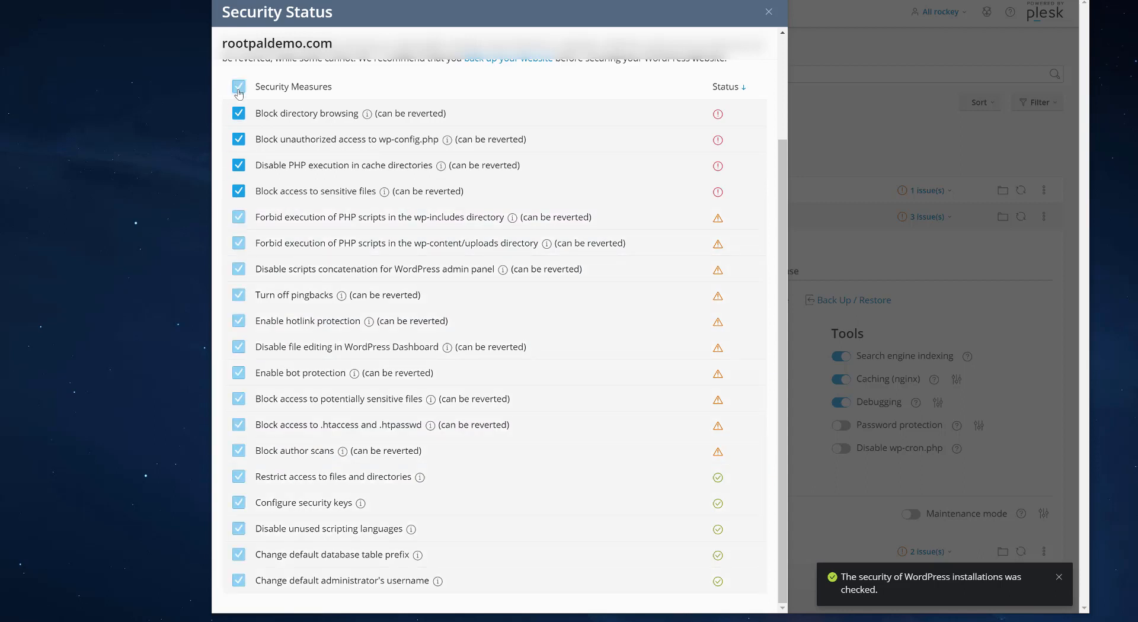
{"action": "left_click", "coordinate": [238, 86]}
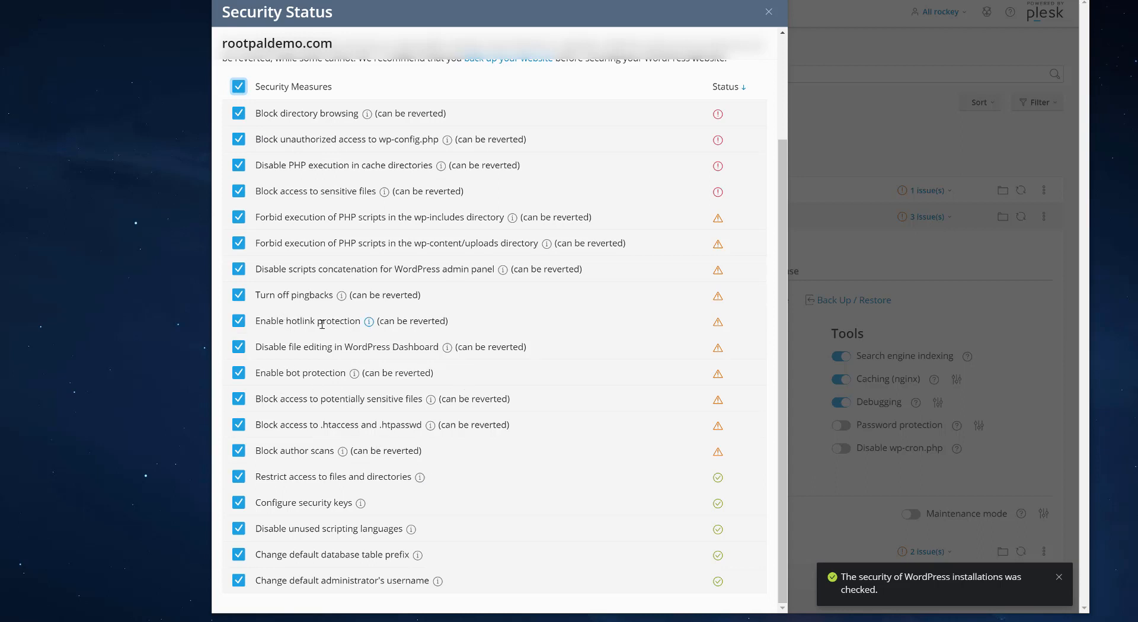
{"action": "mouse_move", "coordinate": [369, 325]}
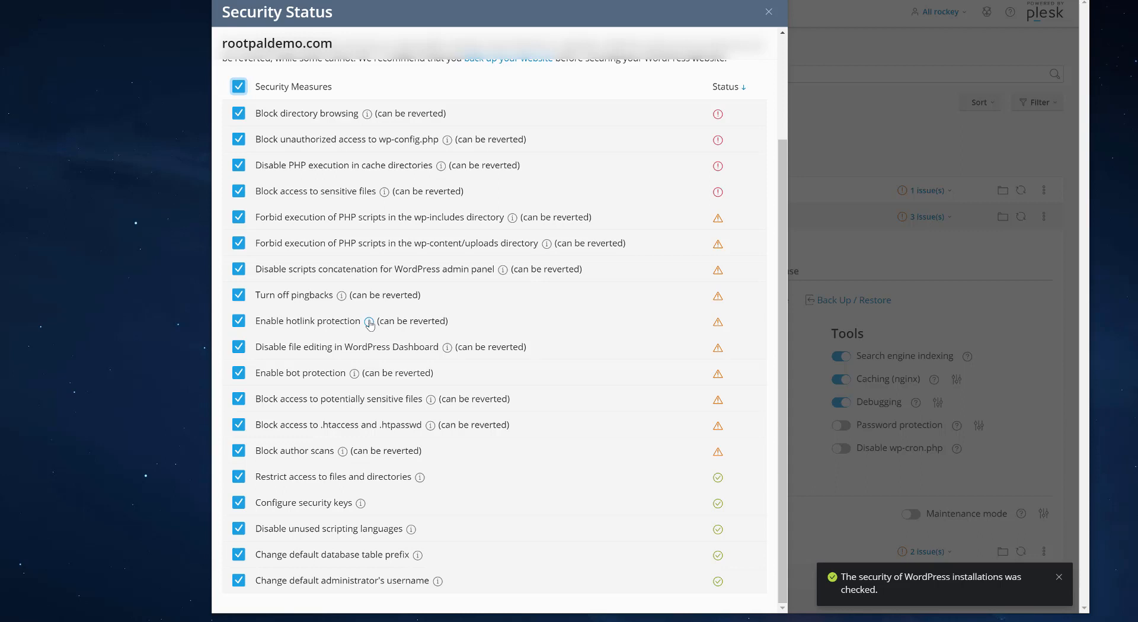
{"action": "mouse_move", "coordinate": [369, 323]}
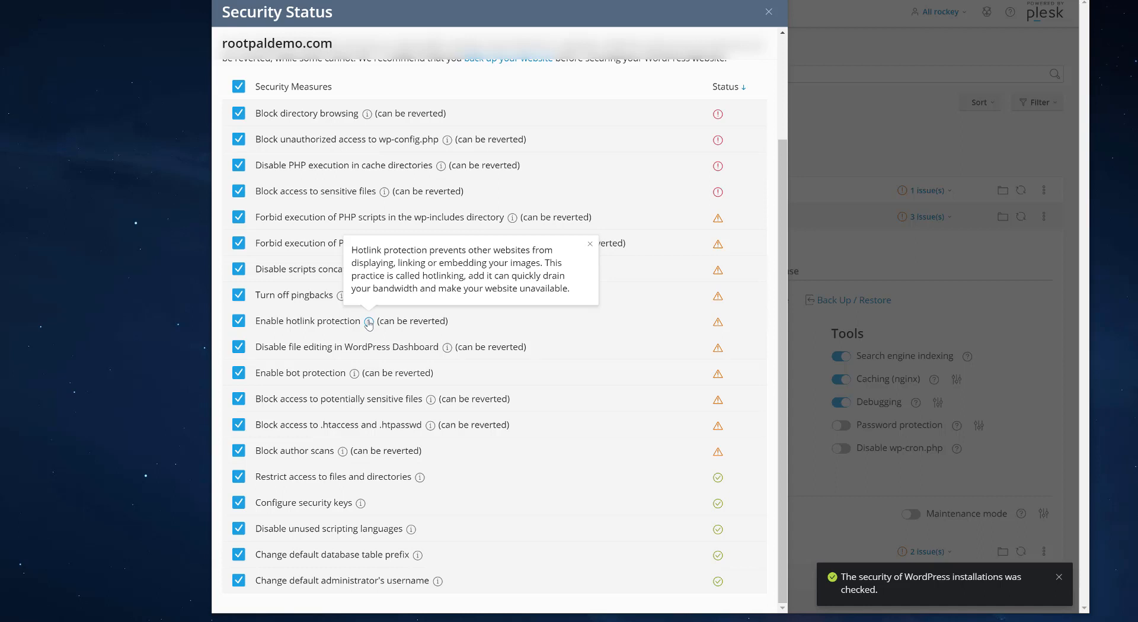
{"action": "mouse_move", "coordinate": [274, 323]}
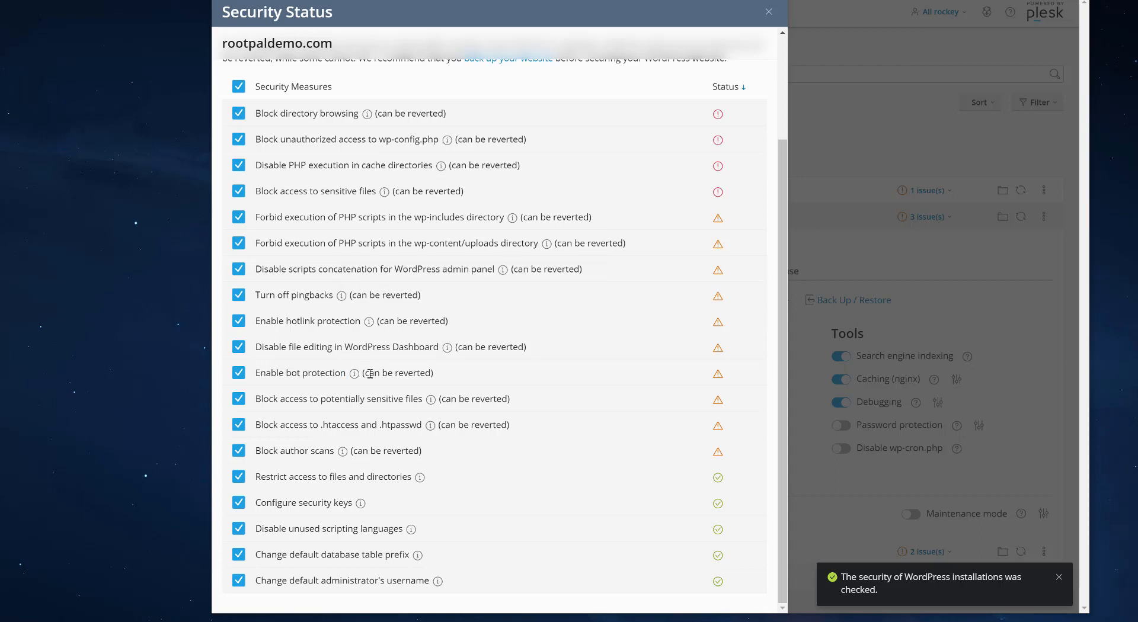
{"action": "mouse_move", "coordinate": [369, 374]}
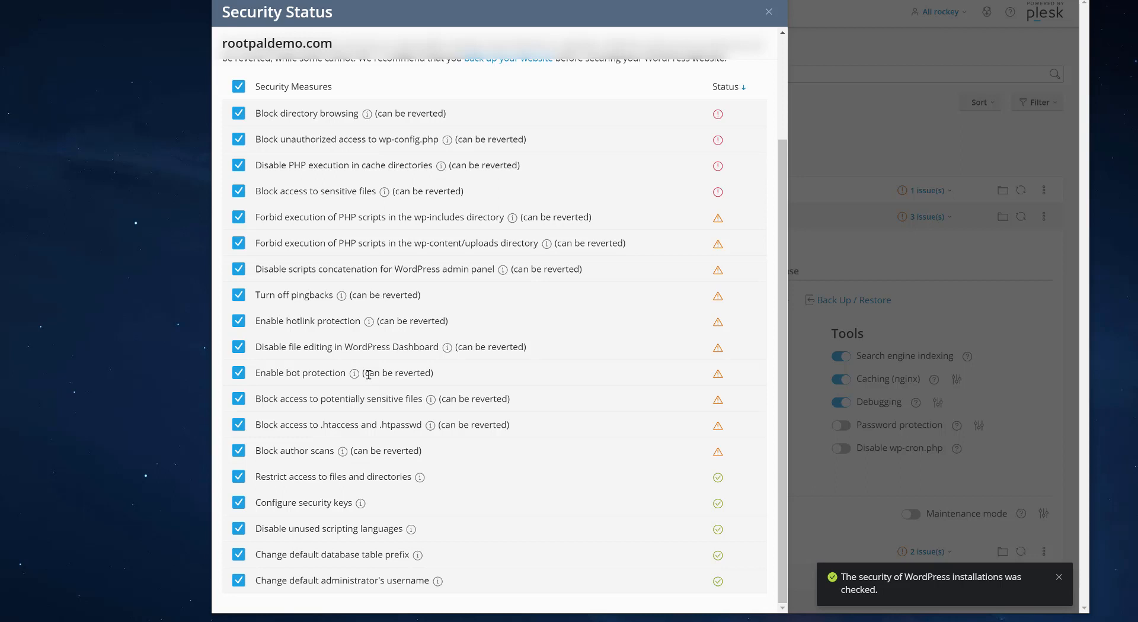
{"action": "mouse_move", "coordinate": [270, 374]}
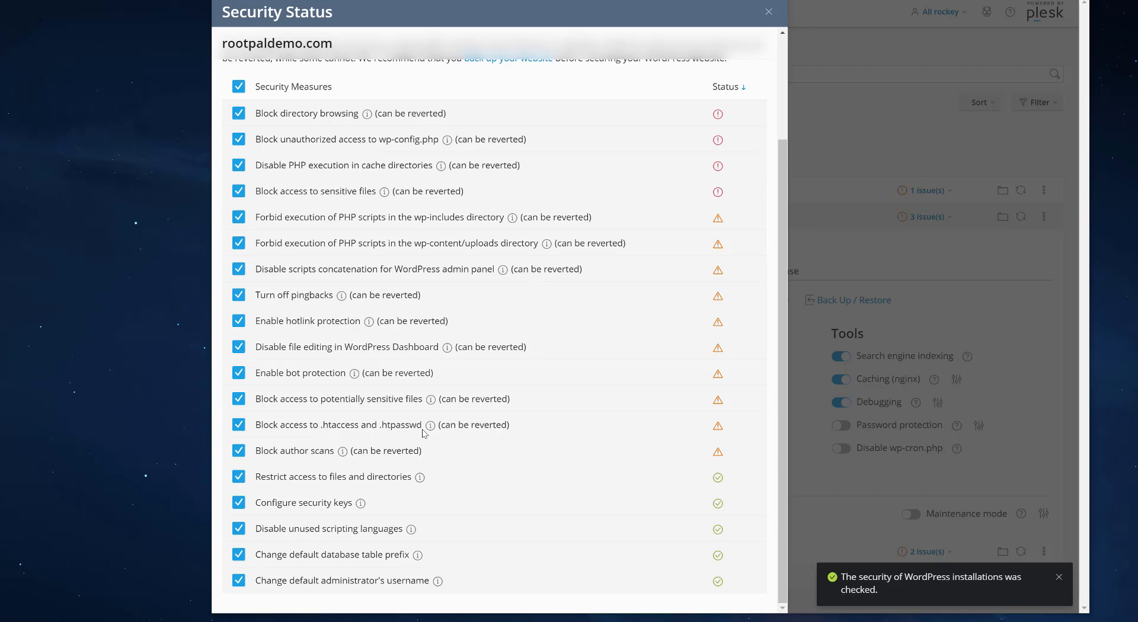
{"action": "mouse_move", "coordinate": [385, 426]}
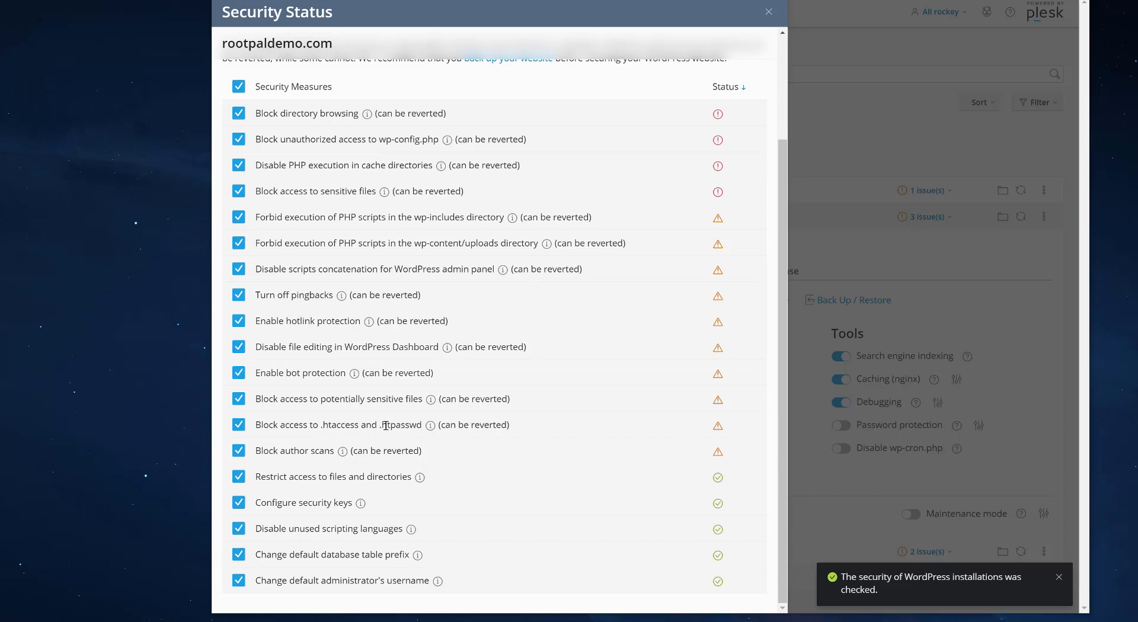
{"action": "mouse_move", "coordinate": [271, 368]}
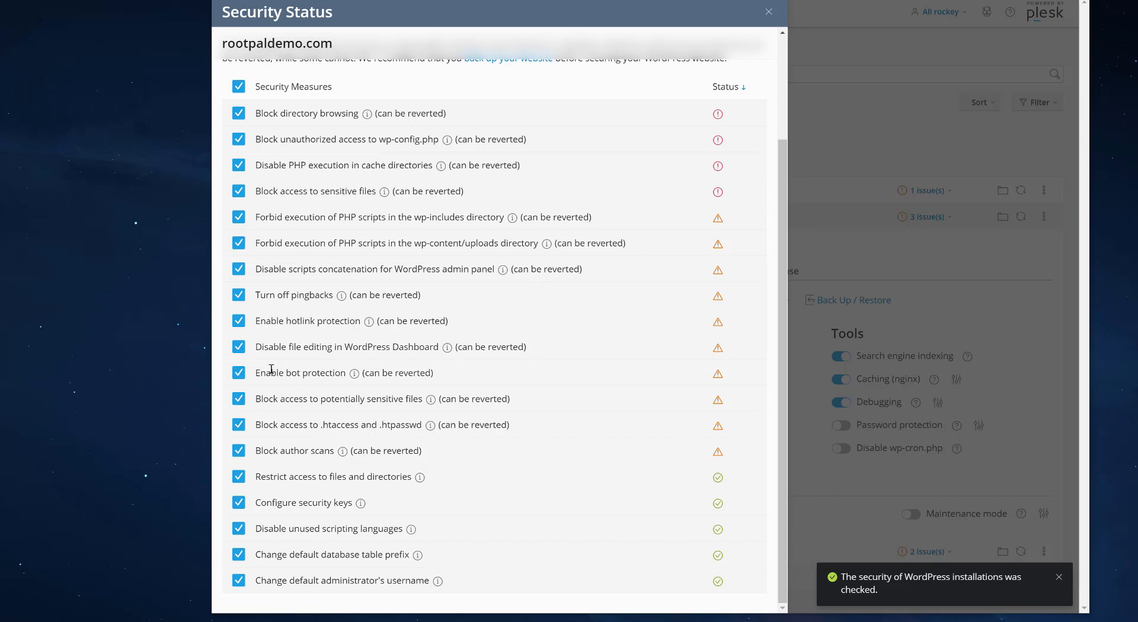
{"action": "mouse_move", "coordinate": [347, 375]}
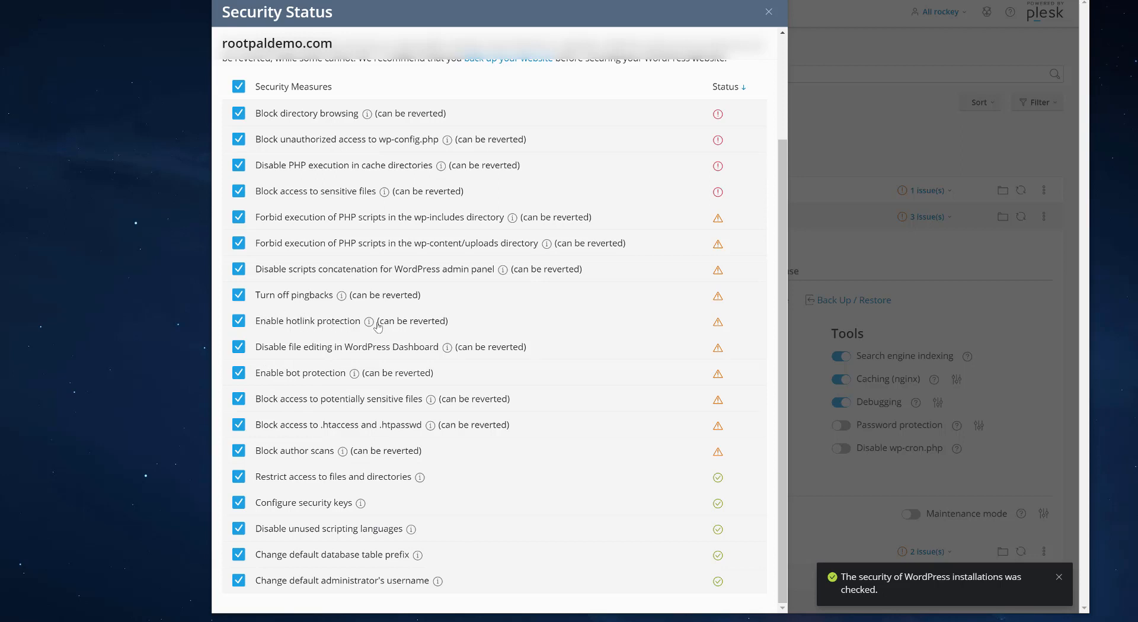
{"action": "mouse_move", "coordinate": [371, 325]}
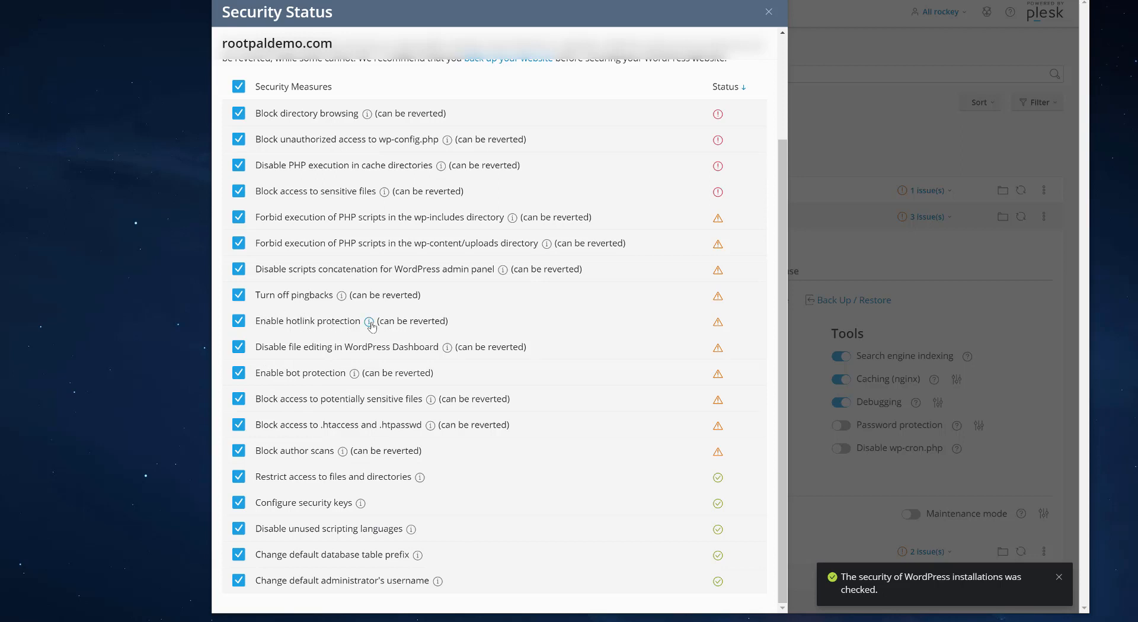
{"action": "mouse_move", "coordinate": [254, 304]}
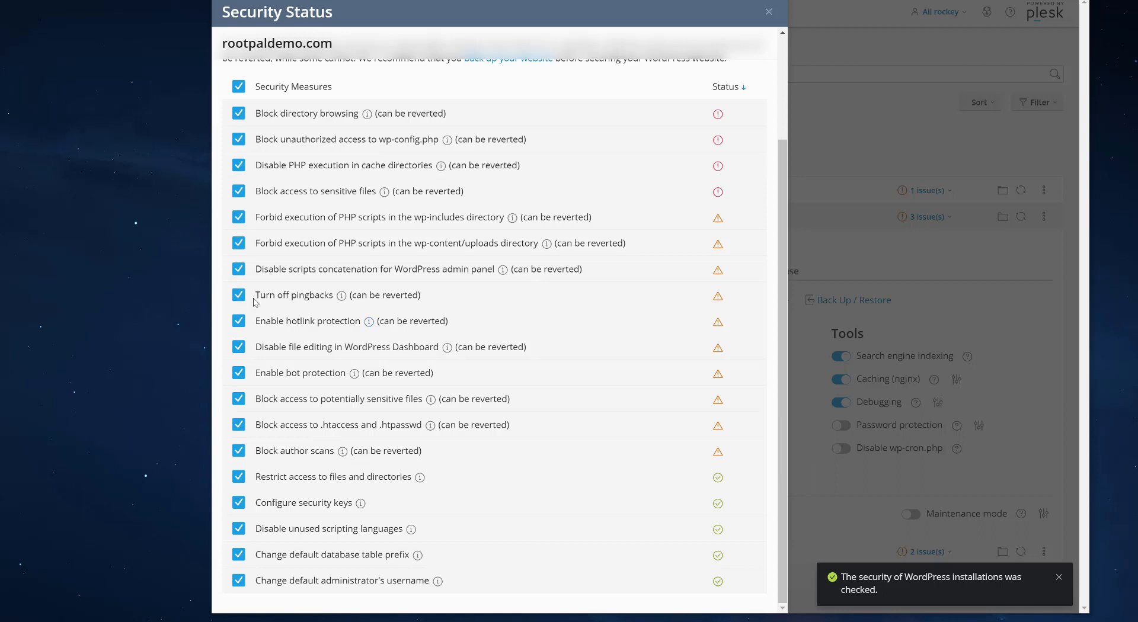
Untick 'Turn off pingbacks' and 'Enable hotlink protection'.
{"action": "left_click", "coordinate": [239, 294]}
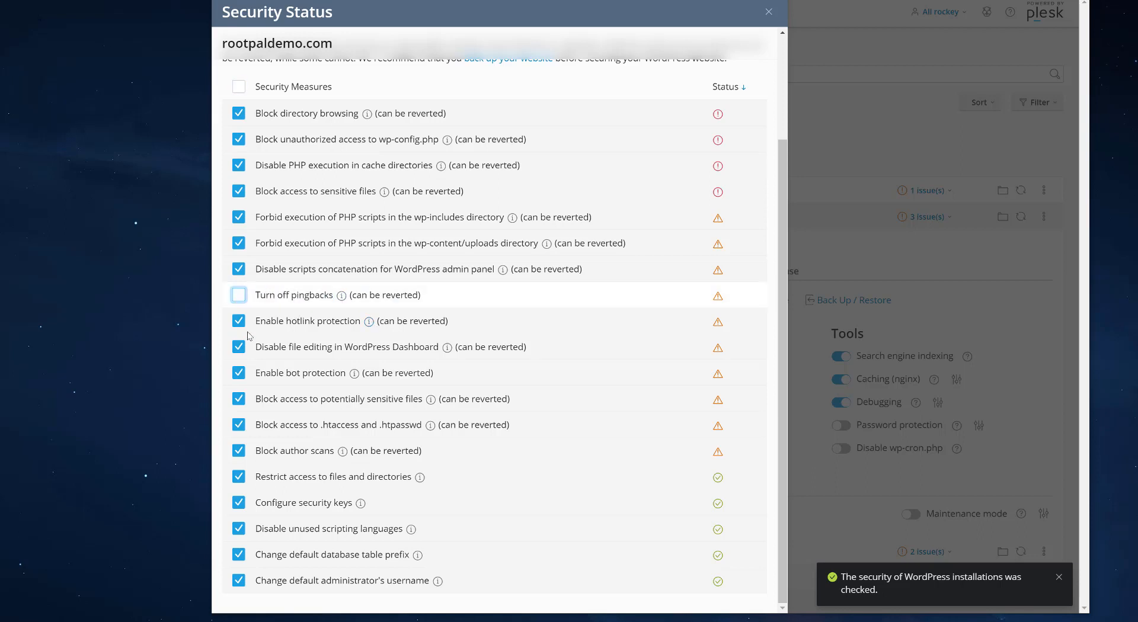
{"action": "left_click", "coordinate": [239, 320]}
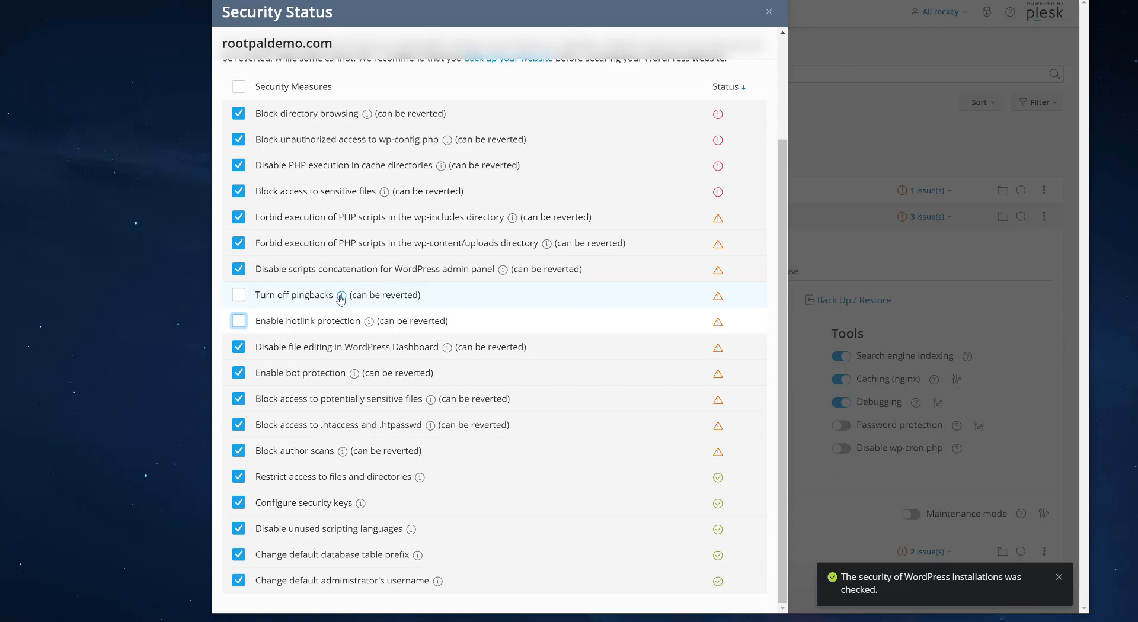
{"action": "mouse_move", "coordinate": [342, 295]}
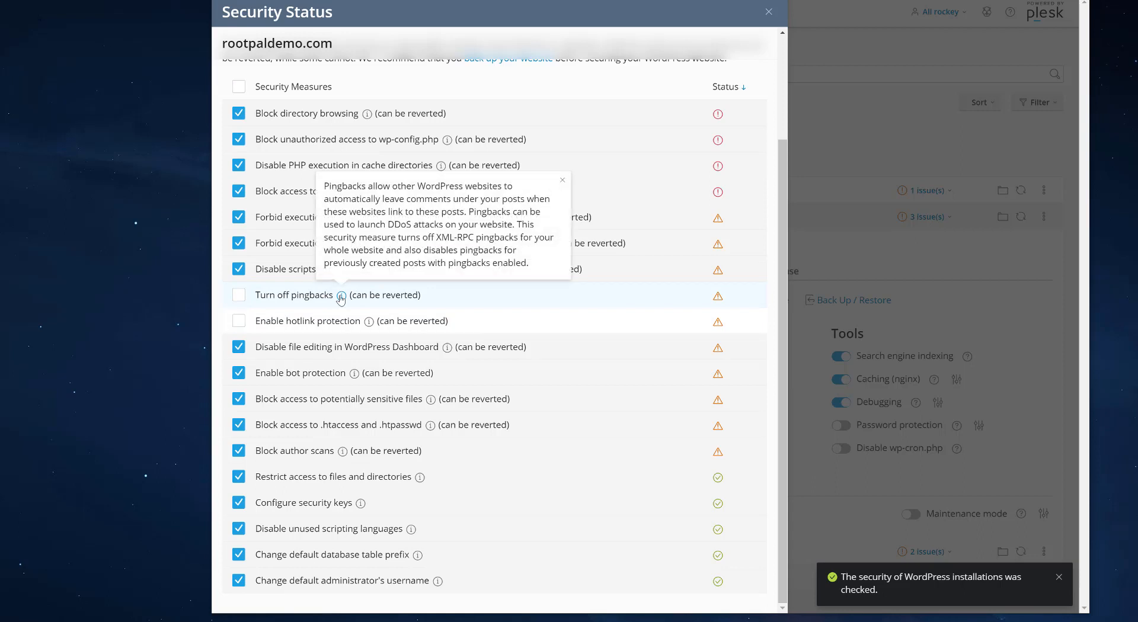
{"action": "mouse_move", "coordinate": [397, 299]}
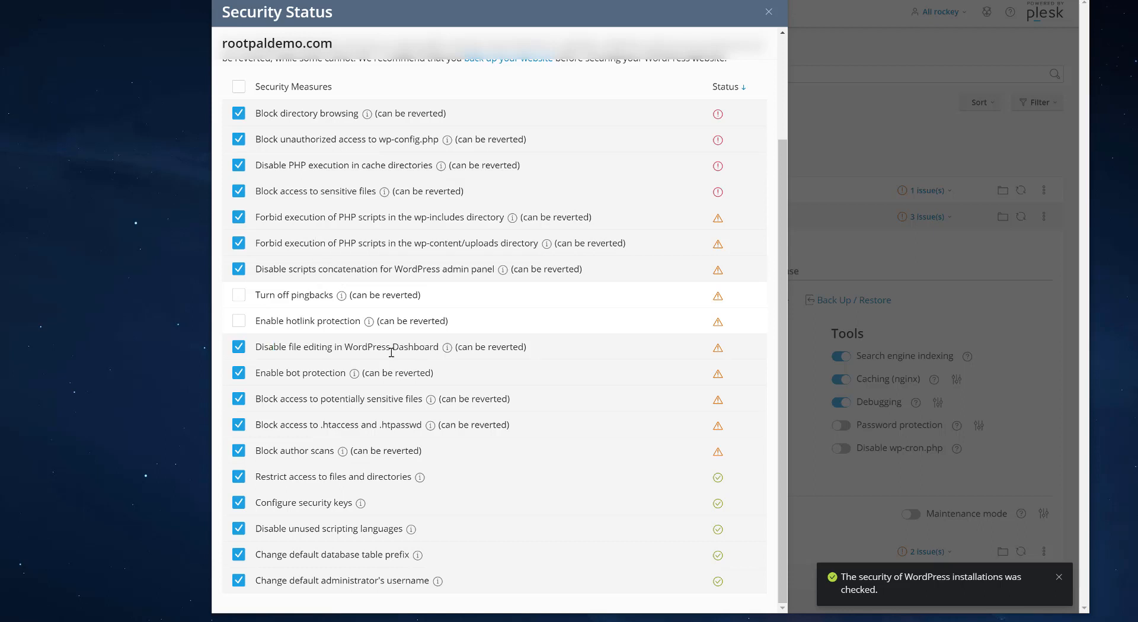
{"action": "mouse_move", "coordinate": [387, 352]}
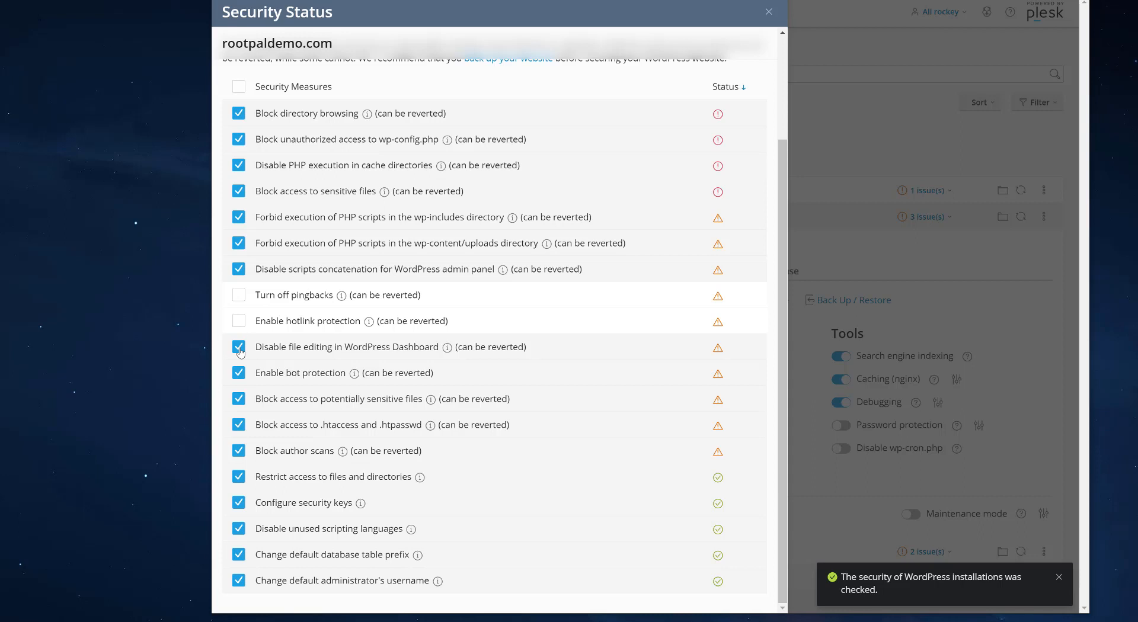
{"action": "left_click", "coordinate": [238, 346]}
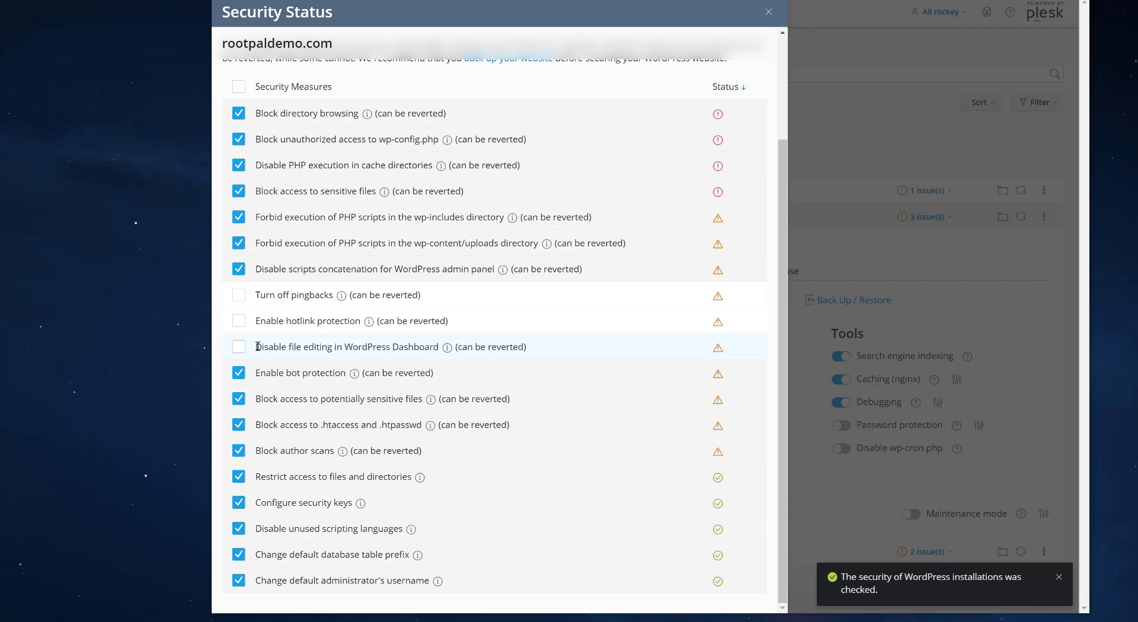
{"action": "left_click", "coordinate": [238, 346]}
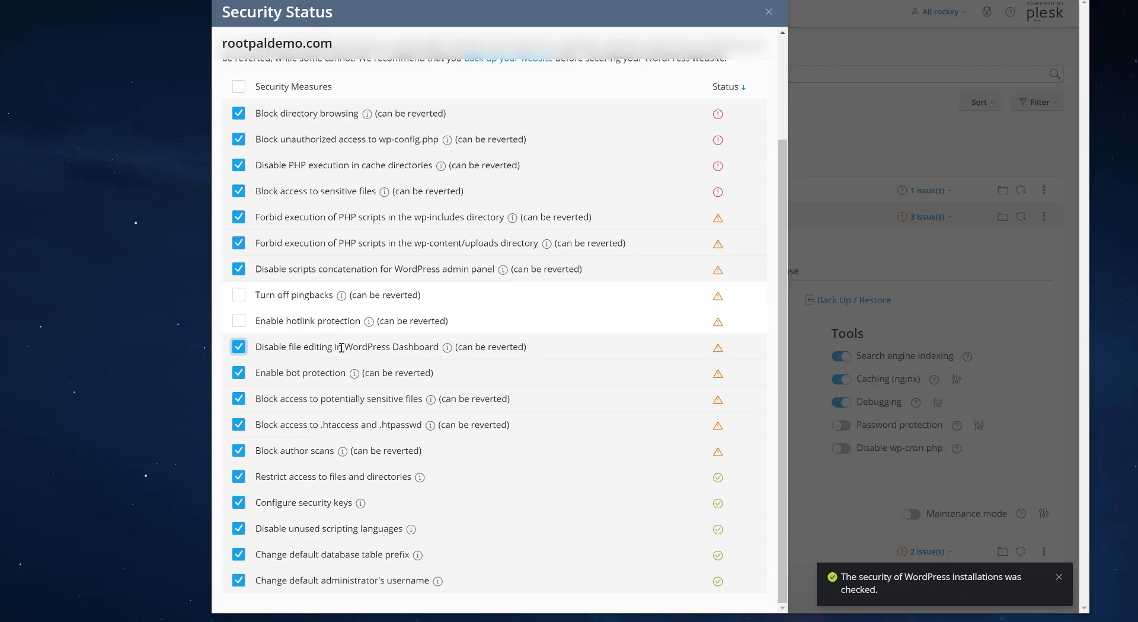
{"action": "left_click", "coordinate": [238, 346]}
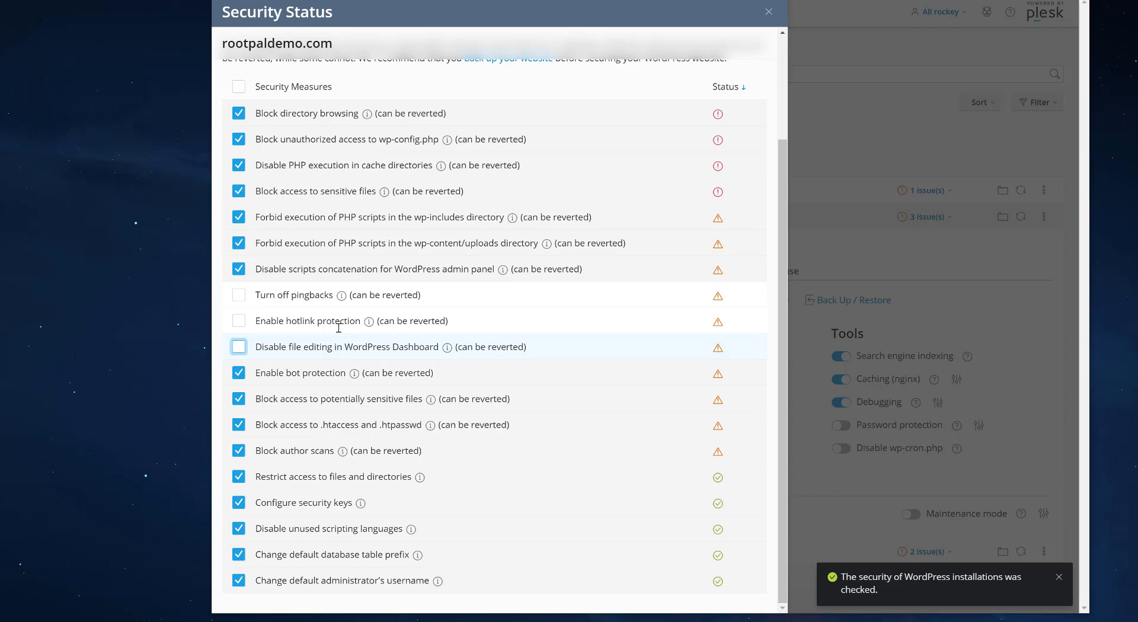
{"action": "mouse_move", "coordinate": [652, 361]}
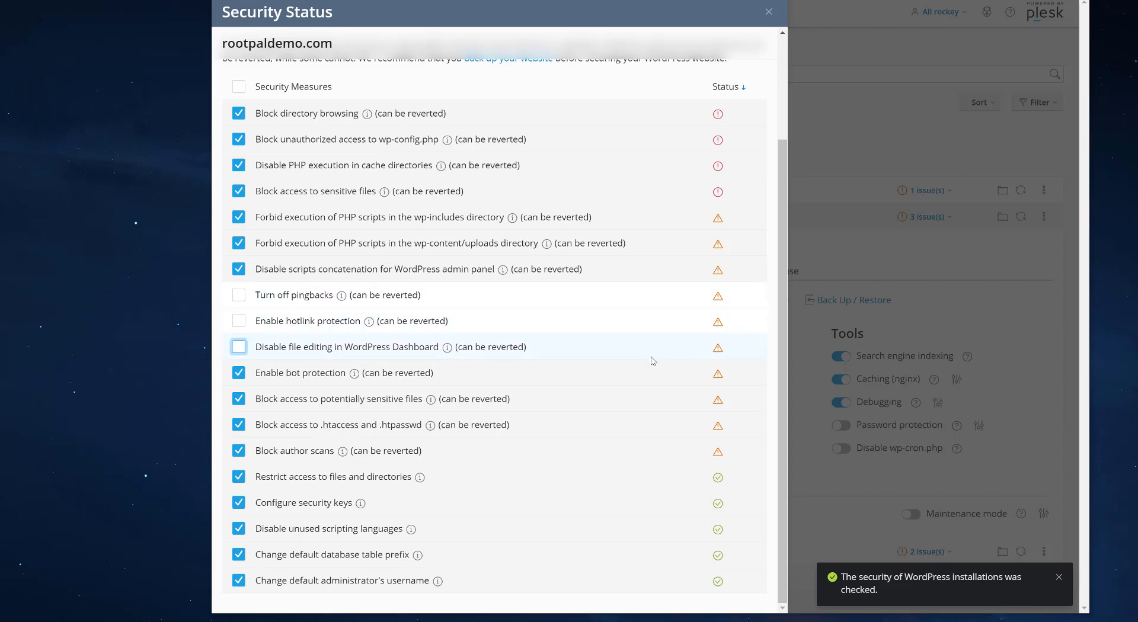
{"action": "left_click", "coordinate": [238, 346]}
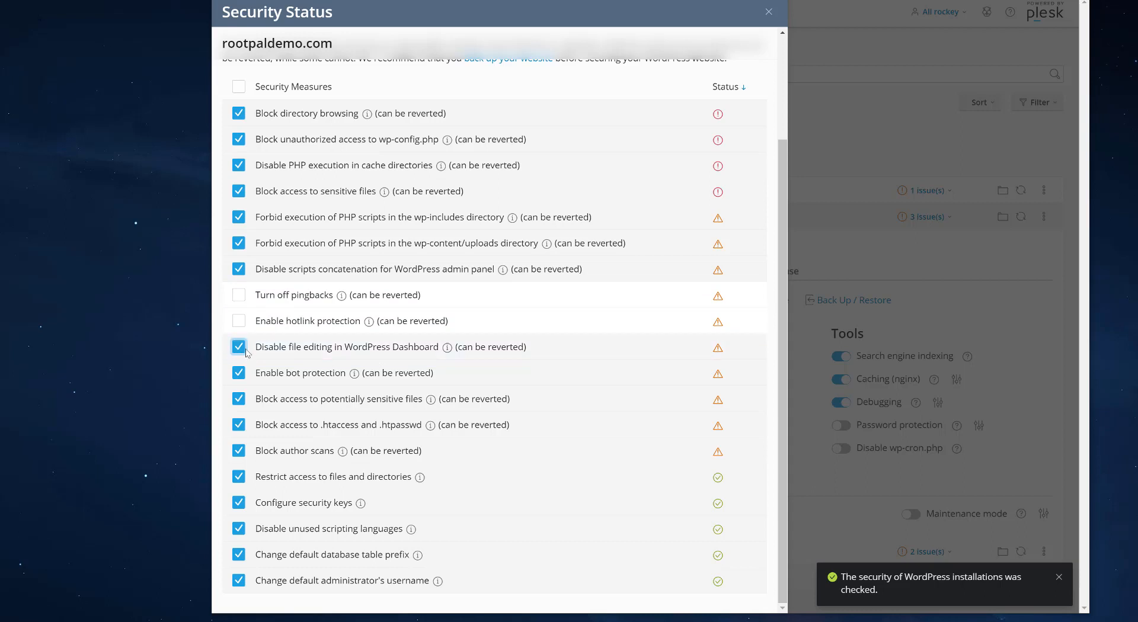
{"action": "mouse_move", "coordinate": [275, 369]}
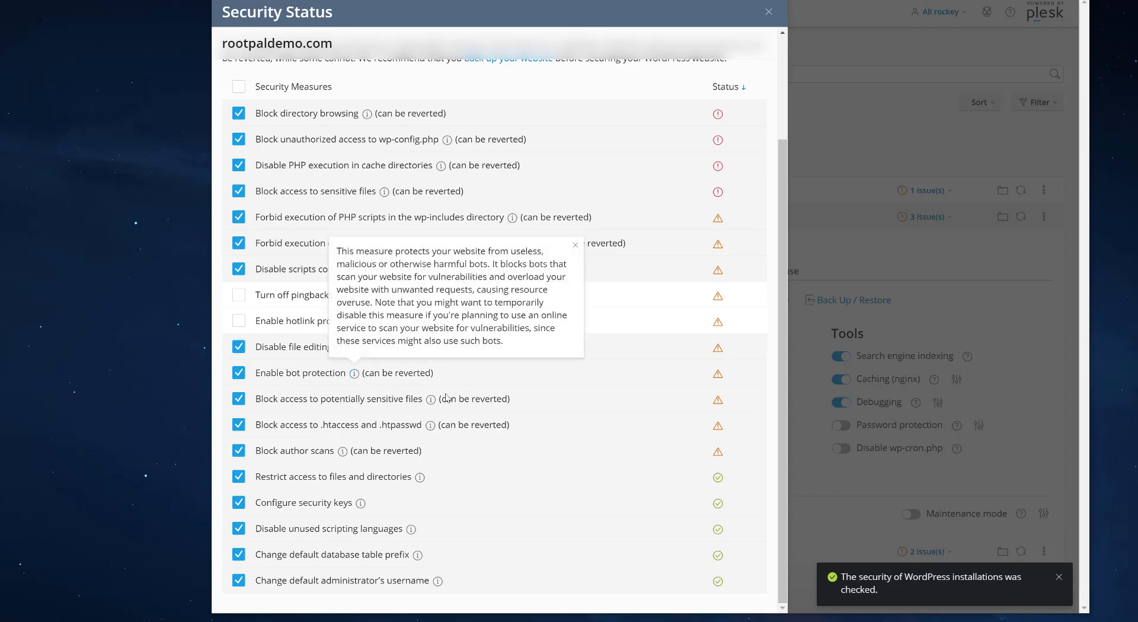
{"action": "mouse_move", "coordinate": [444, 390]}
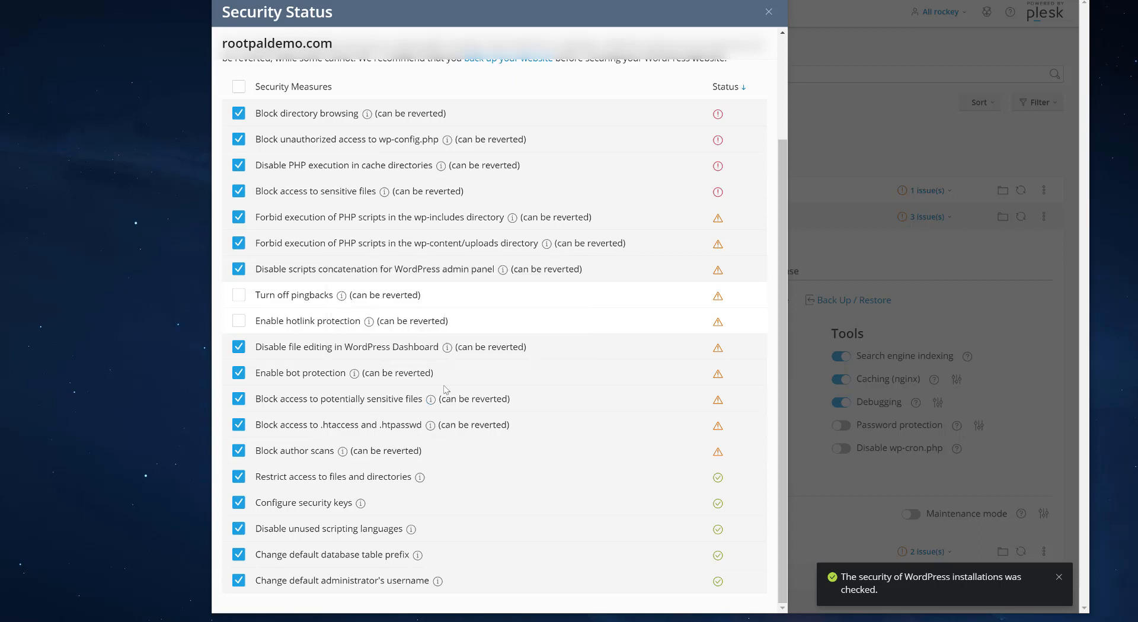
{"action": "mouse_move", "coordinate": [299, 377]}
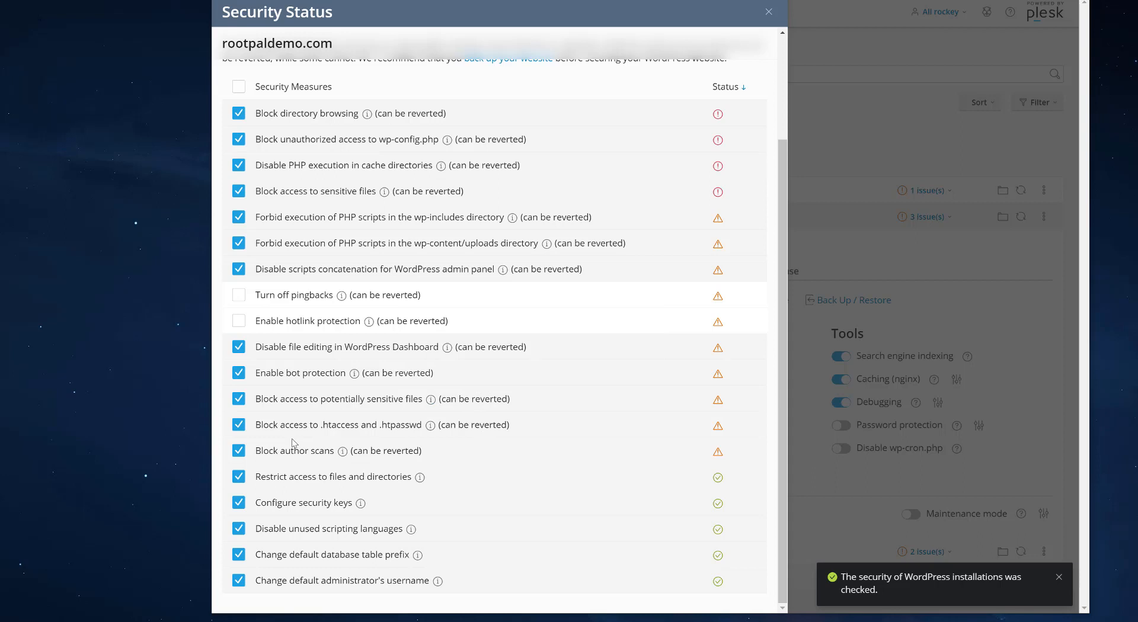
Leave .htaccess/.htpasswd blocking and Block author scans unticked after toggling the former.
{"action": "double_click", "coordinate": [338, 425]}
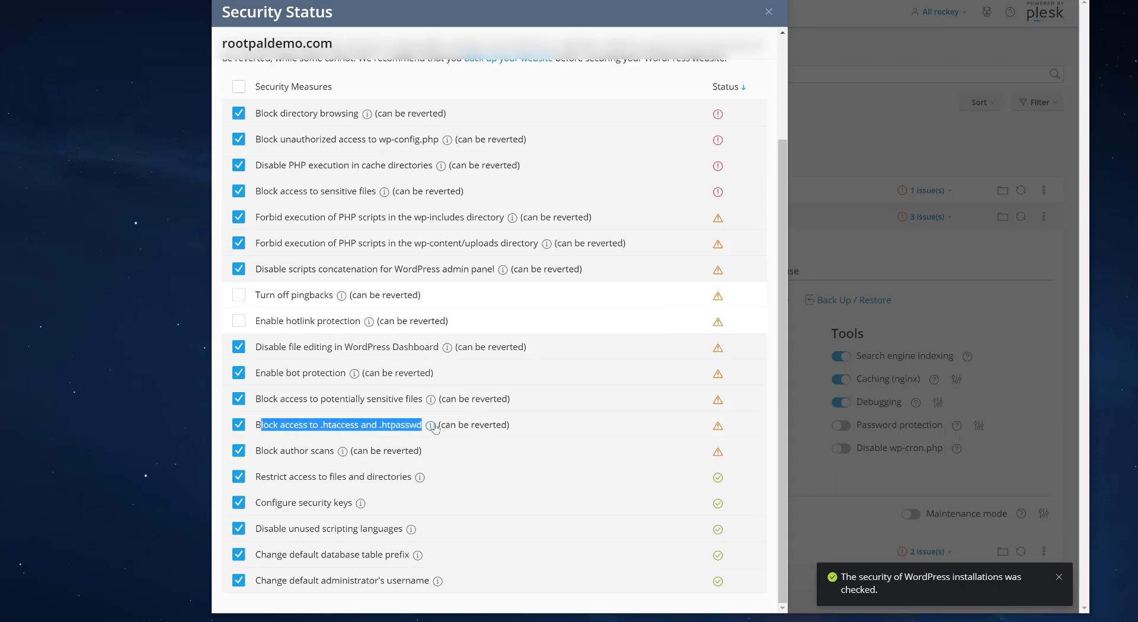
{"action": "mouse_move", "coordinate": [431, 426]}
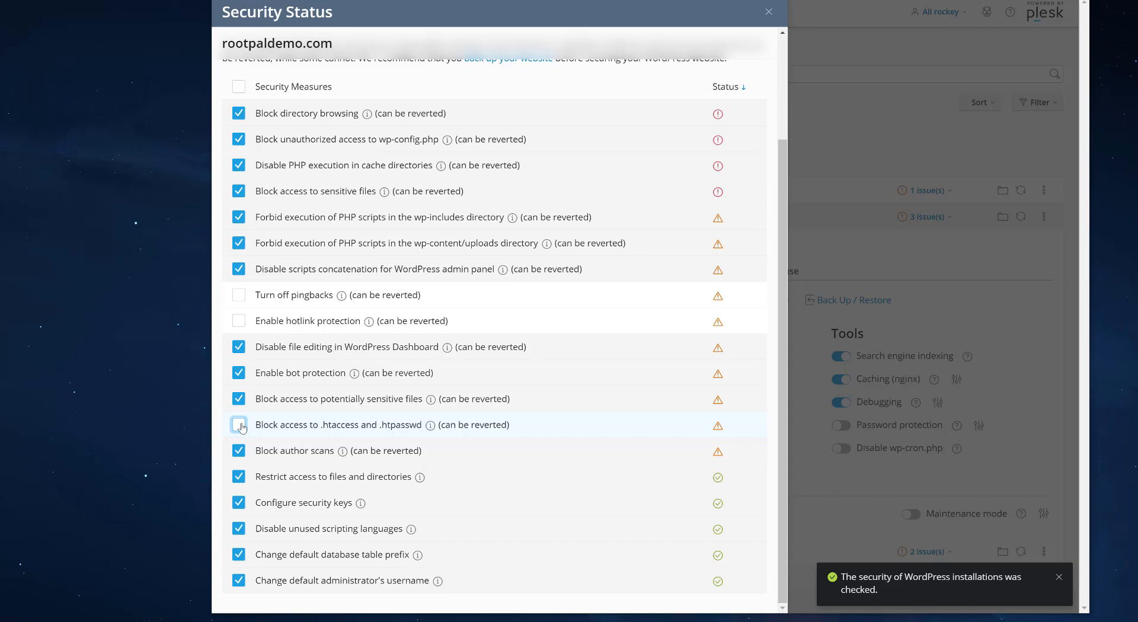
{"action": "left_click", "coordinate": [239, 426]}
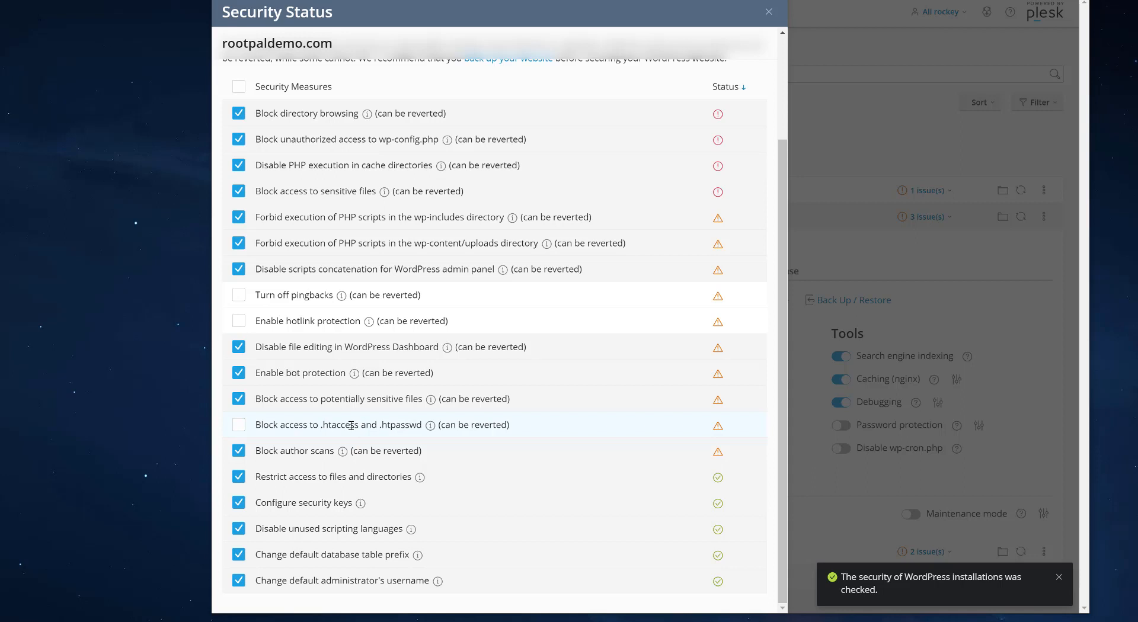
{"action": "mouse_move", "coordinate": [351, 425]}
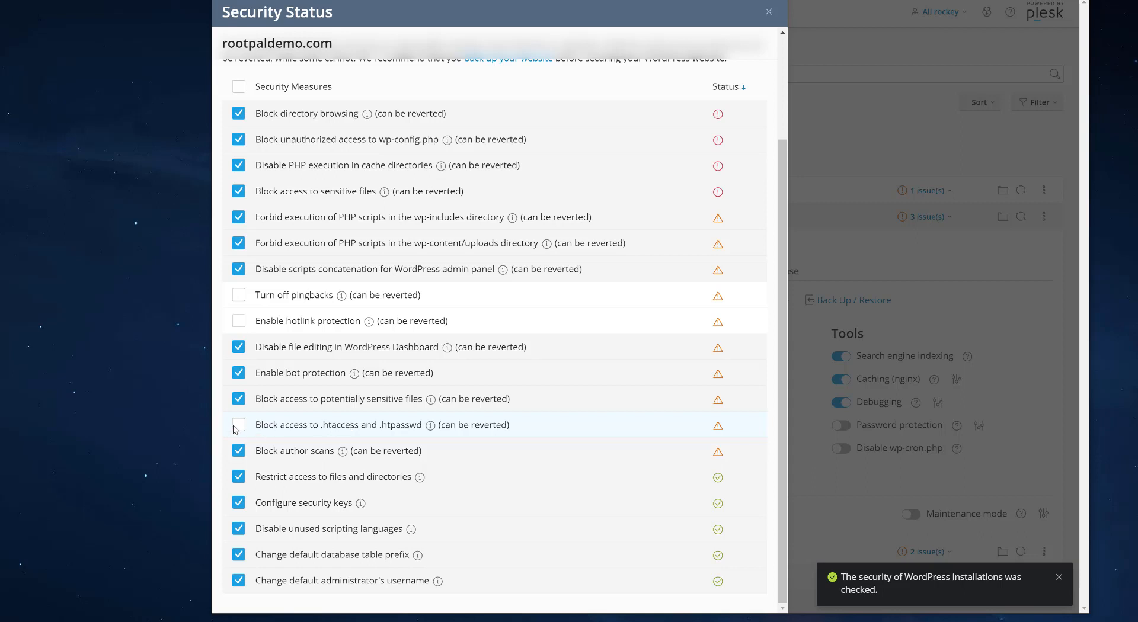
{"action": "left_click", "coordinate": [238, 424]}
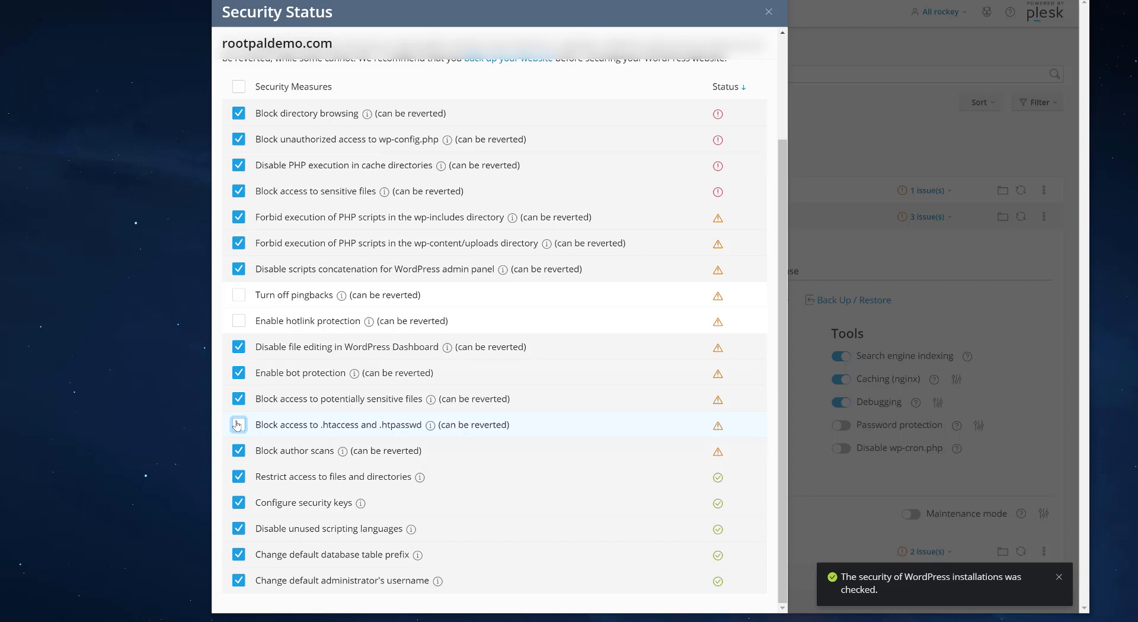
{"action": "mouse_move", "coordinate": [238, 426]}
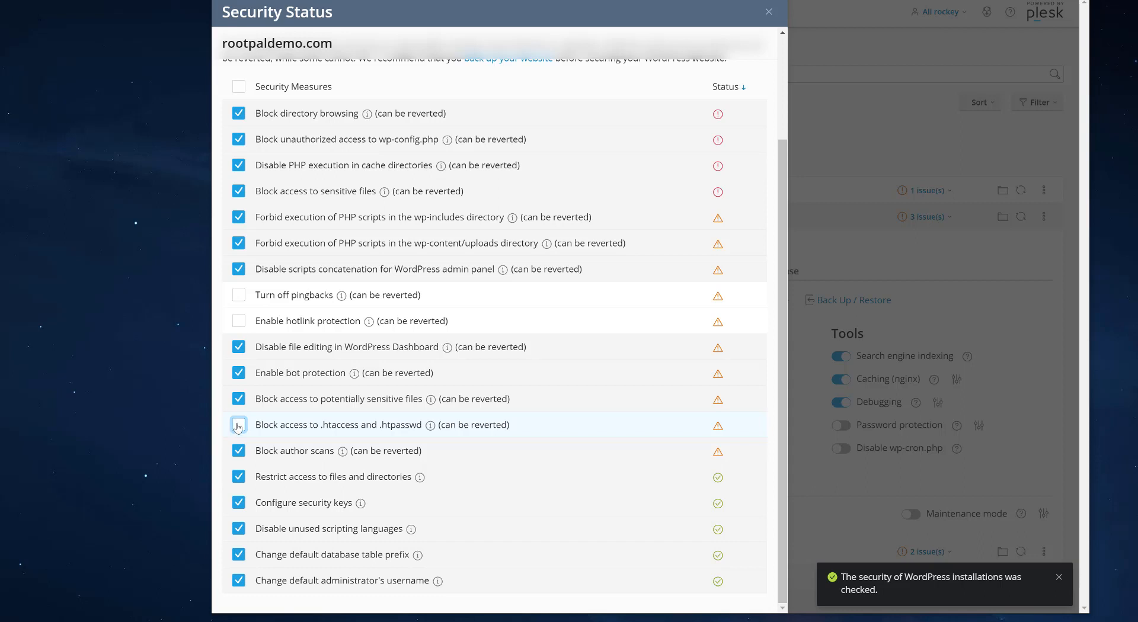
{"action": "left_click", "coordinate": [238, 425]}
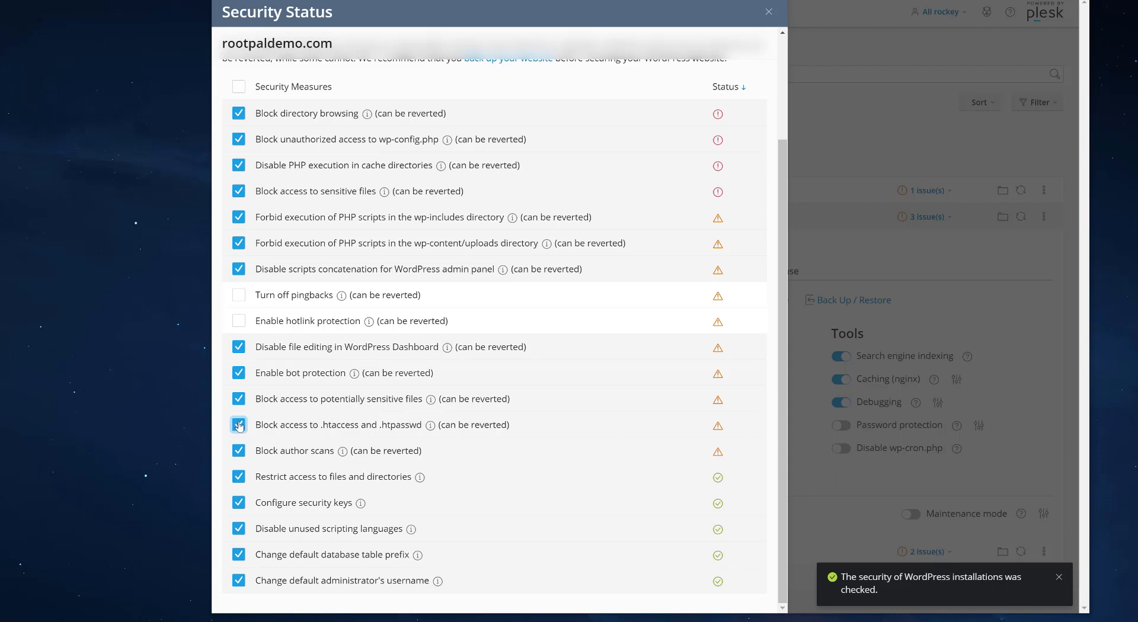
{"action": "left_click", "coordinate": [238, 426]}
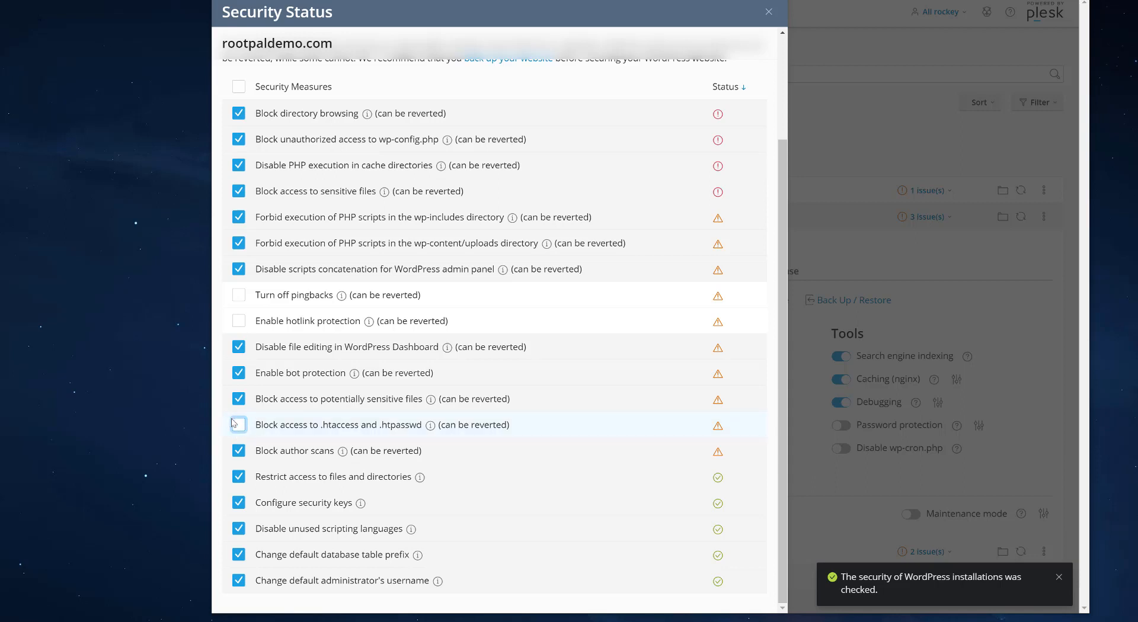
{"action": "left_click", "coordinate": [238, 424]}
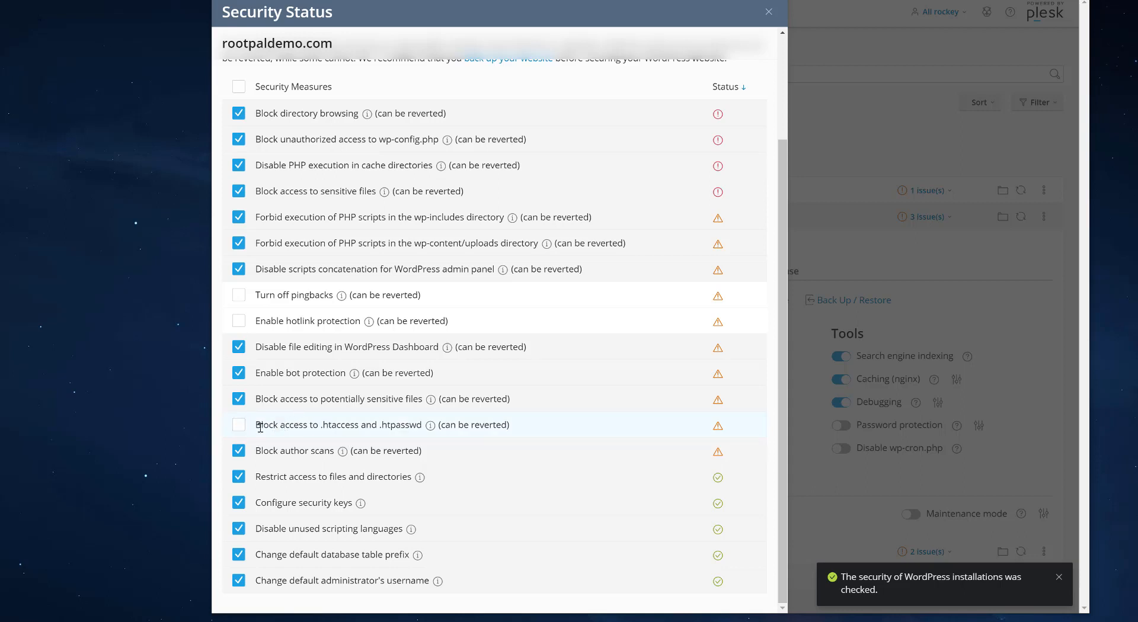
{"action": "mouse_move", "coordinate": [284, 435]}
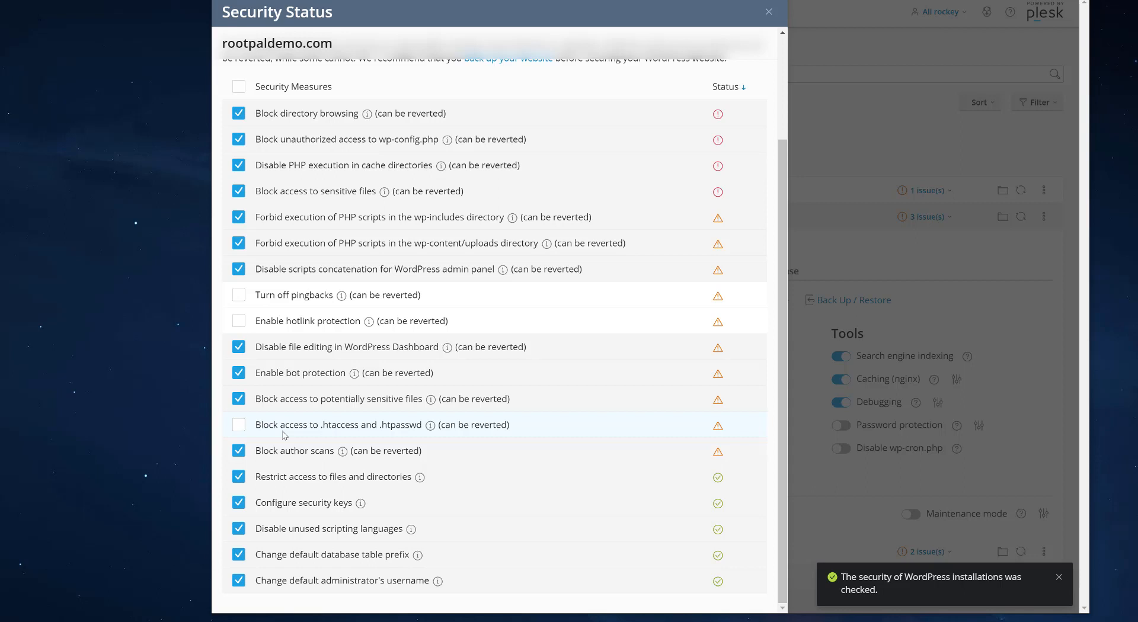
{"action": "mouse_move", "coordinate": [282, 435]}
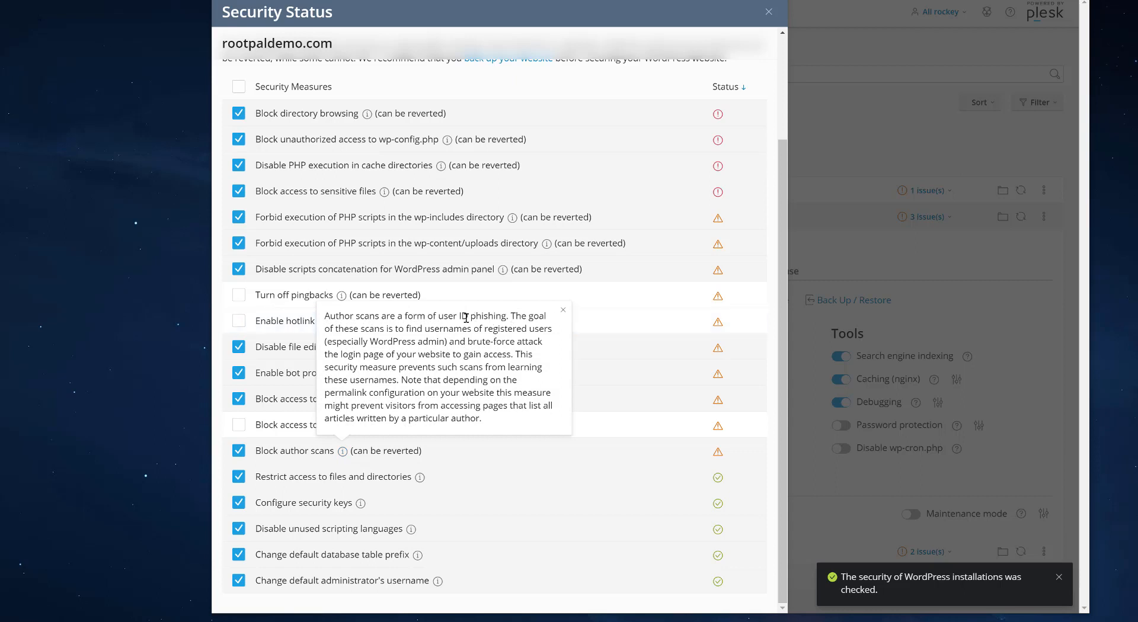
{"action": "mouse_move", "coordinate": [447, 328]}
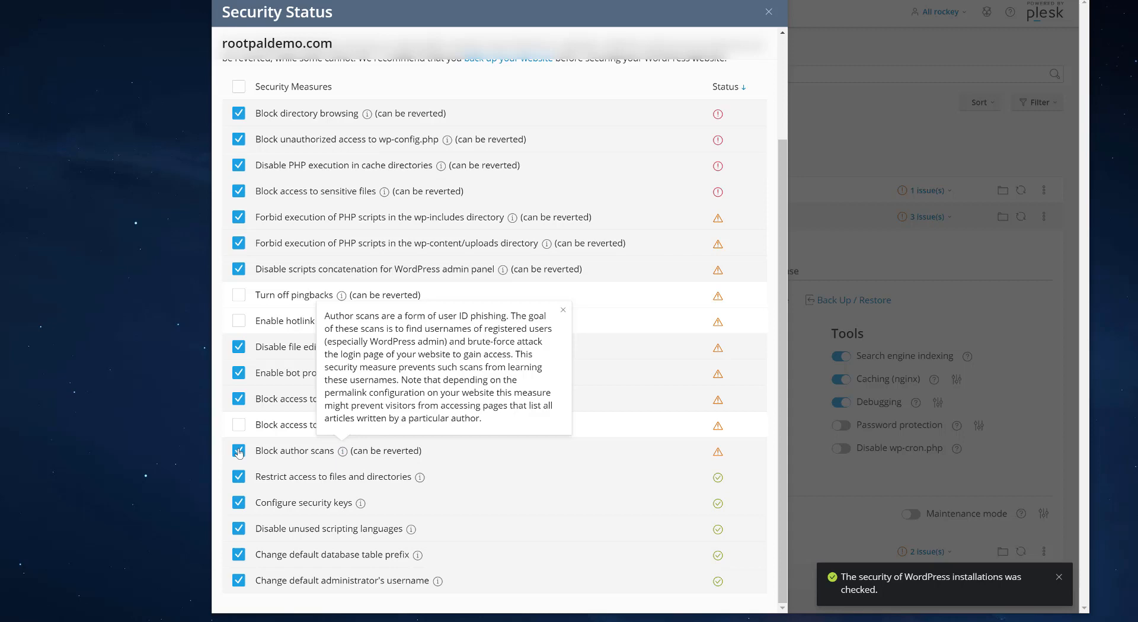
{"action": "left_click", "coordinate": [238, 450]}
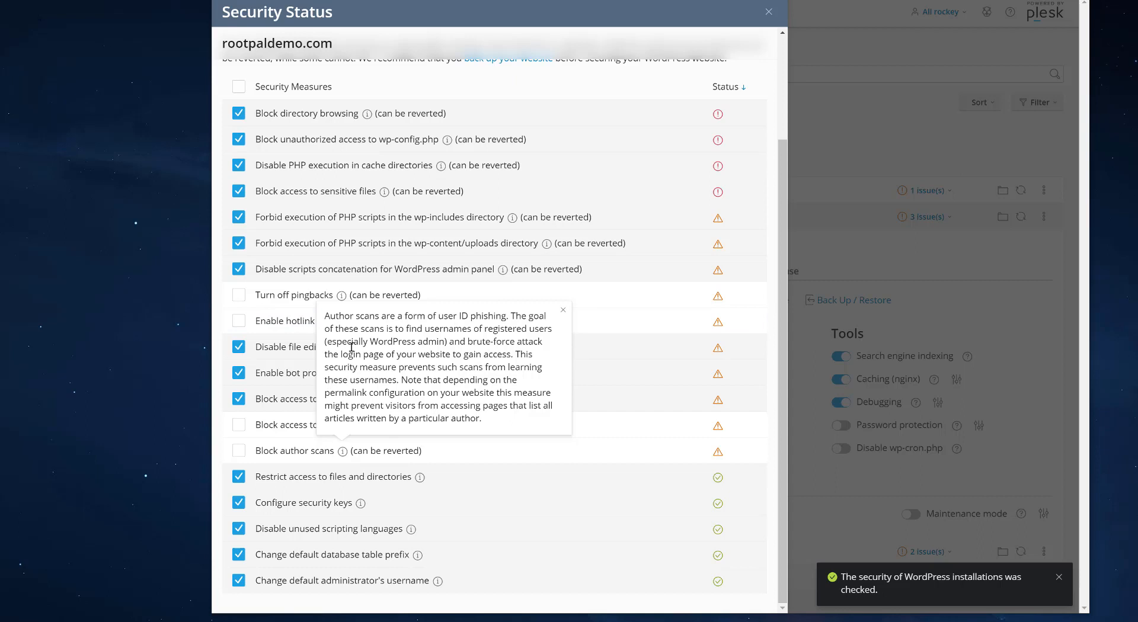
{"action": "mouse_move", "coordinate": [332, 319]}
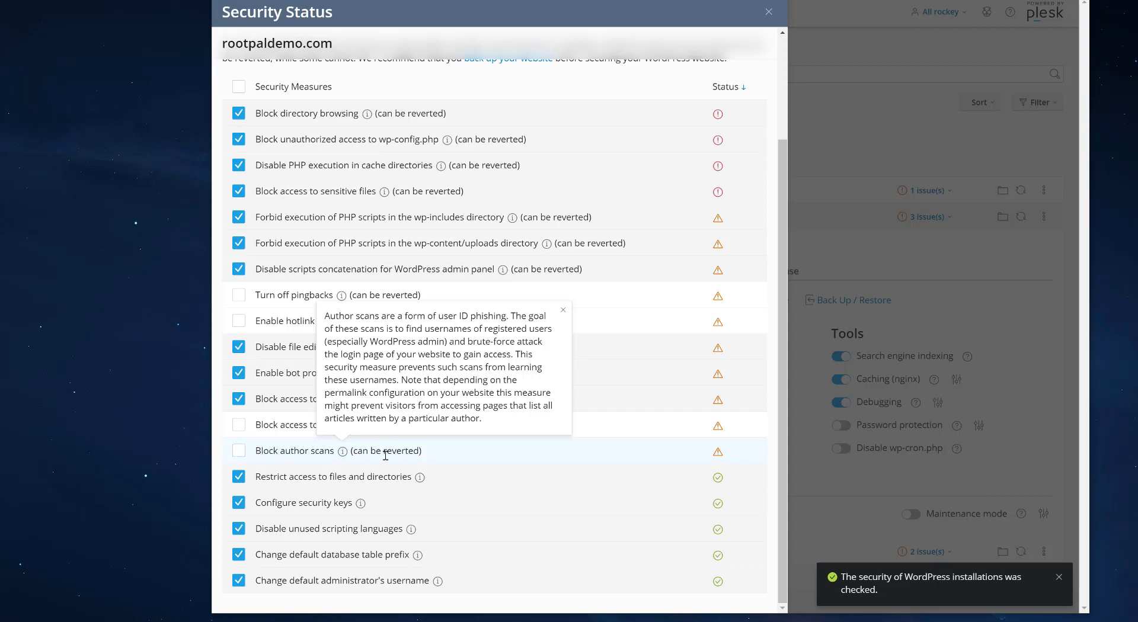
{"action": "mouse_move", "coordinate": [509, 469]}
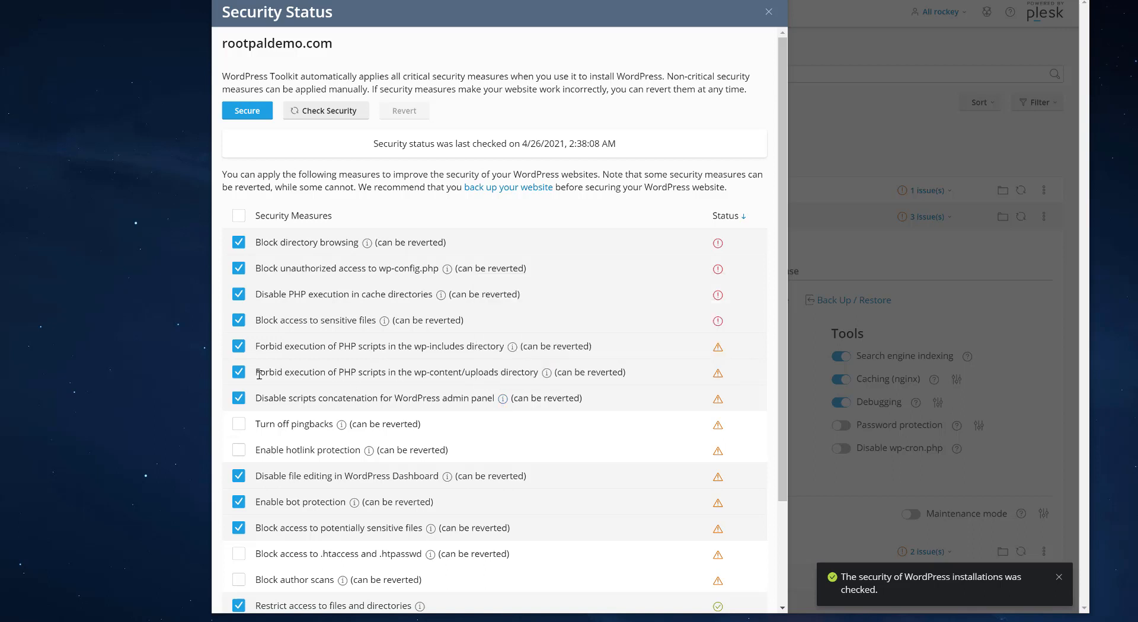
{"action": "mouse_move", "coordinate": [398, 372]}
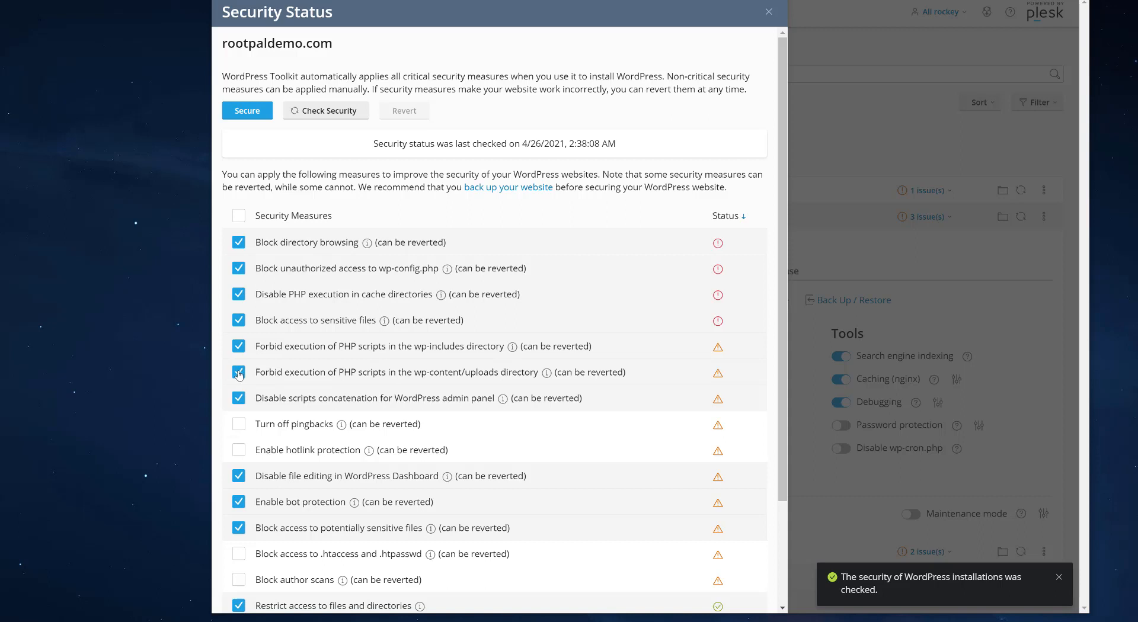
Untick the PHP-execution restrictions for wp-content/uploads and wp-includes, reading the wp-includes tooltip.
{"action": "left_click", "coordinate": [239, 372]}
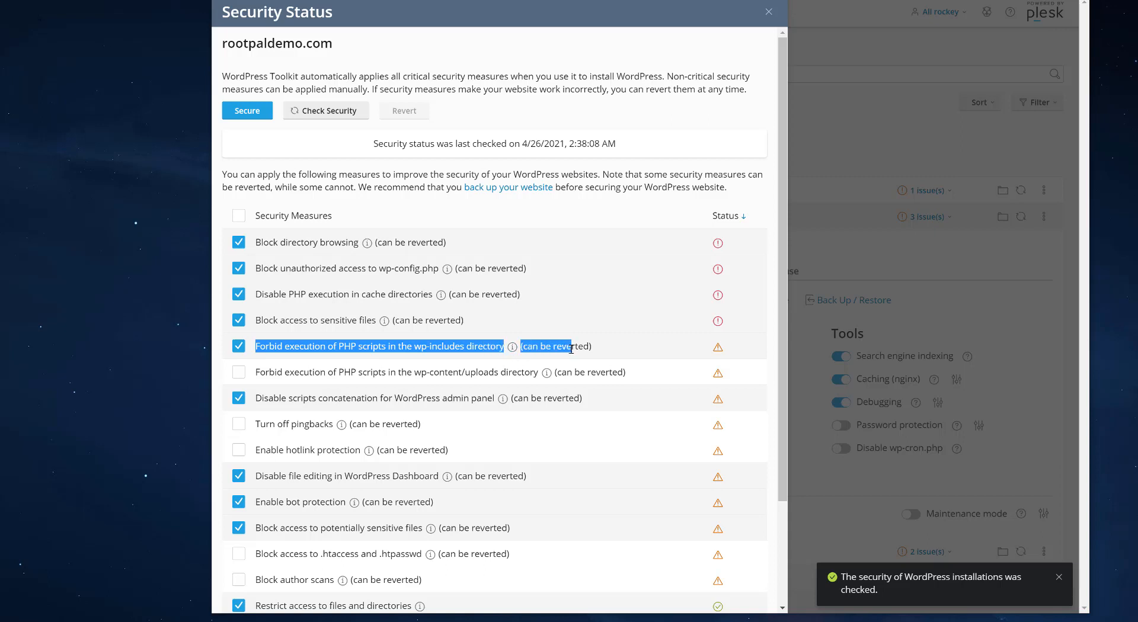
{"action": "left_click", "coordinate": [512, 346]}
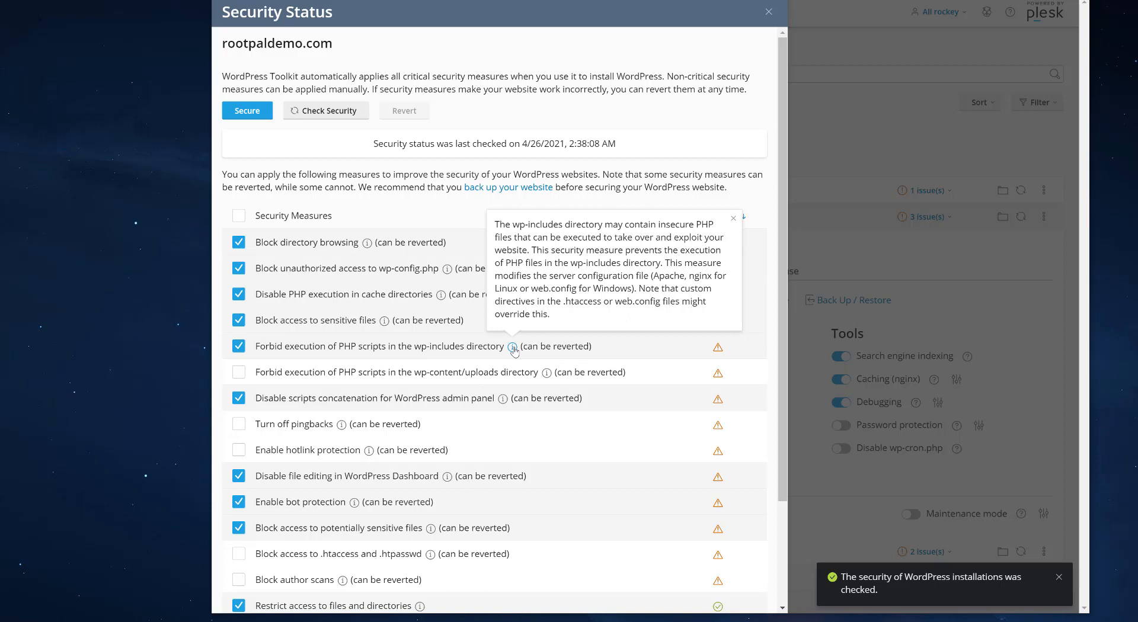
{"action": "mouse_move", "coordinate": [436, 342]}
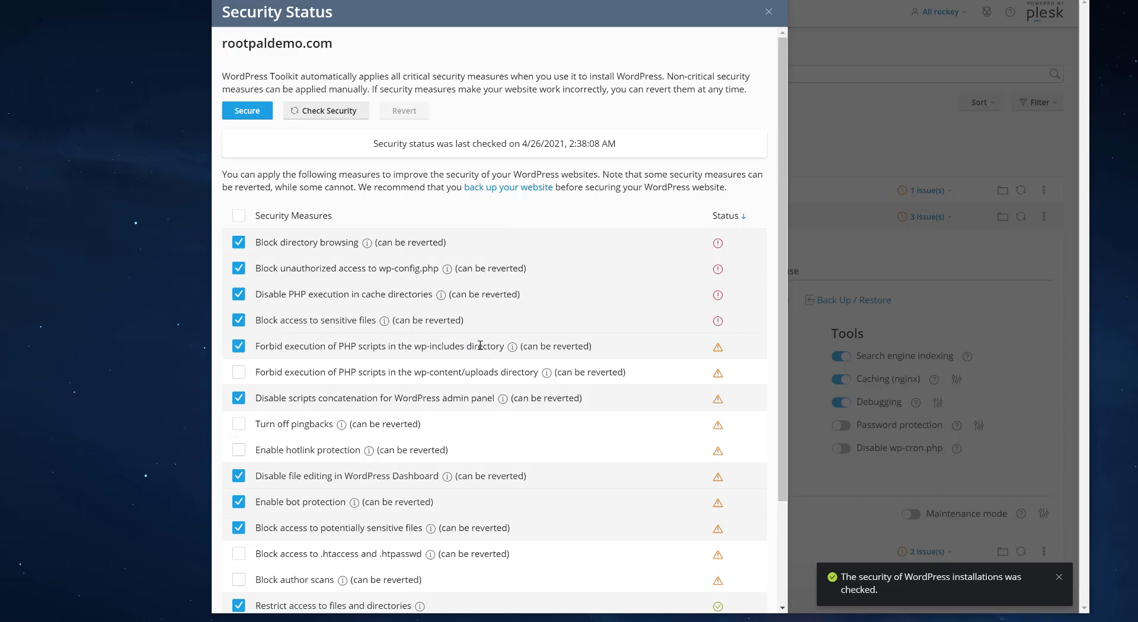
{"action": "left_click", "coordinate": [238, 346]}
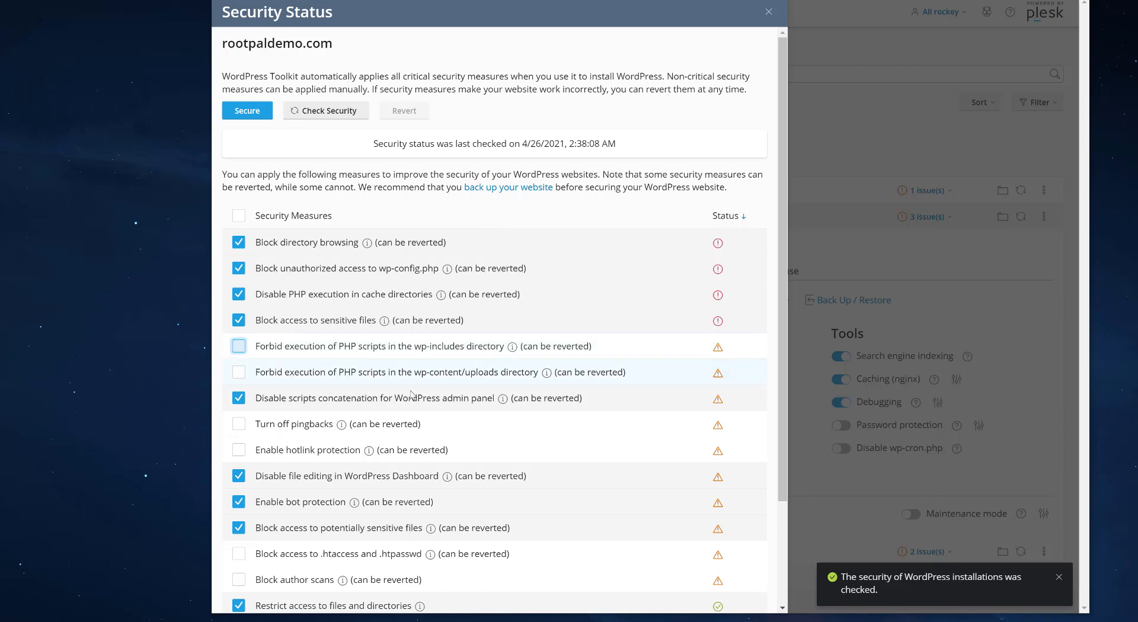
{"action": "mouse_move", "coordinate": [325, 342]}
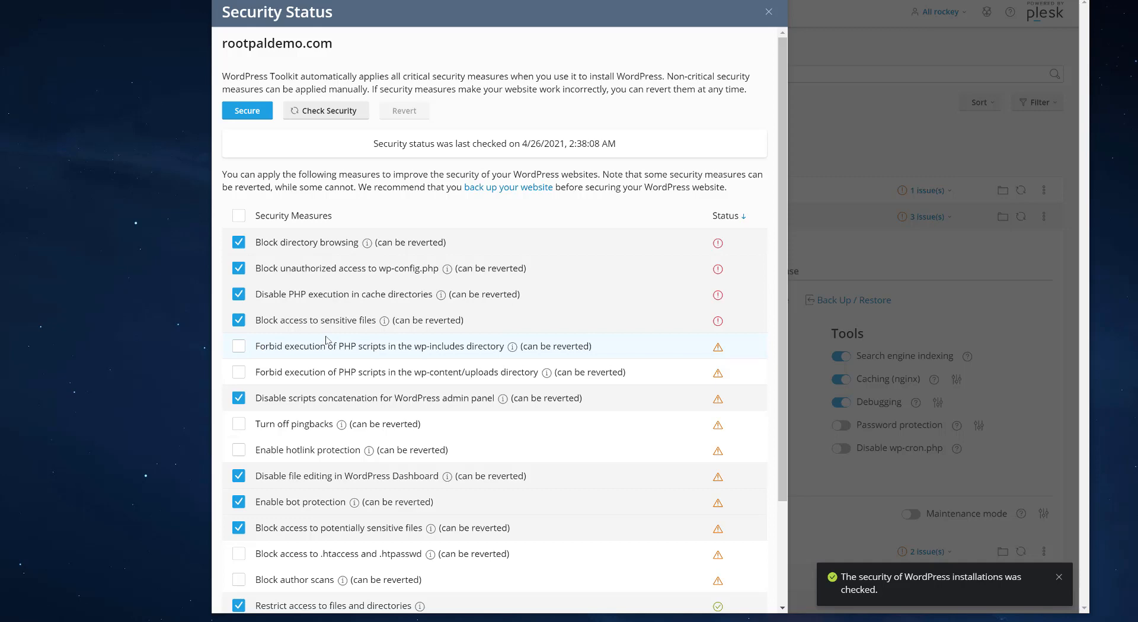
{"action": "double_click", "coordinate": [309, 321]}
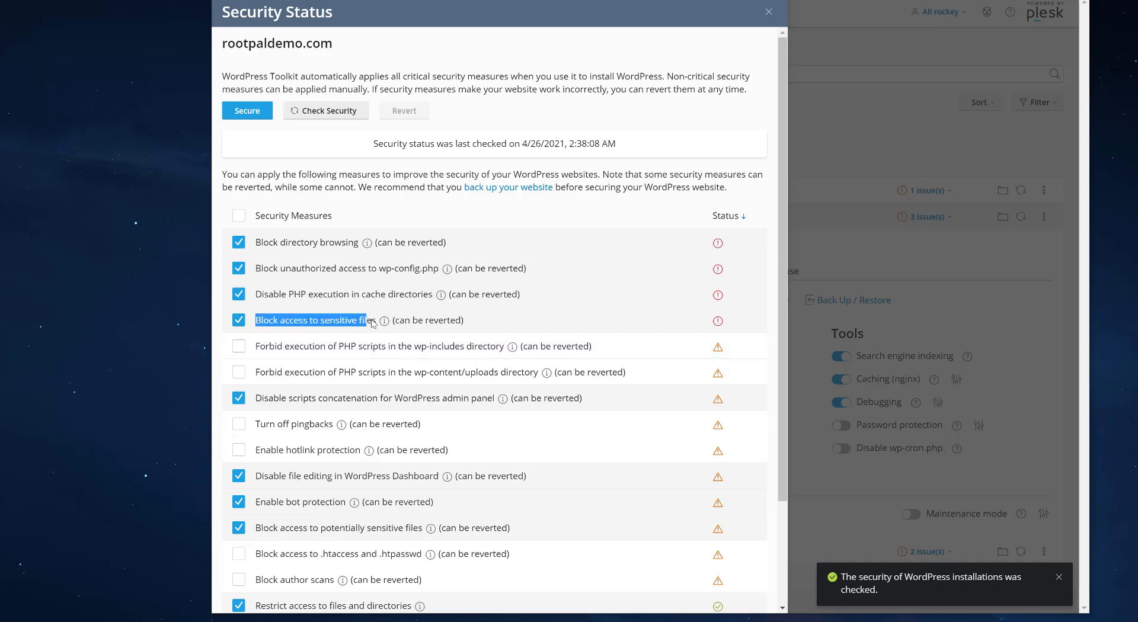
Re-select every security measure with the header checkbox.
{"action": "scroll", "scroll_direction": "down", "scroll_amount": 3}
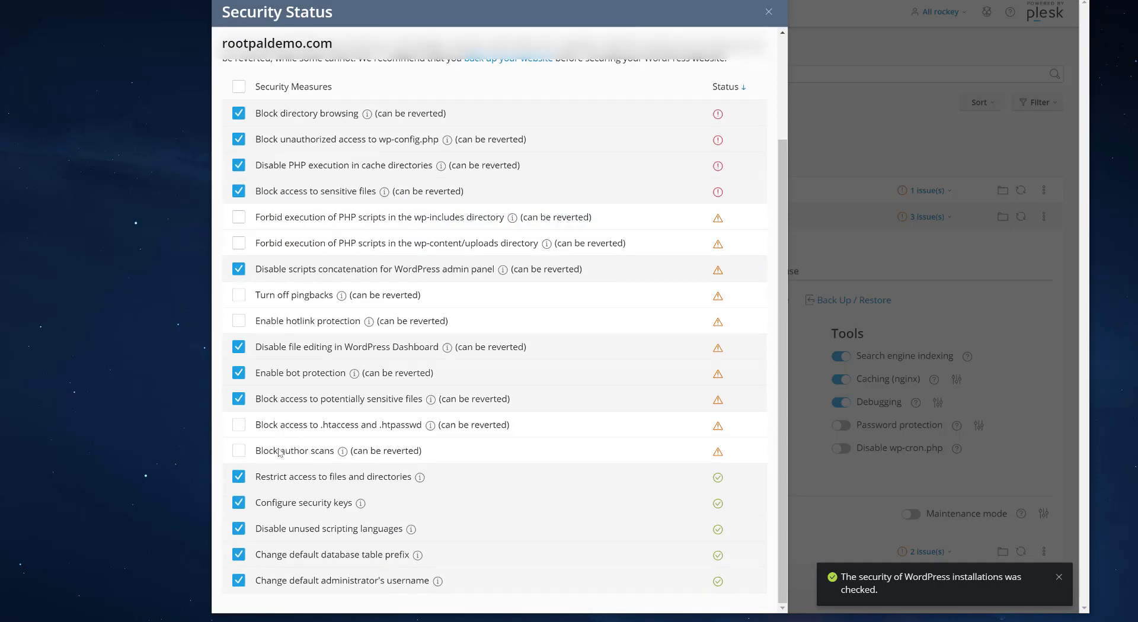
{"action": "mouse_move", "coordinate": [322, 405]}
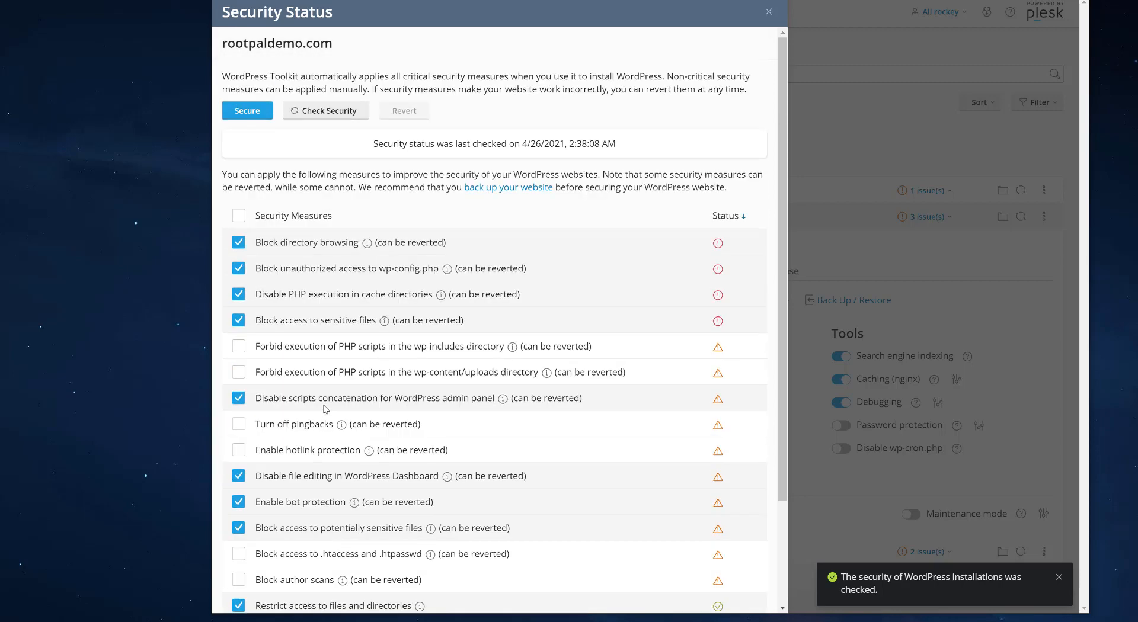
{"action": "mouse_move", "coordinate": [323, 391]}
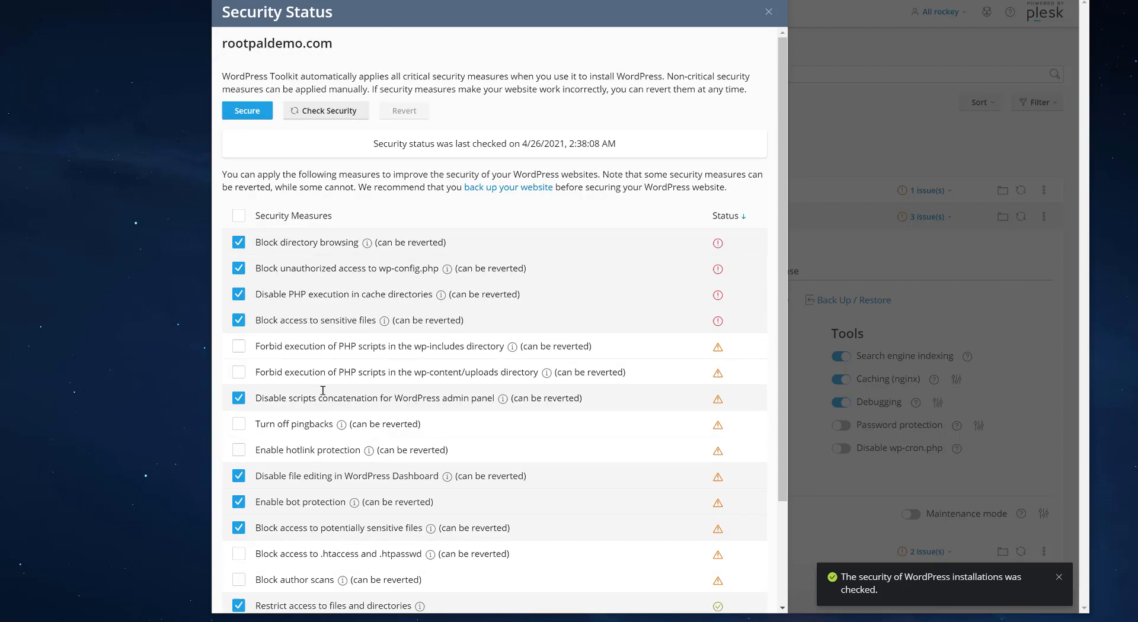
{"action": "scroll", "scroll_direction": "down", "scroll_amount": 3}
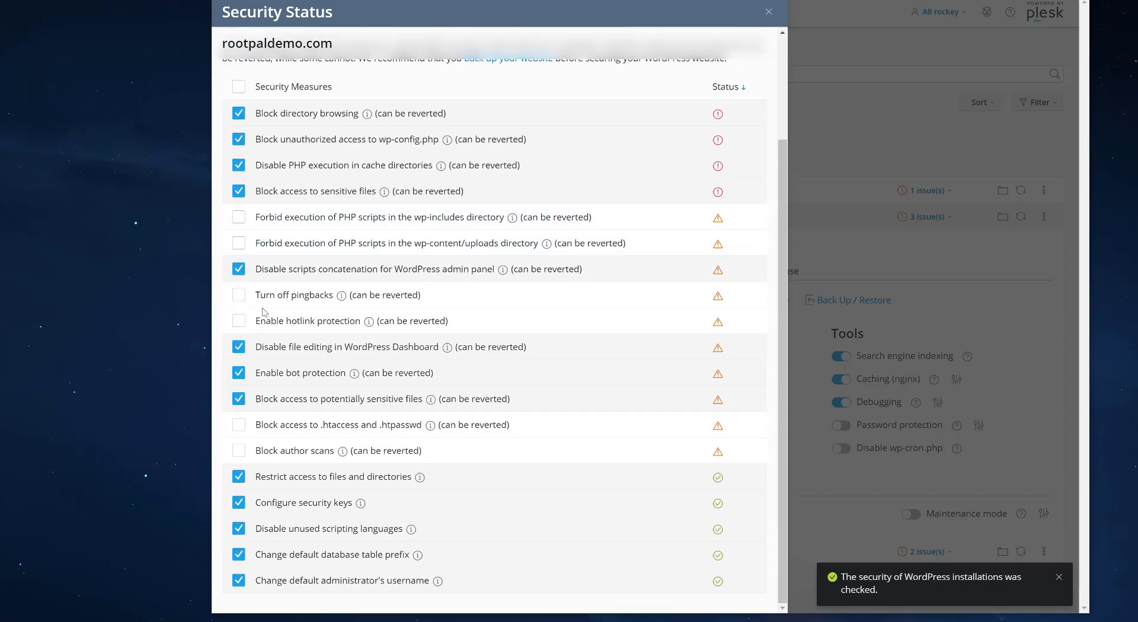
{"action": "mouse_move", "coordinate": [294, 294]}
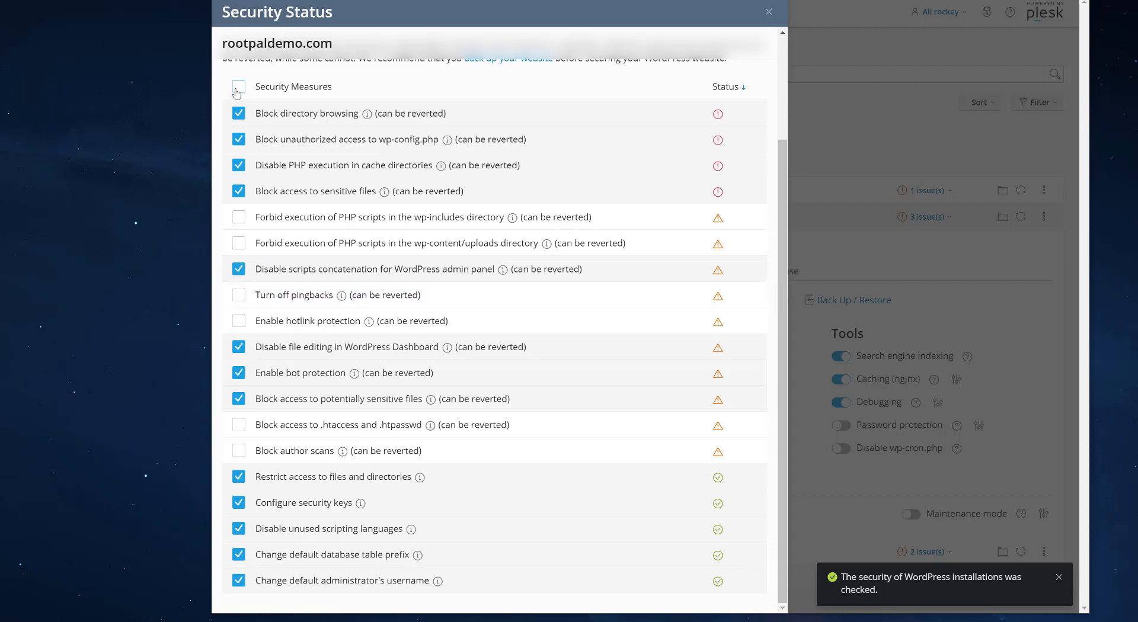
{"action": "left_click", "coordinate": [239, 87]}
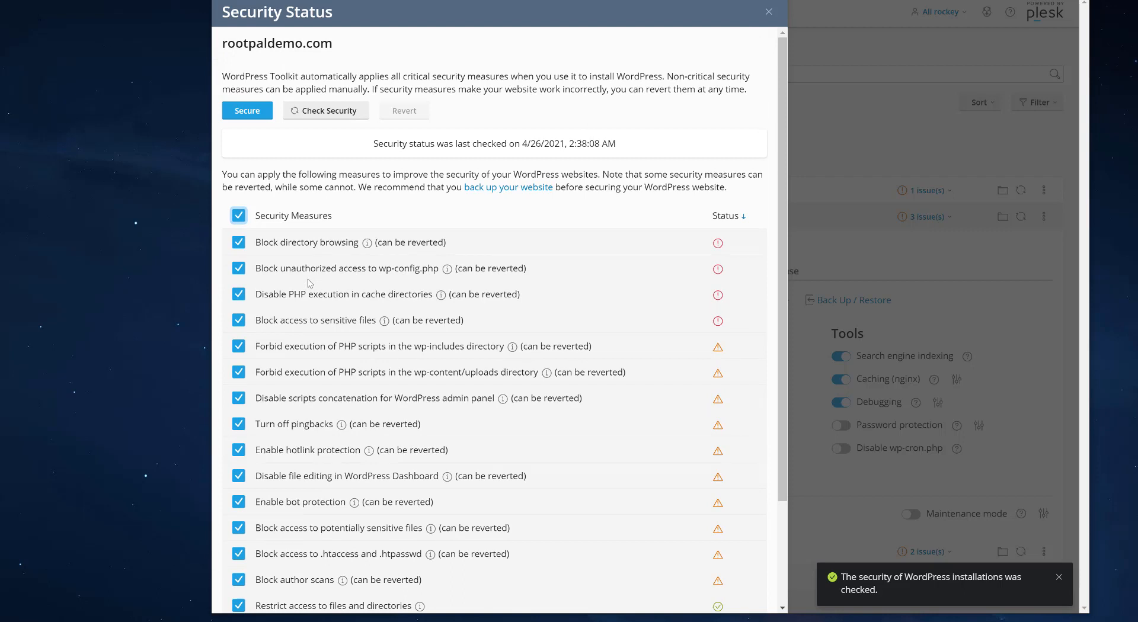
{"action": "mouse_move", "coordinate": [274, 349]}
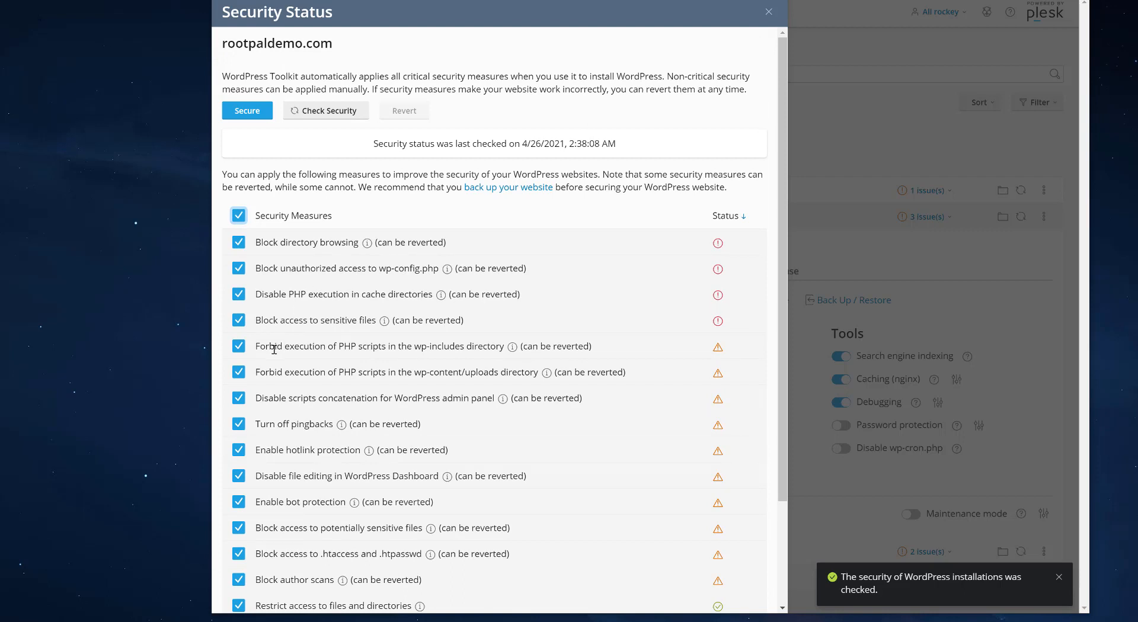
Untick the wp-includes and uploads PHP-execution blocks, .htaccess/.htpasswd access and author-scan measures.
{"action": "left_click", "coordinate": [238, 346]}
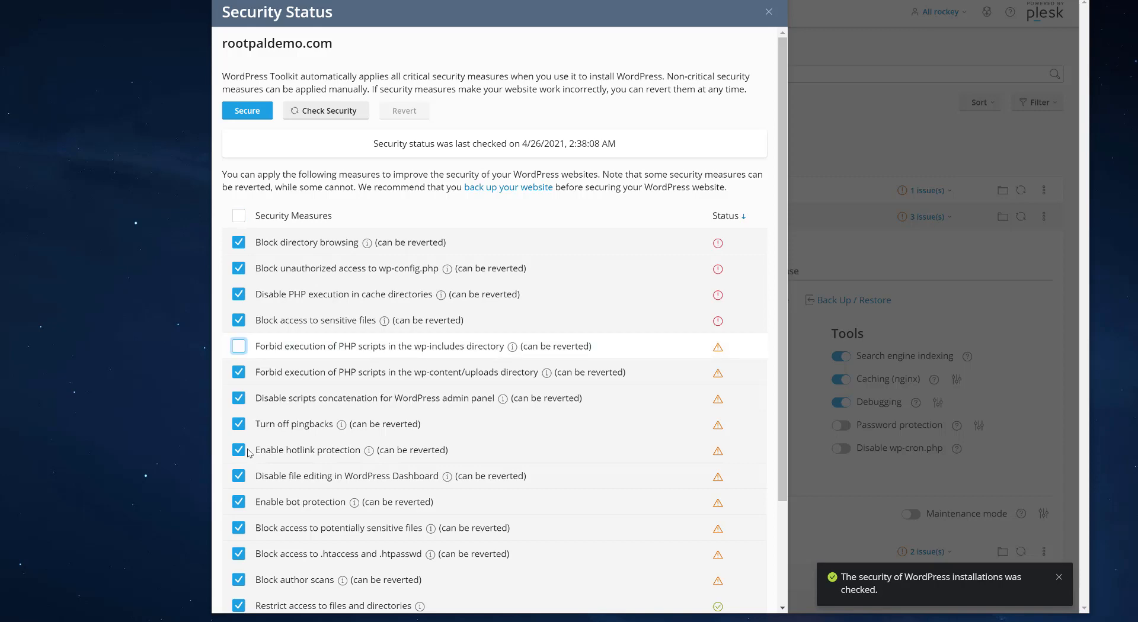
{"action": "scroll", "scroll_direction": "down", "scroll_amount": 3}
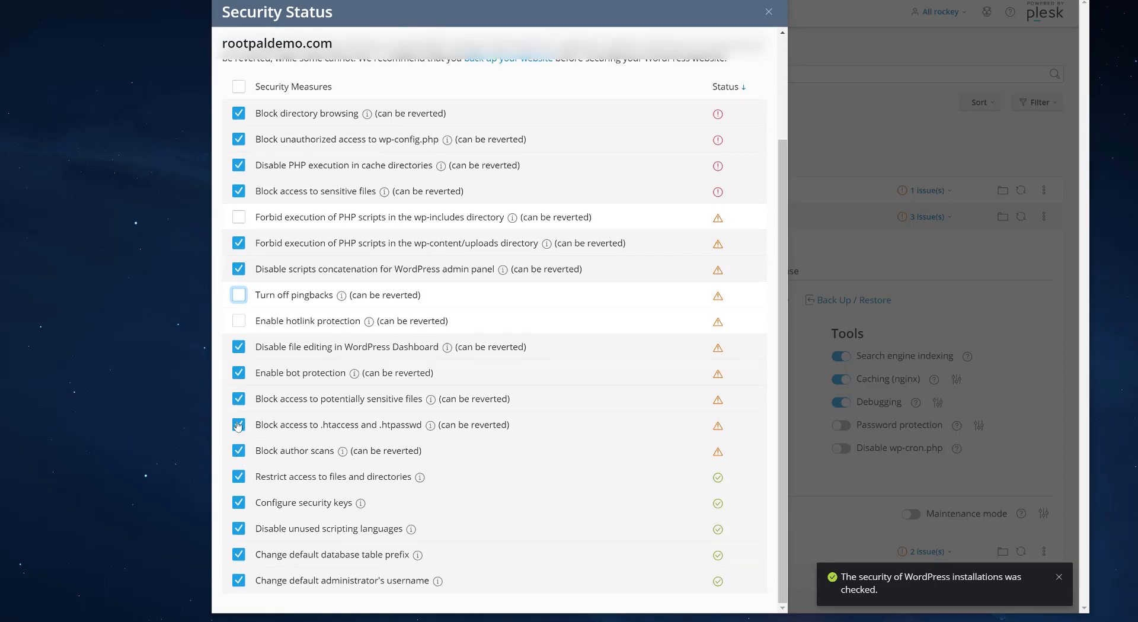
{"action": "left_click", "coordinate": [239, 400]}
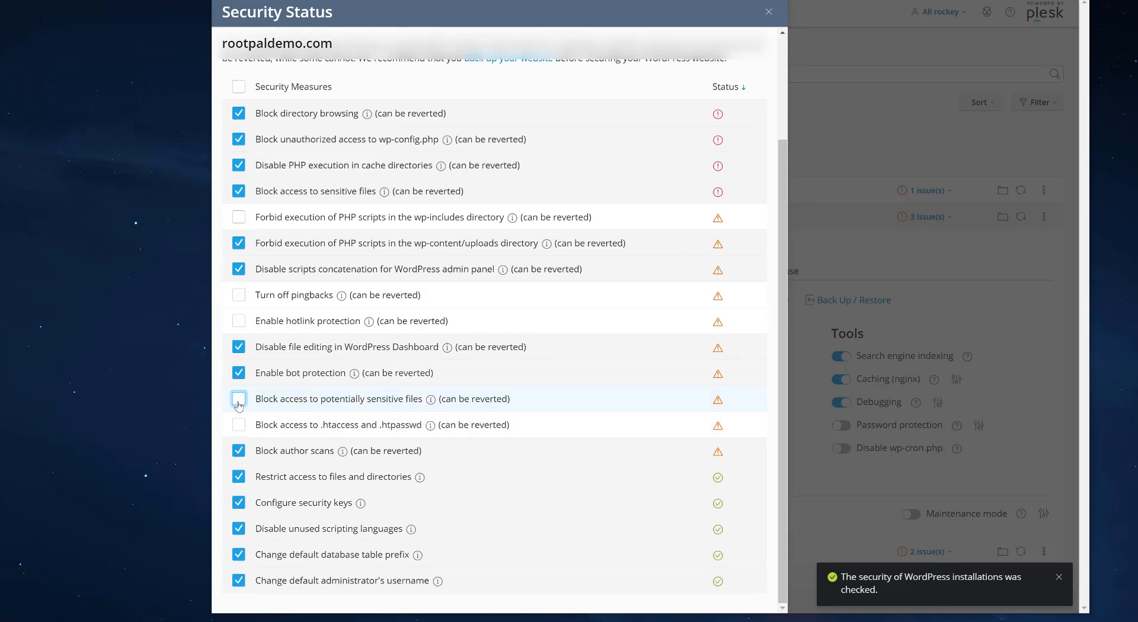
{"action": "left_click", "coordinate": [238, 399]}
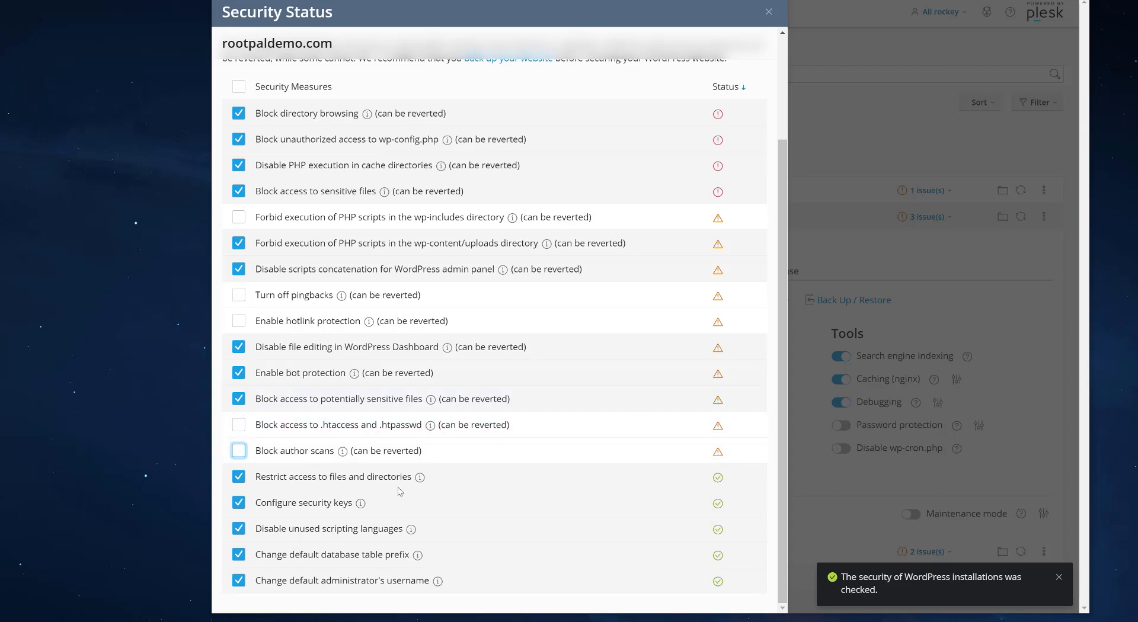
{"action": "mouse_move", "coordinate": [489, 453]}
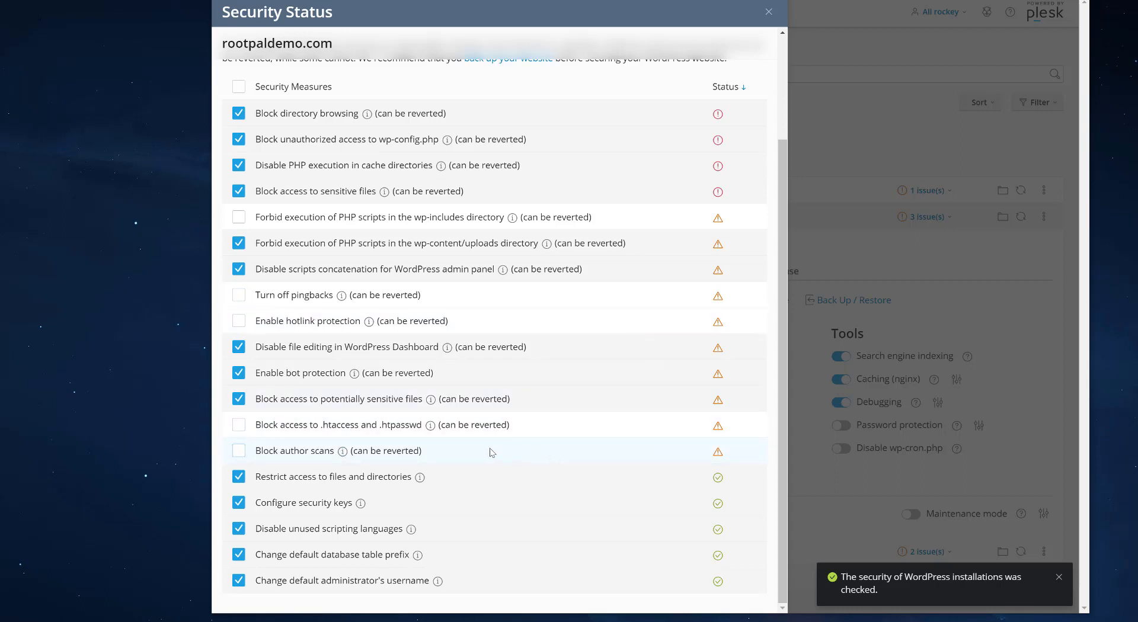
{"action": "left_click", "coordinate": [239, 243]}
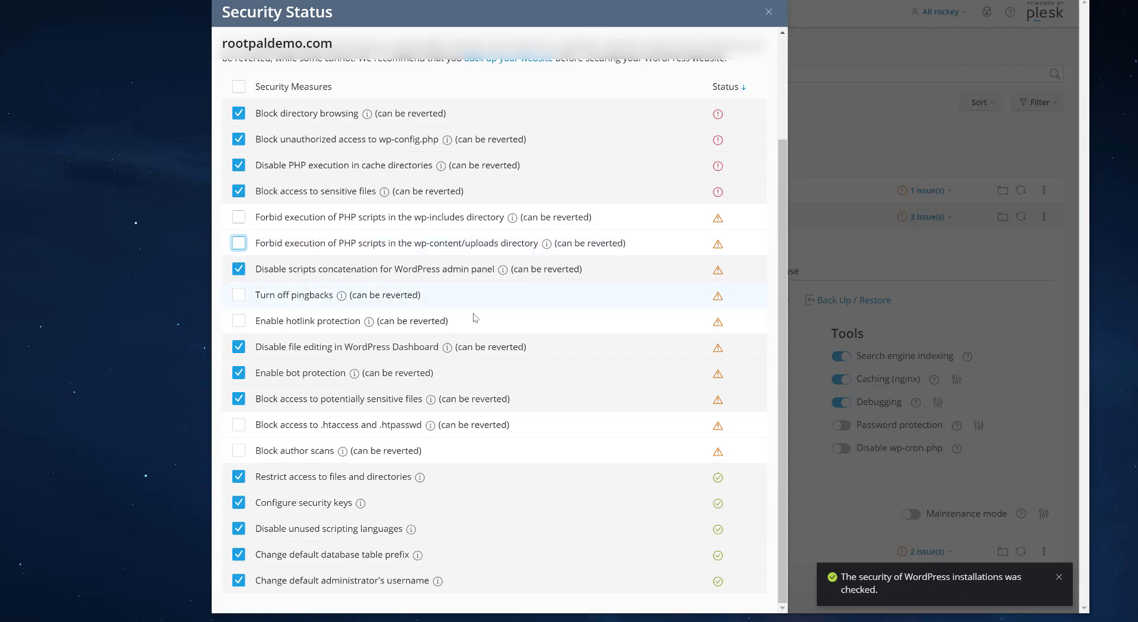
{"action": "mouse_move", "coordinate": [224, 479]}
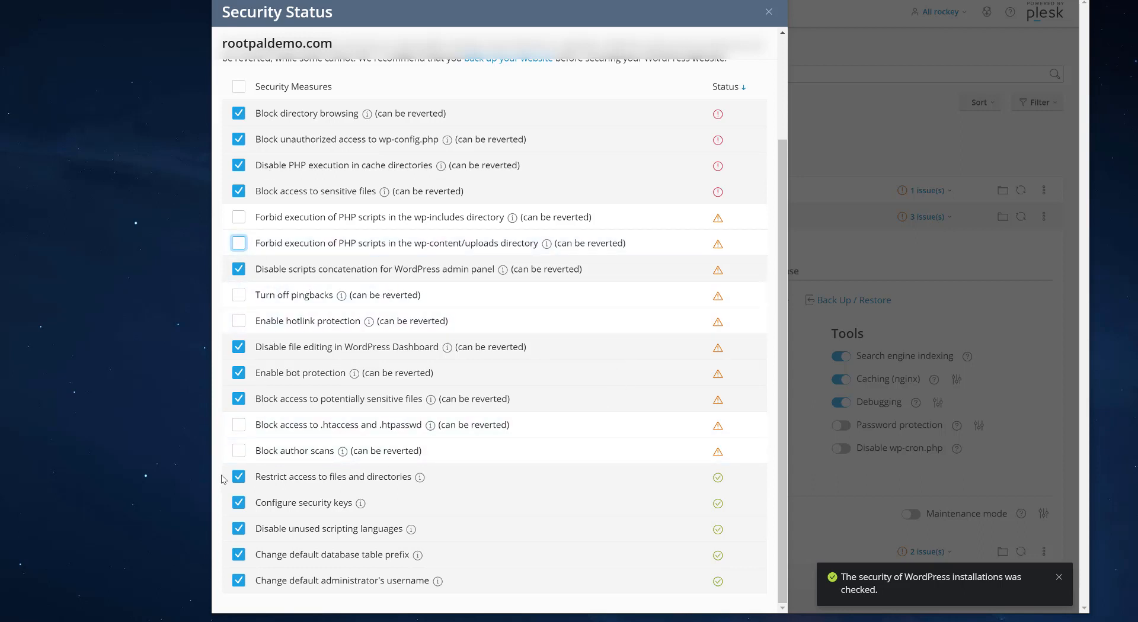
{"action": "mouse_move", "coordinate": [351, 281]}
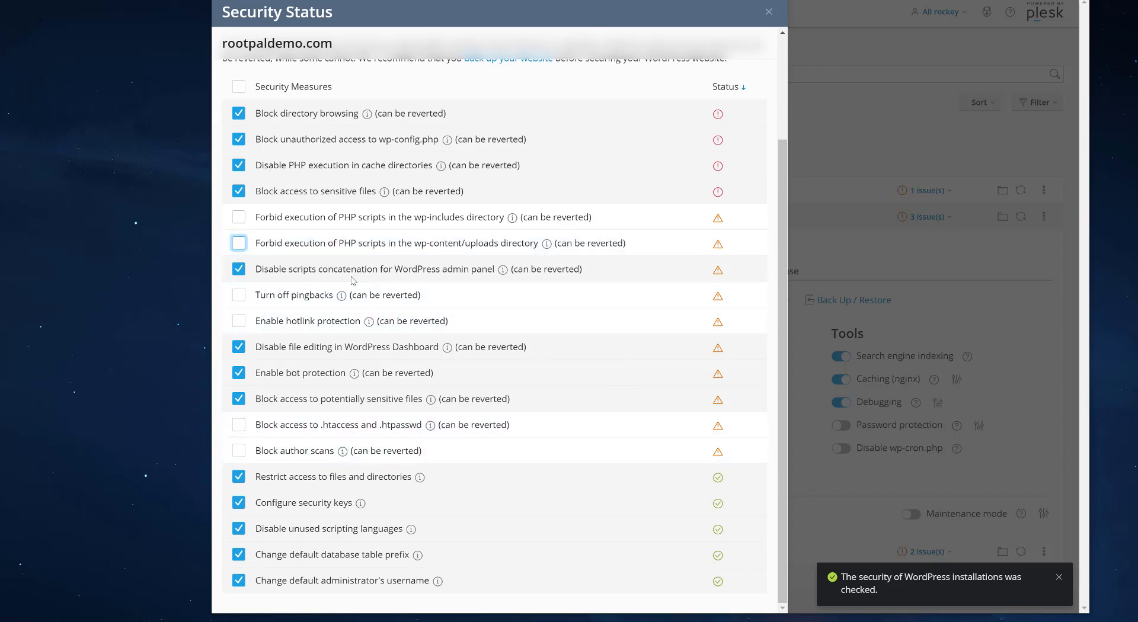
{"action": "scroll", "scroll_direction": "up", "scroll_amount": 3}
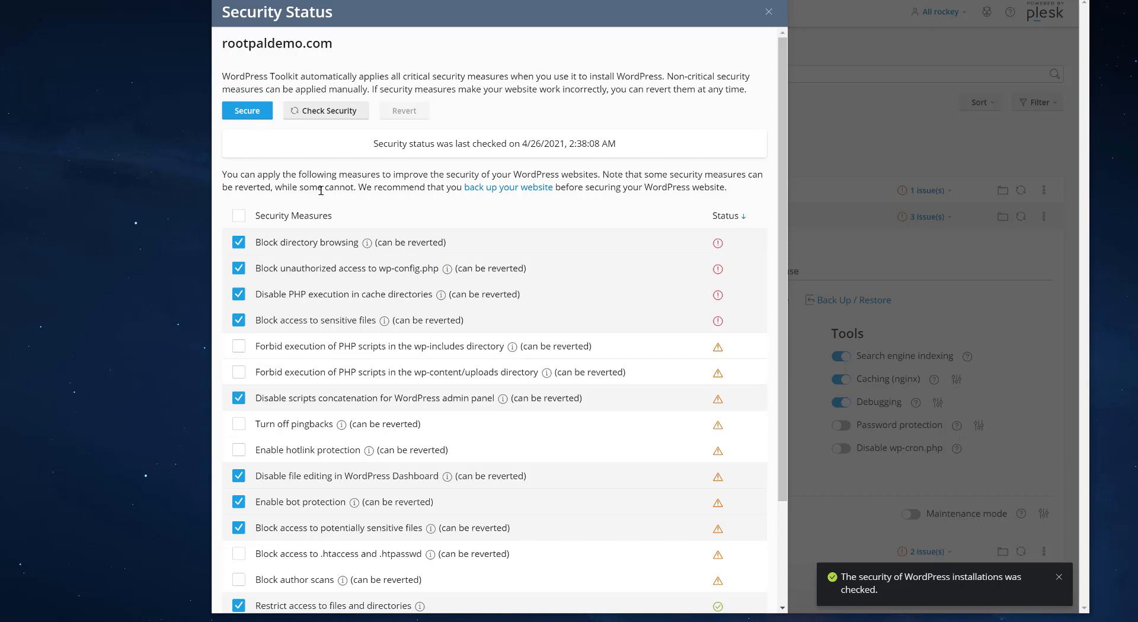
Secure rootpaldemo.com with the checked measures and close the Security Status dialog.
{"action": "left_click", "coordinate": [246, 111]}
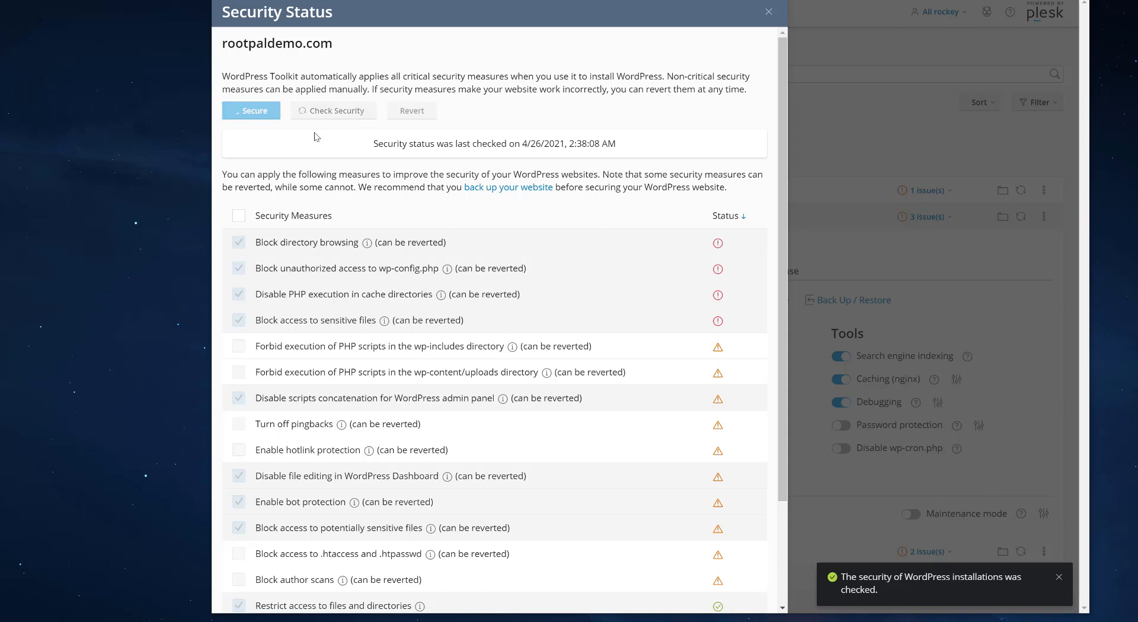
{"action": "left_click", "coordinate": [251, 110]}
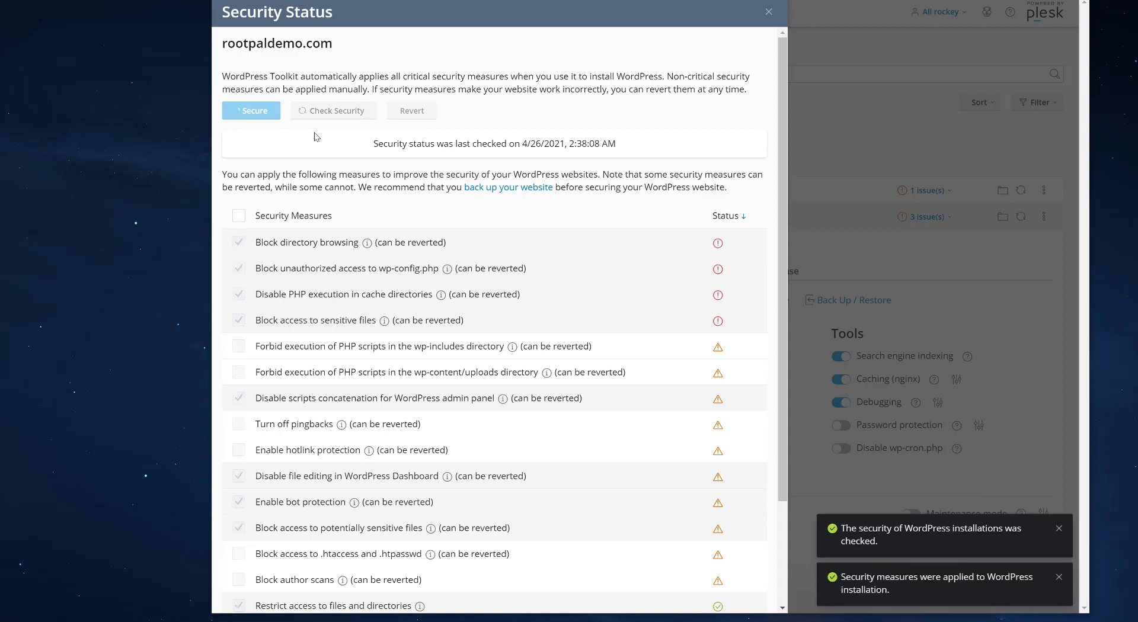
{"action": "left_click", "coordinate": [250, 110]}
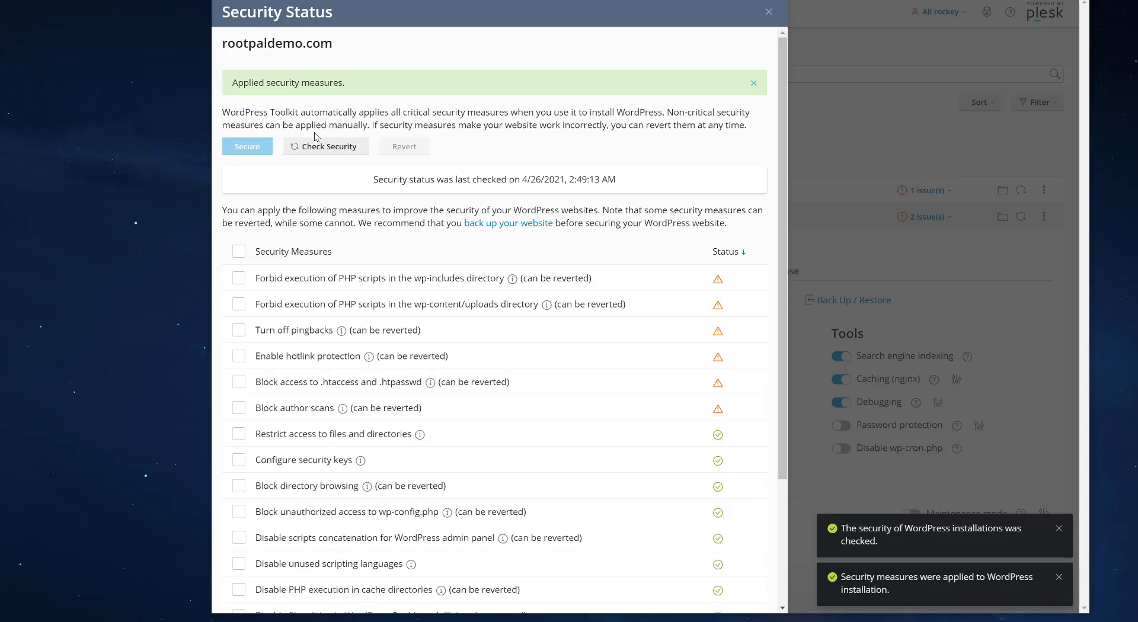
{"action": "scroll", "scroll_direction": "down", "scroll_amount": 3}
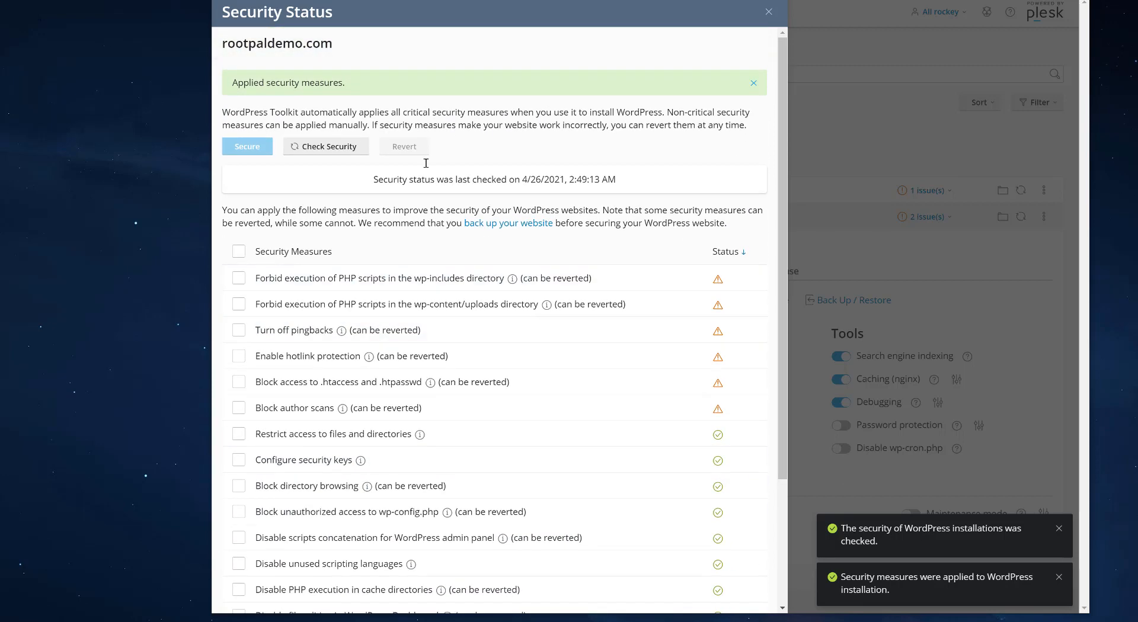
{"action": "left_click", "coordinate": [768, 11]}
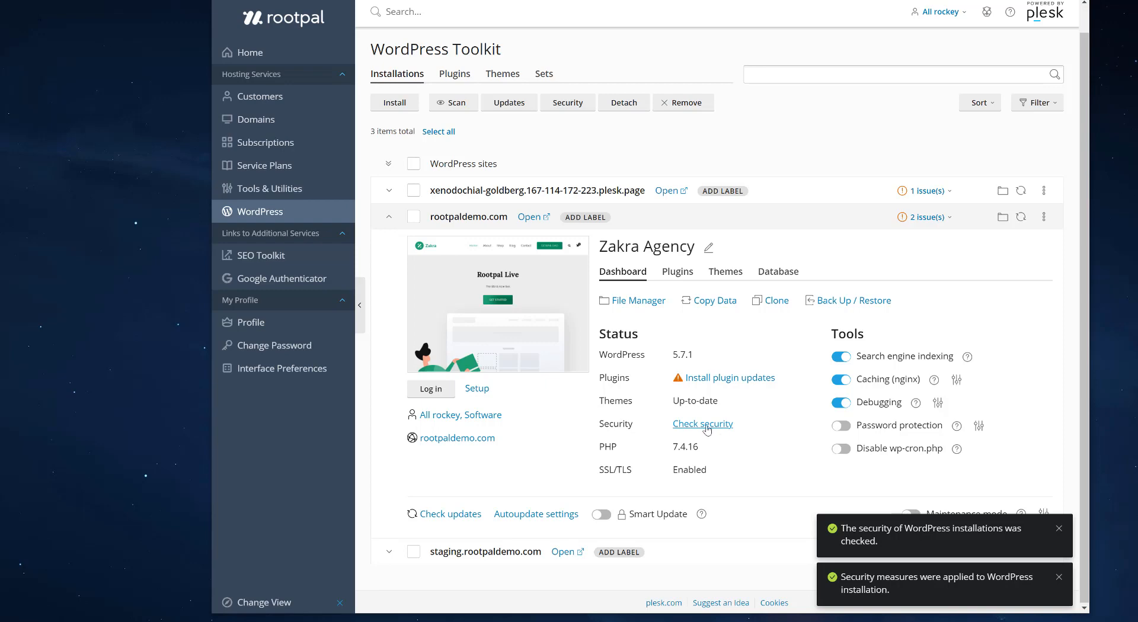
Recheck rootpaldemo.com security, dismiss the toast notification and close the status dialog.
{"action": "left_click", "coordinate": [702, 423]}
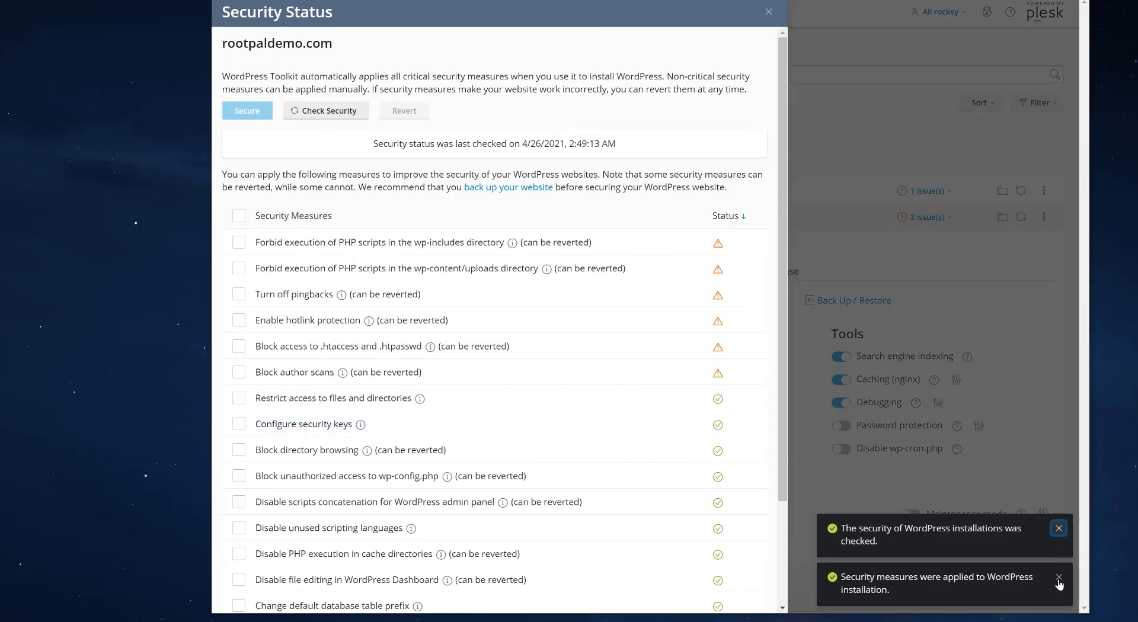
{"action": "left_click", "coordinate": [1057, 528]}
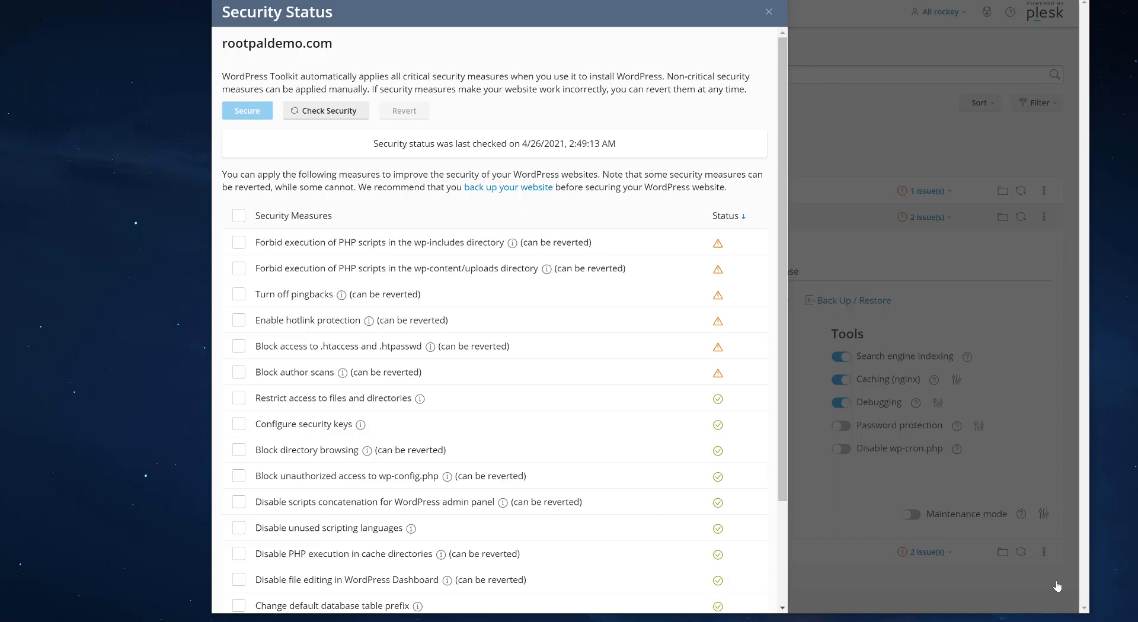
{"action": "mouse_move", "coordinate": [1082, 589]}
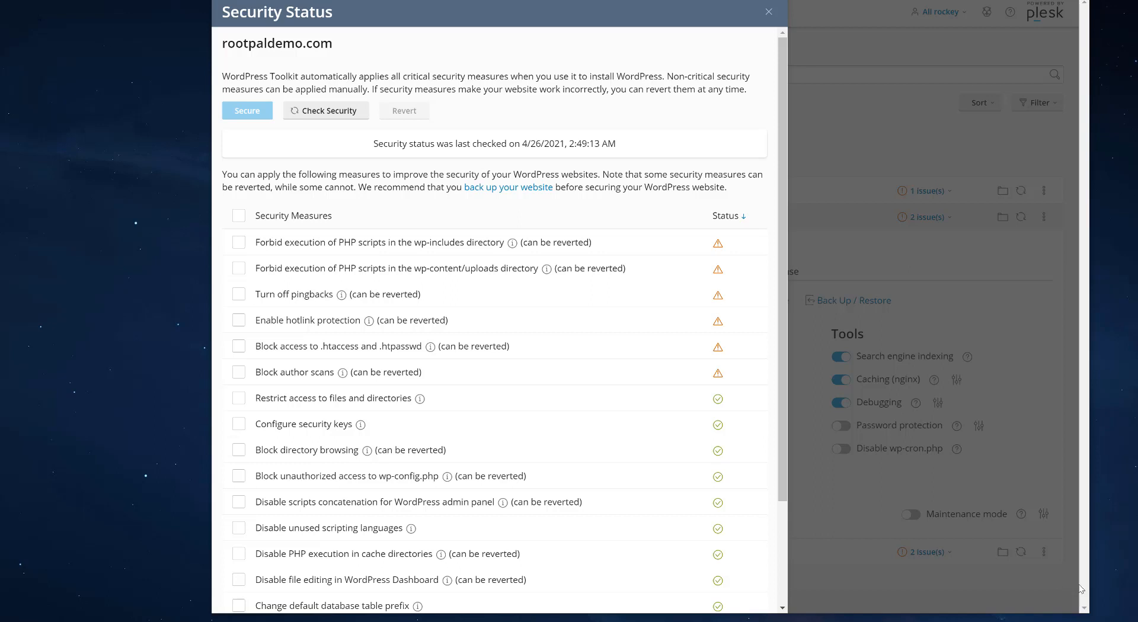
{"action": "left_click", "coordinate": [768, 12]}
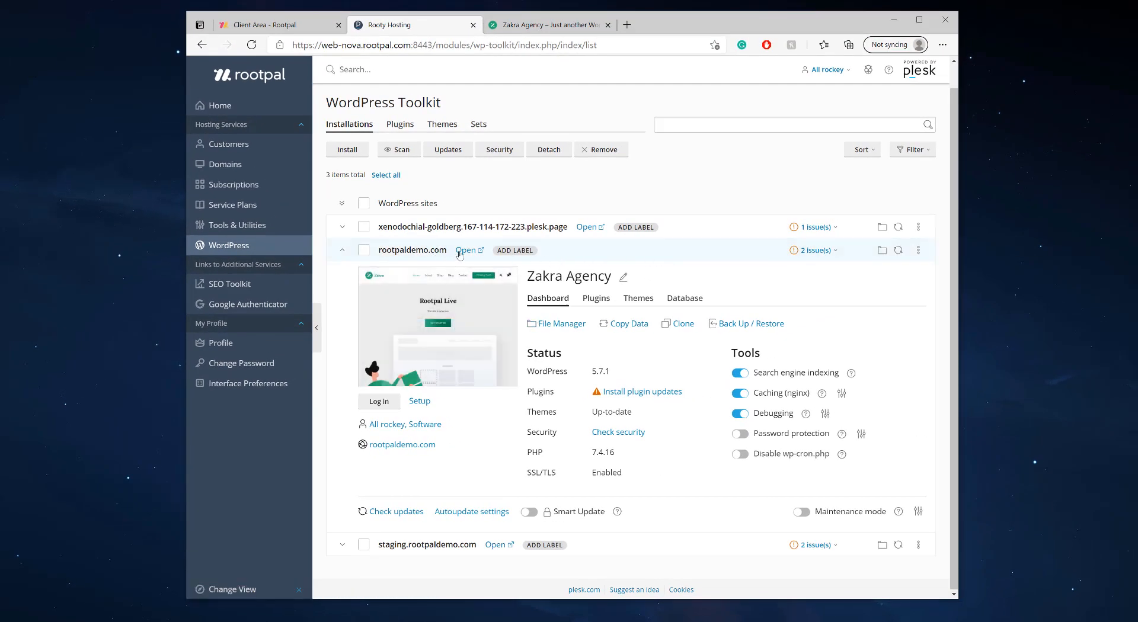
View the live rootpaldemo.com Zakra Agency site, then return to the Rooty Hosting panel tab.
{"action": "left_click", "coordinate": [467, 249]}
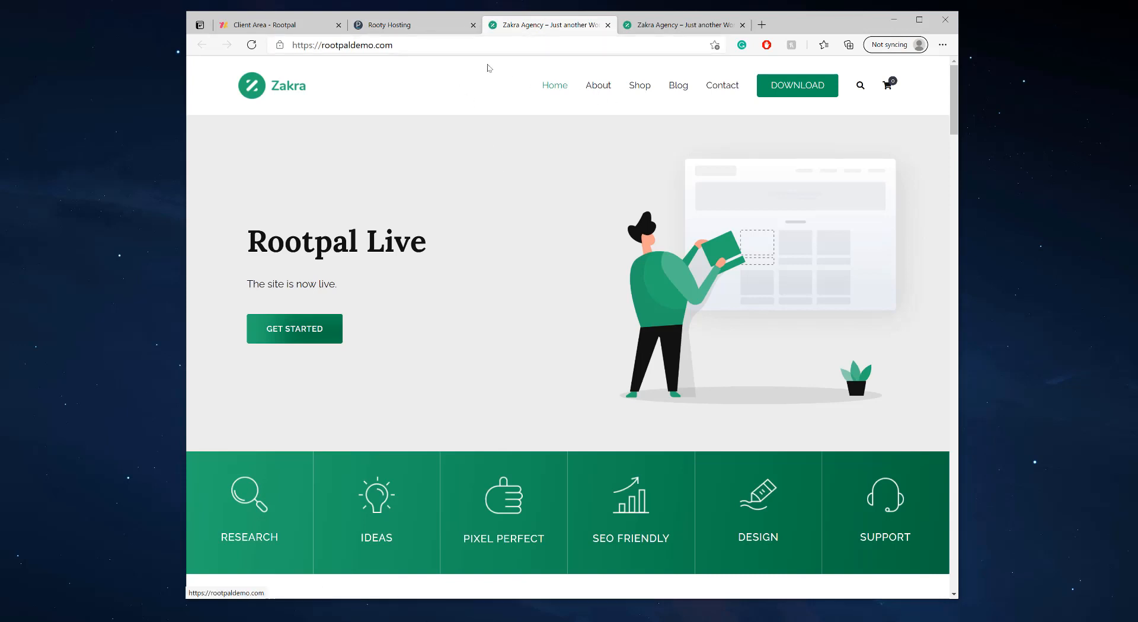
{"action": "mouse_move", "coordinate": [407, 34]}
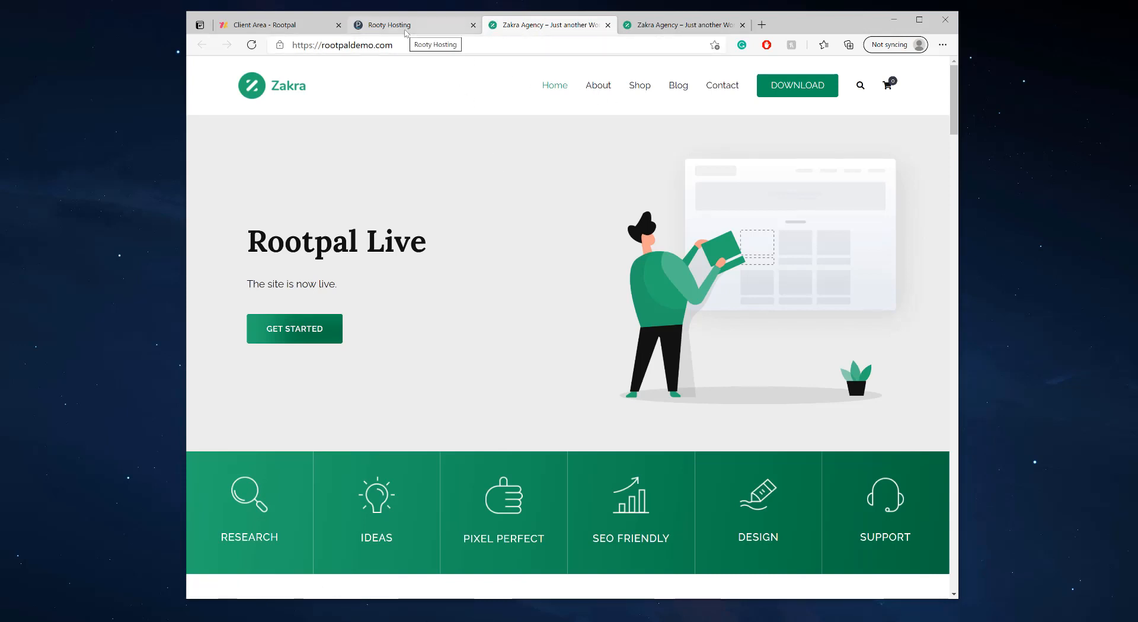
{"action": "left_click", "coordinate": [415, 23]}
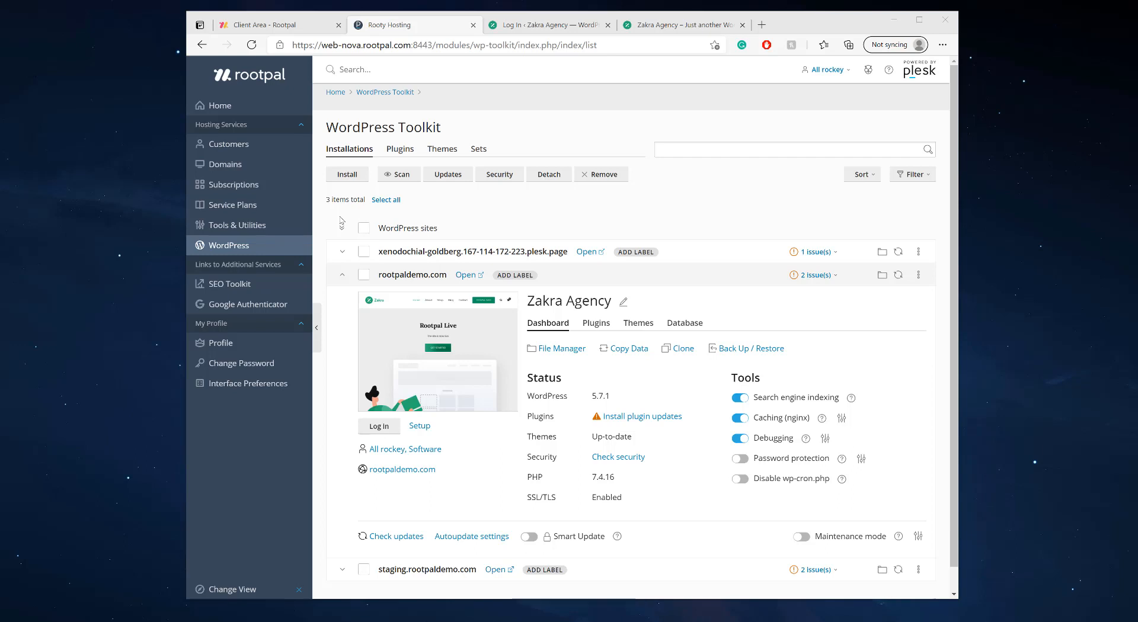
{"action": "mouse_move", "coordinate": [340, 221]}
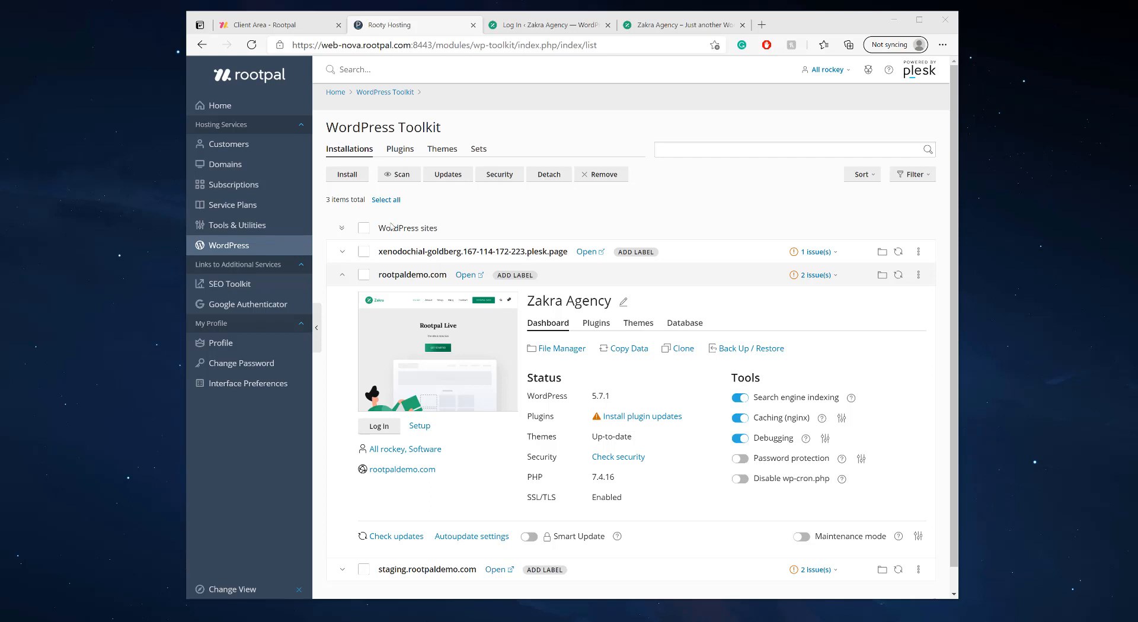
{"action": "left_click", "coordinate": [618, 456]}
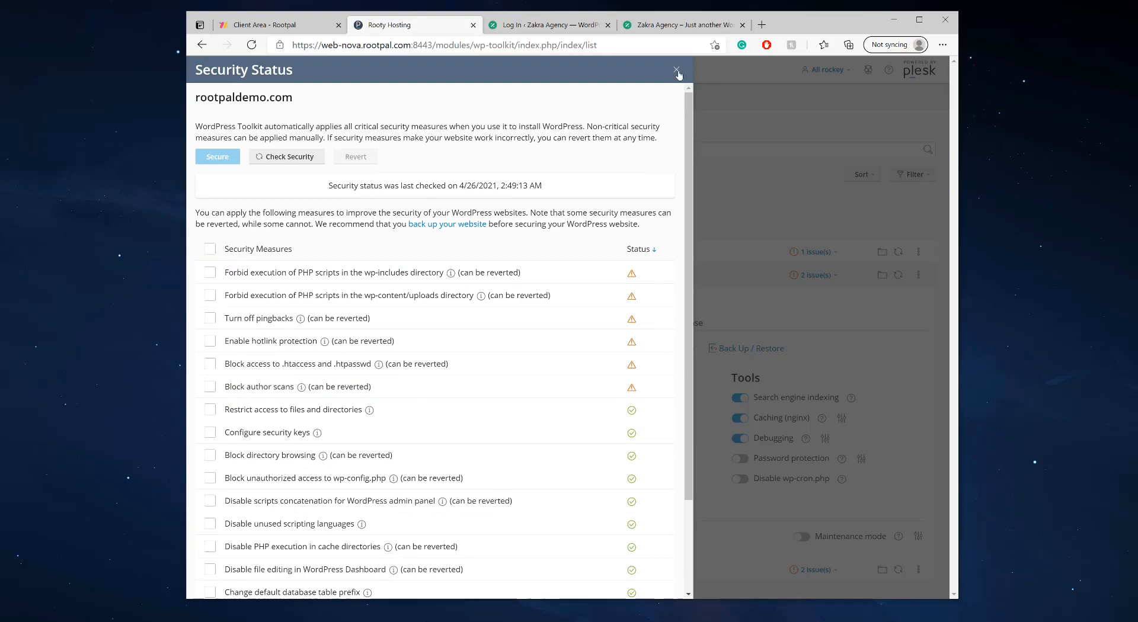
{"action": "left_click", "coordinate": [676, 70]}
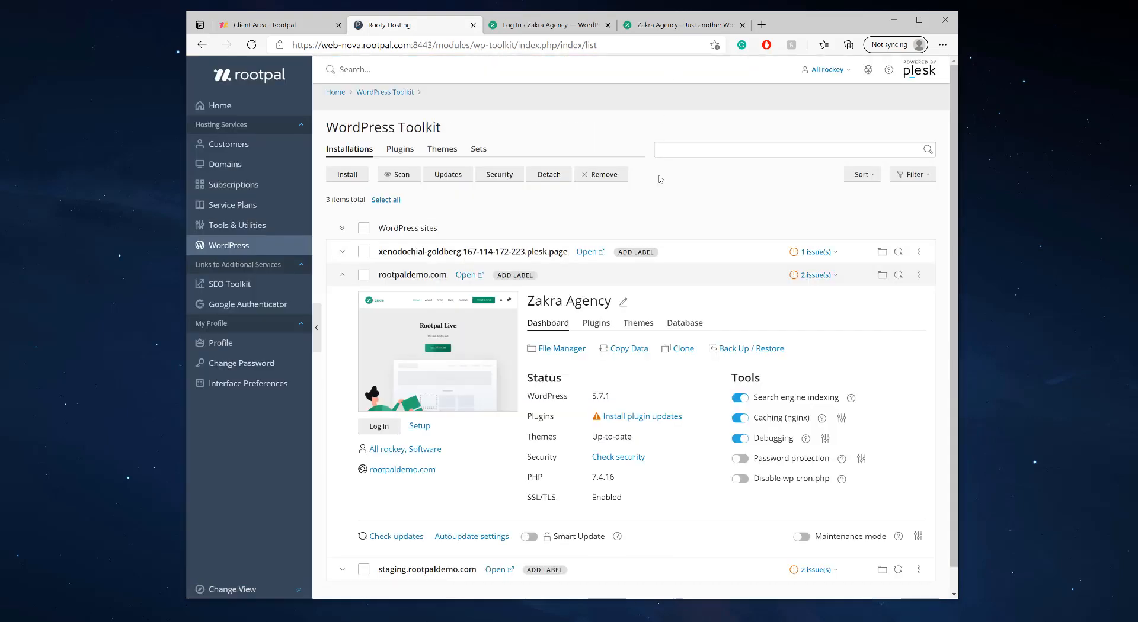
{"action": "mouse_move", "coordinate": [700, 452]}
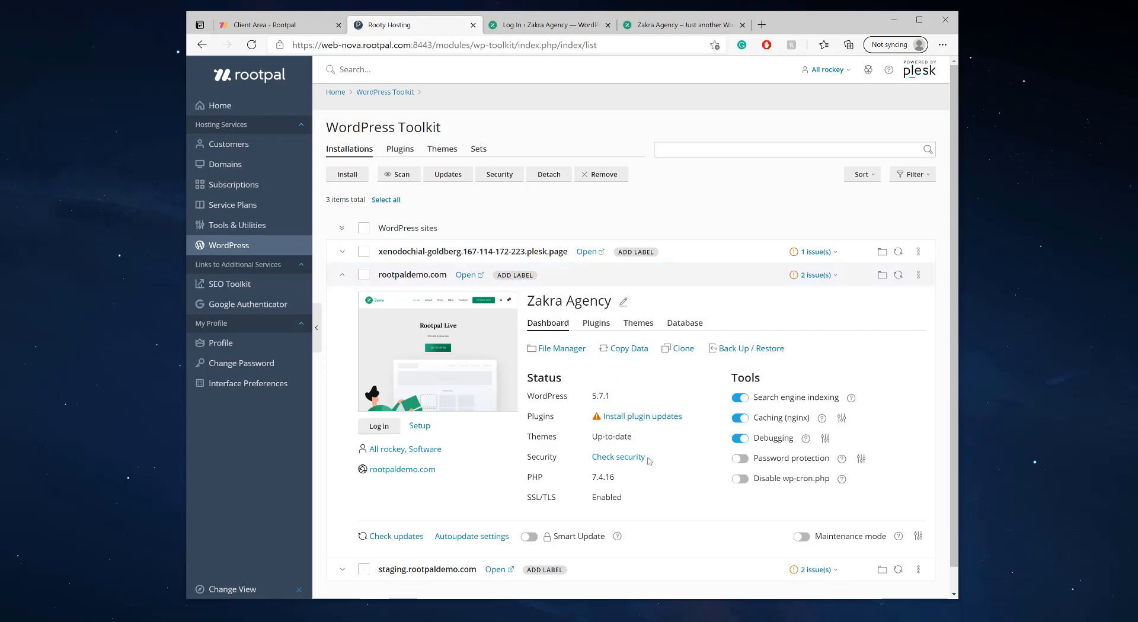
{"action": "left_click", "coordinate": [618, 456]}
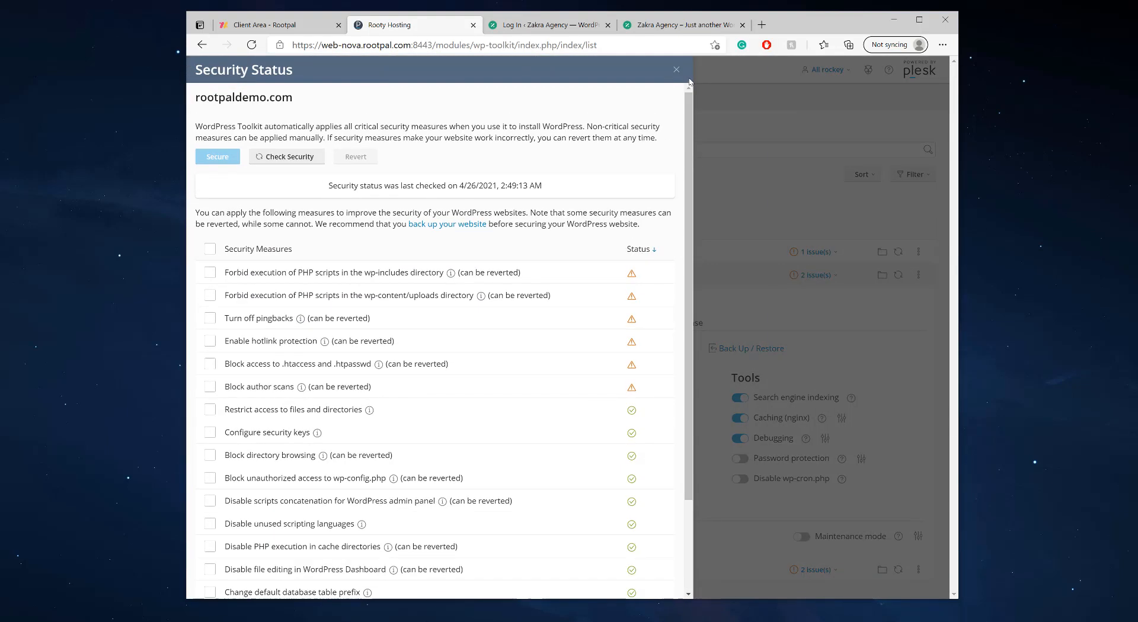
{"action": "left_click", "coordinate": [676, 70]}
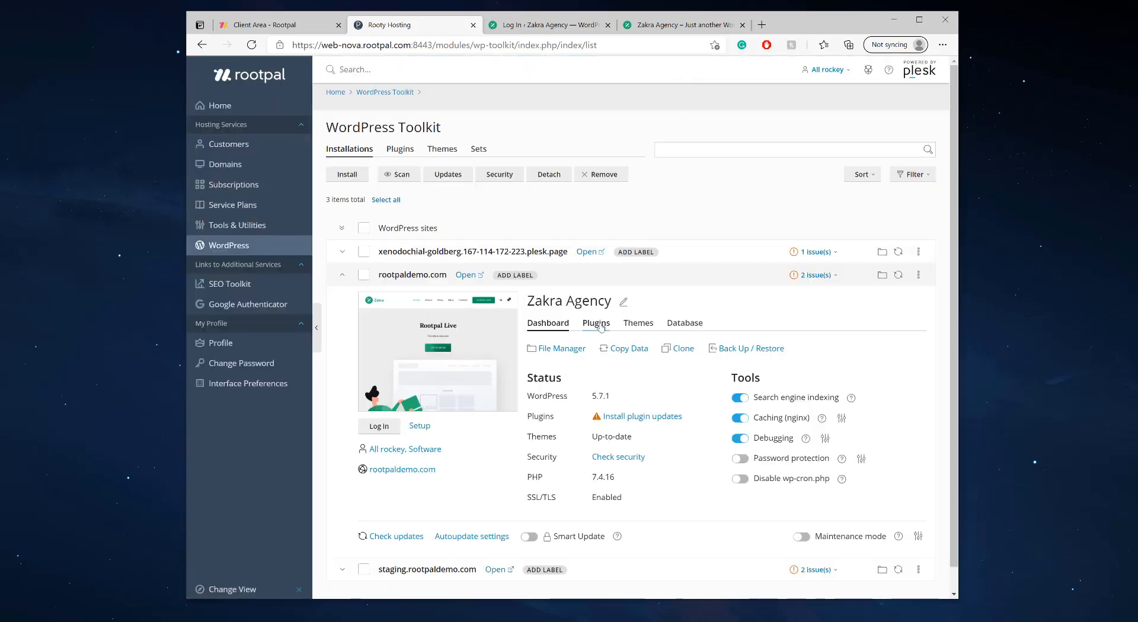